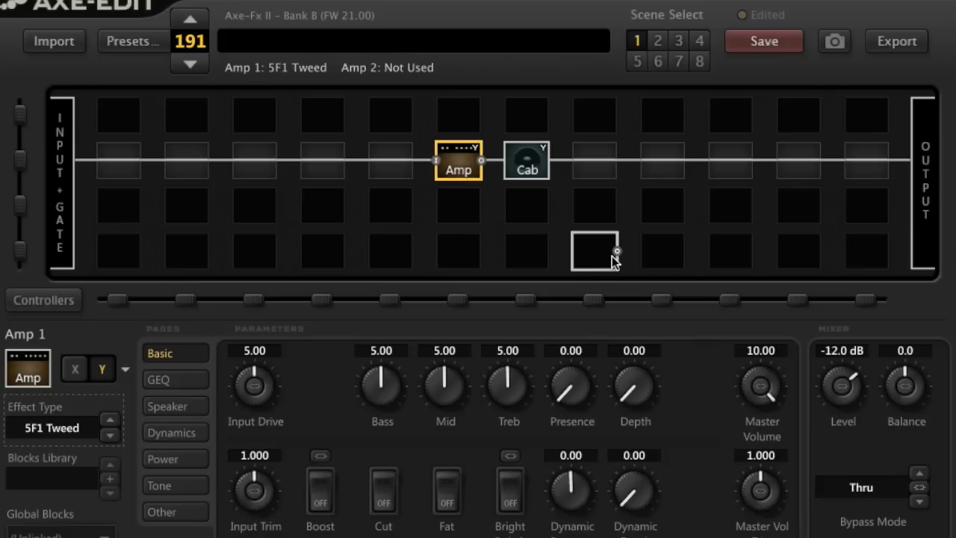
mouse_move(777, 233)
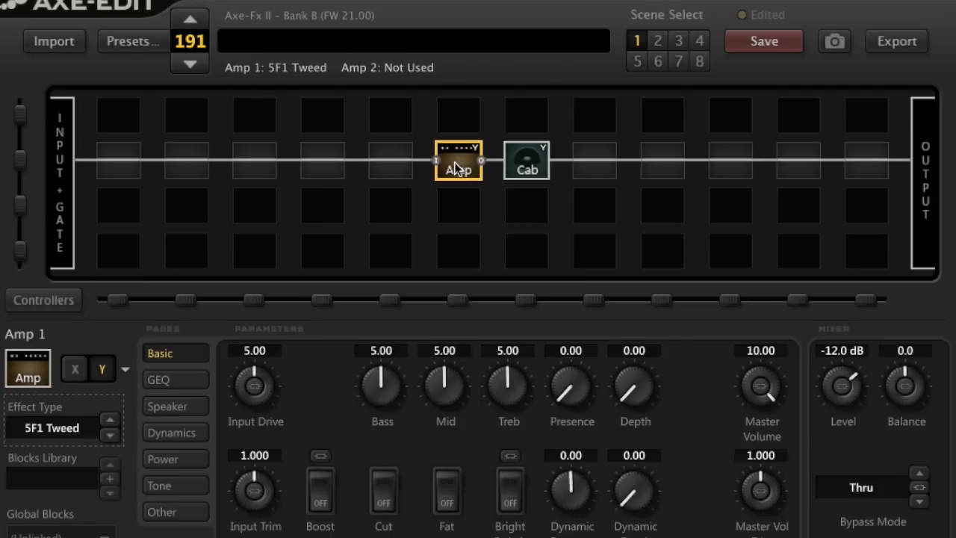
mouse_move(92, 424)
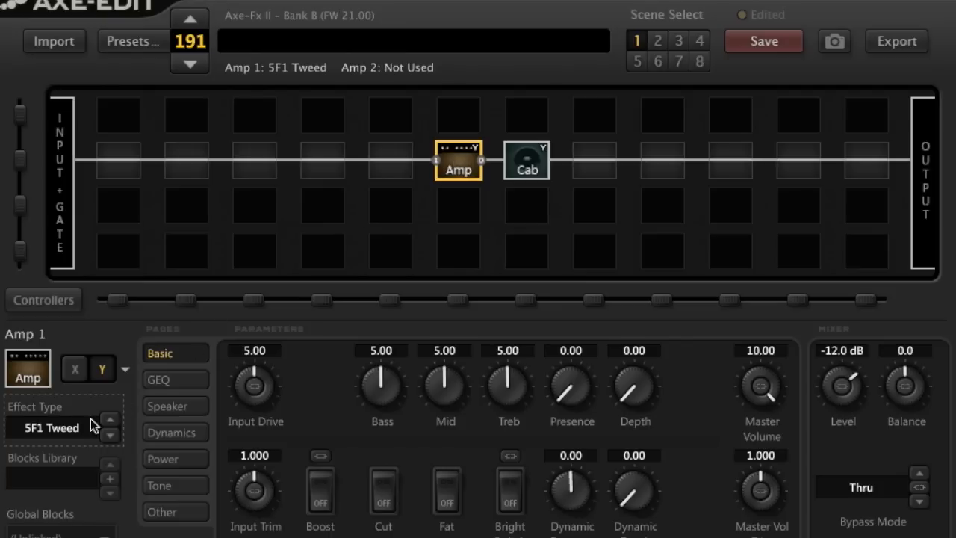
Change the amp block's model to 147 Plexi 50W High via the model list search
click(62, 427)
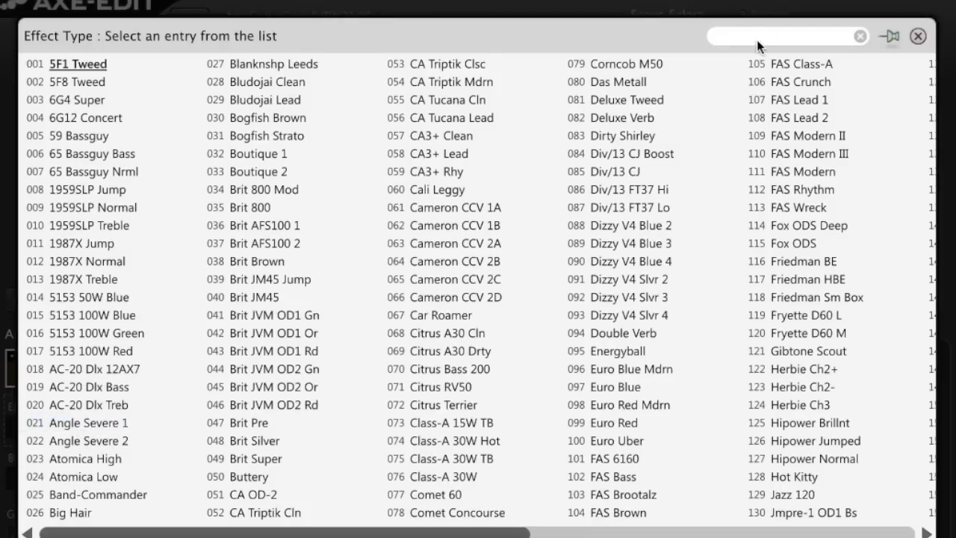
text(plexi)
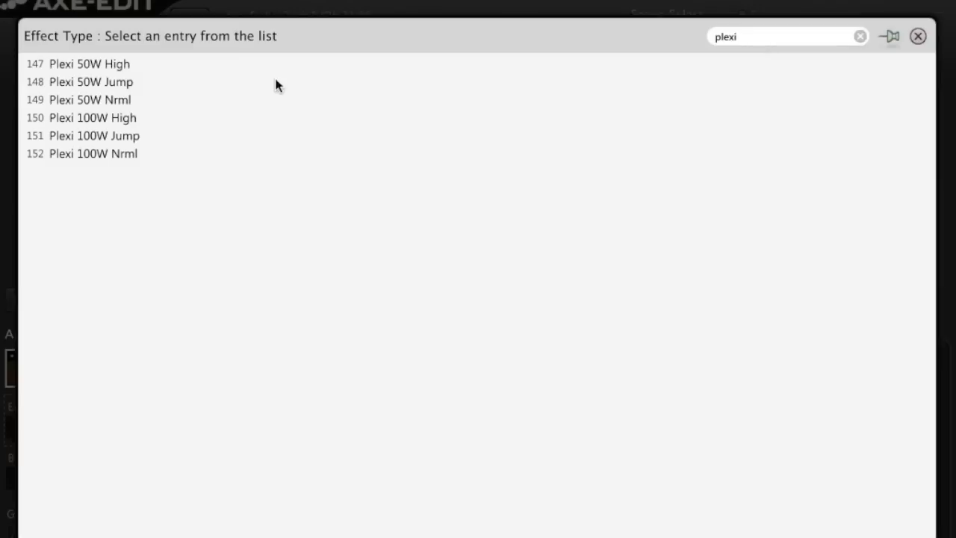
click(90, 63)
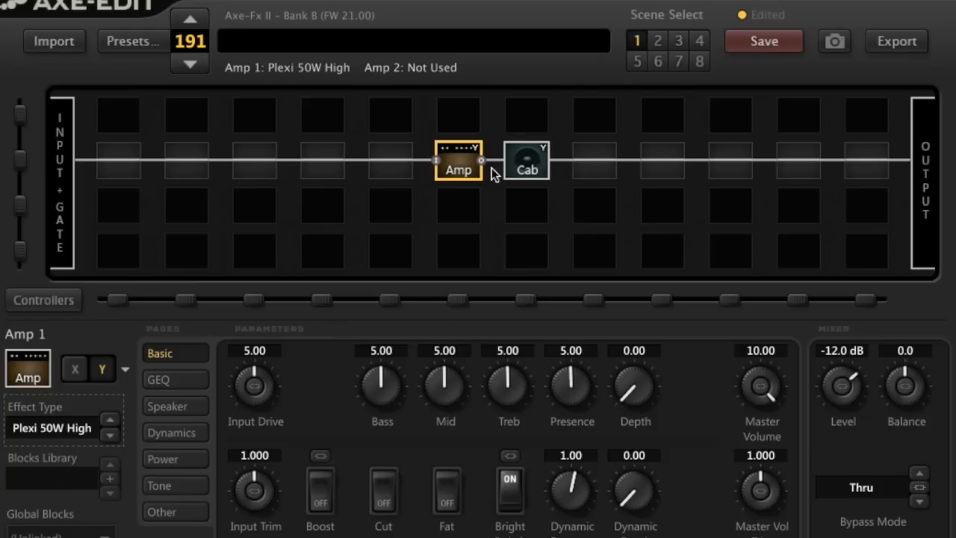
Make Cab 1 Stereo UltraRes with 4x12 Recto Sm57 left and 4x12 TV Mix C1 (ML) right
click(526, 160)
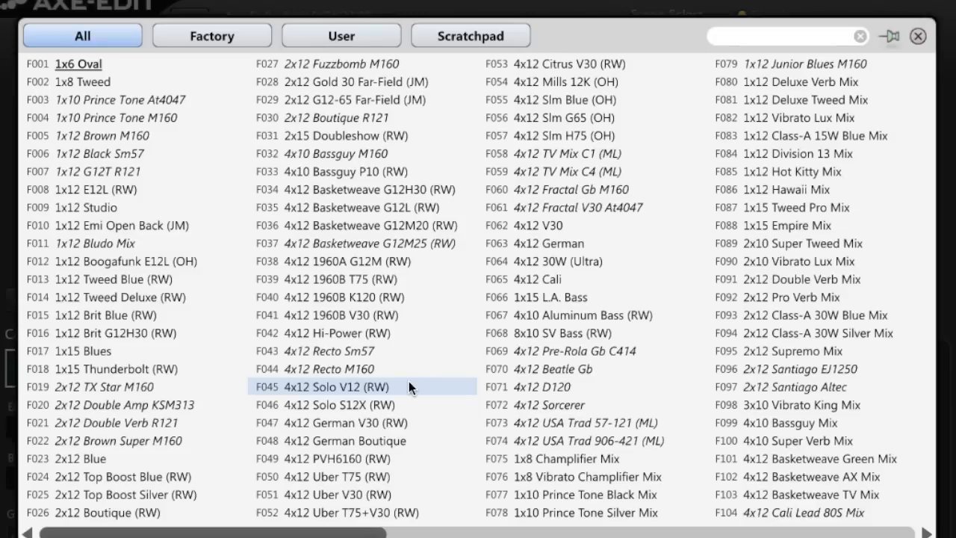
double_click(329, 350)
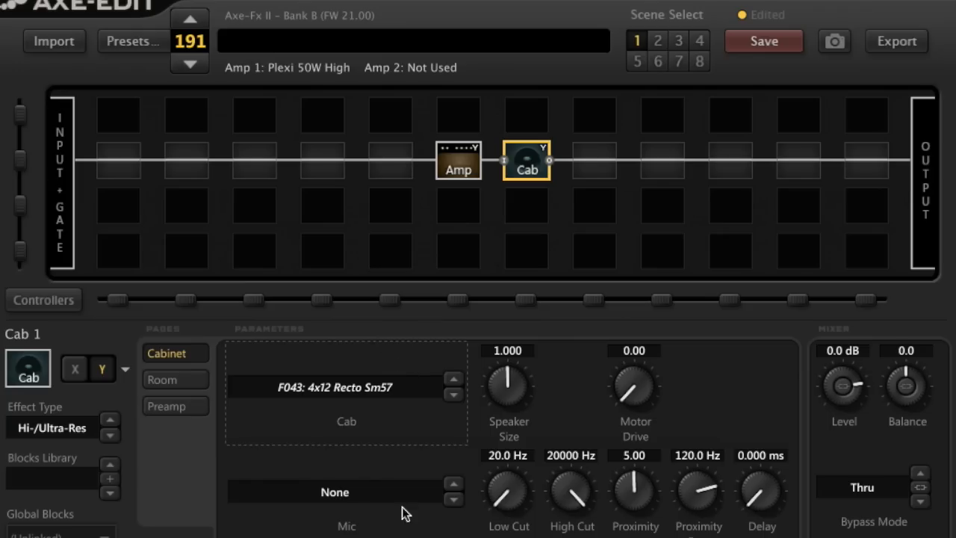
click(63, 427)
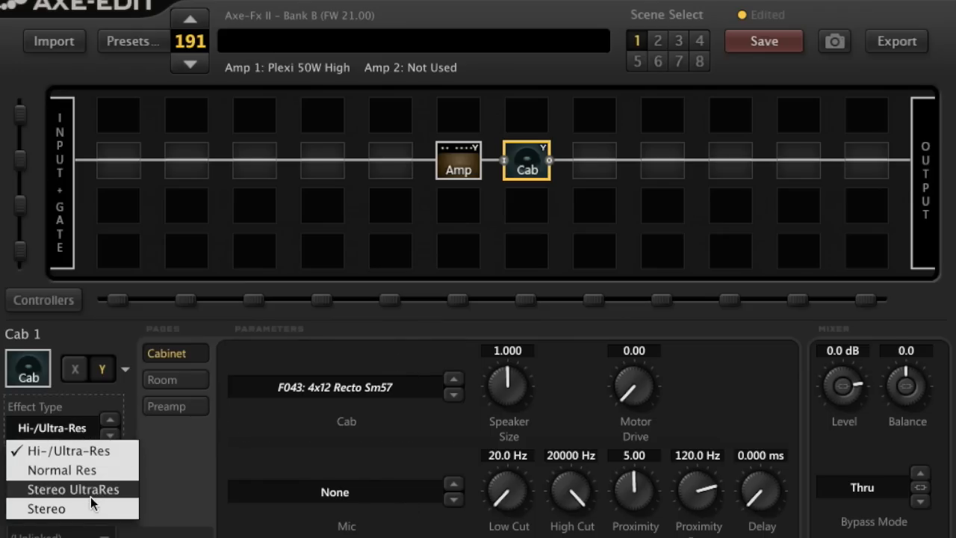
click(334, 387)
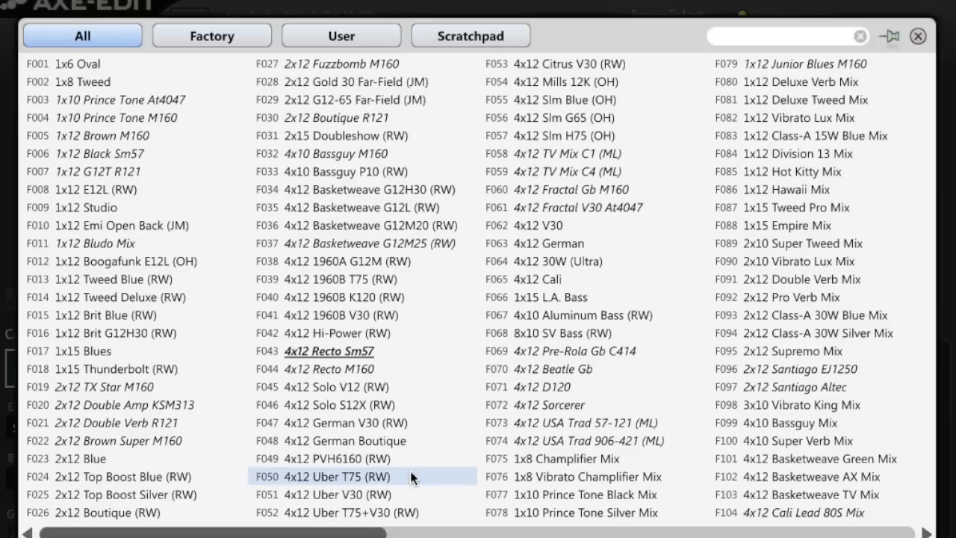
click(568, 153)
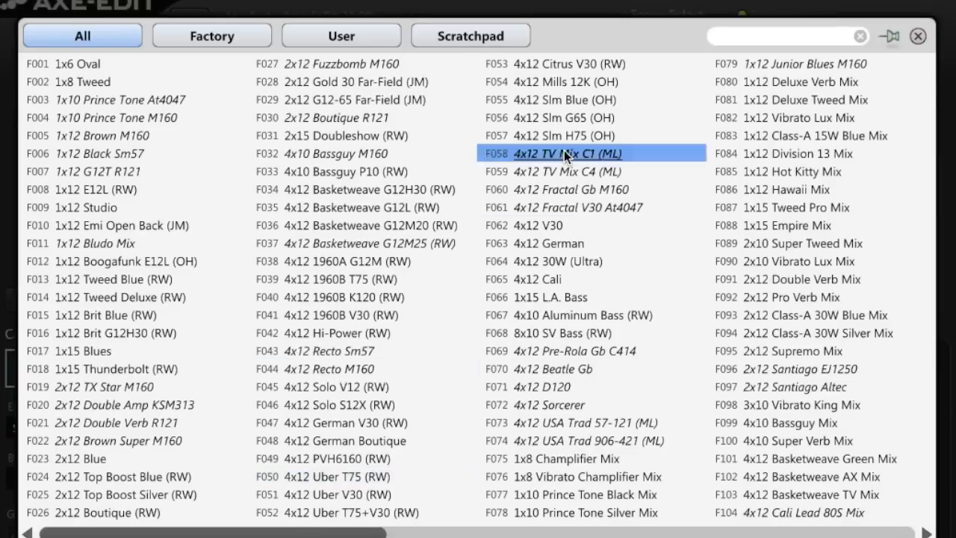
double_click(567, 152)
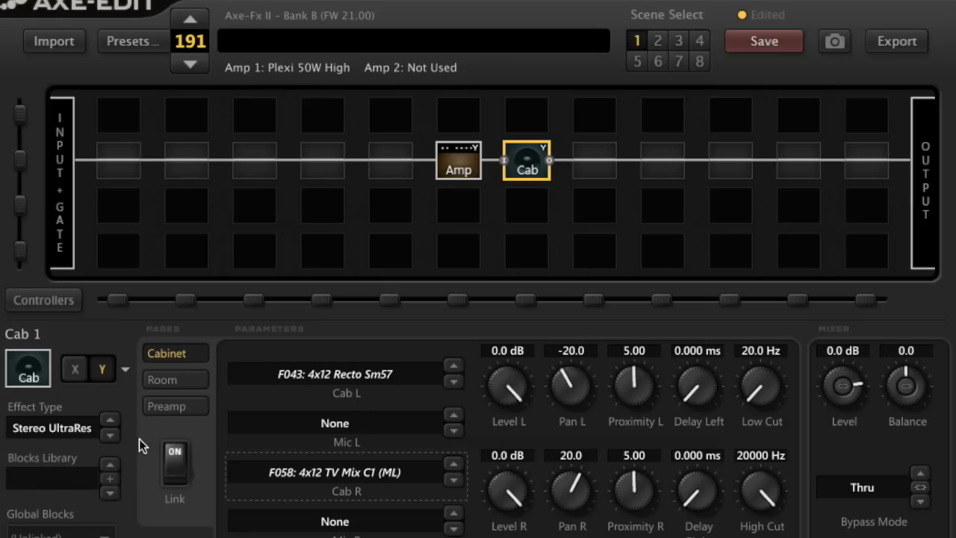
mouse_move(329, 408)
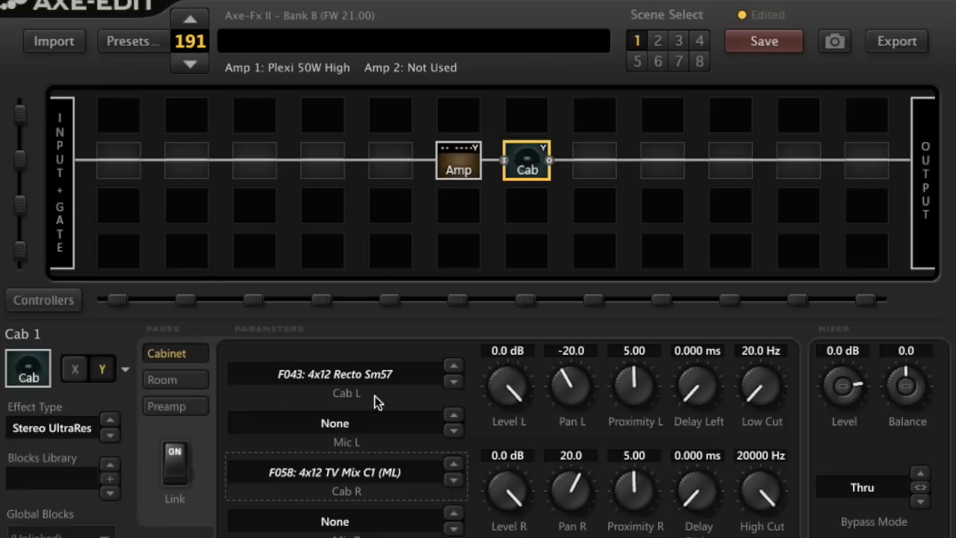
mouse_move(371, 466)
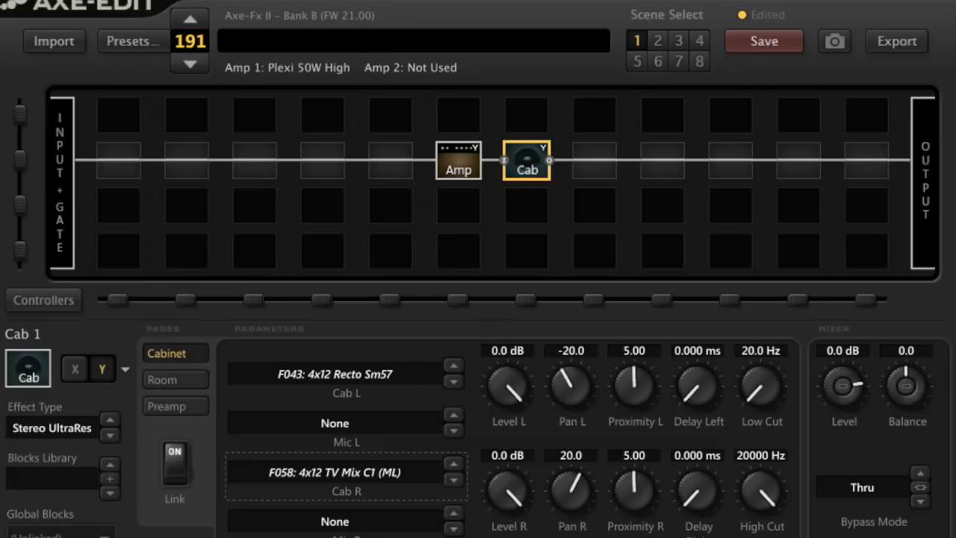
mouse_move(358, 33)
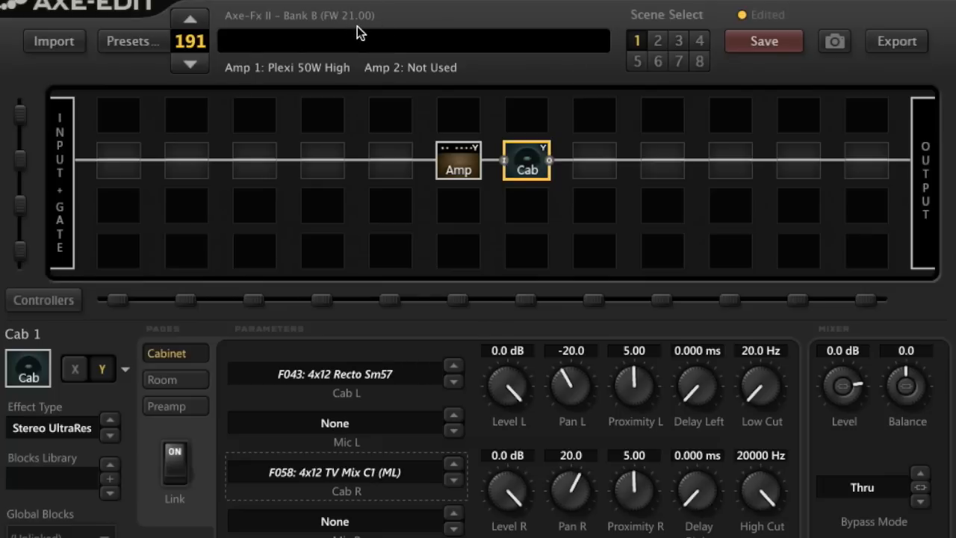
mouse_move(366, 138)
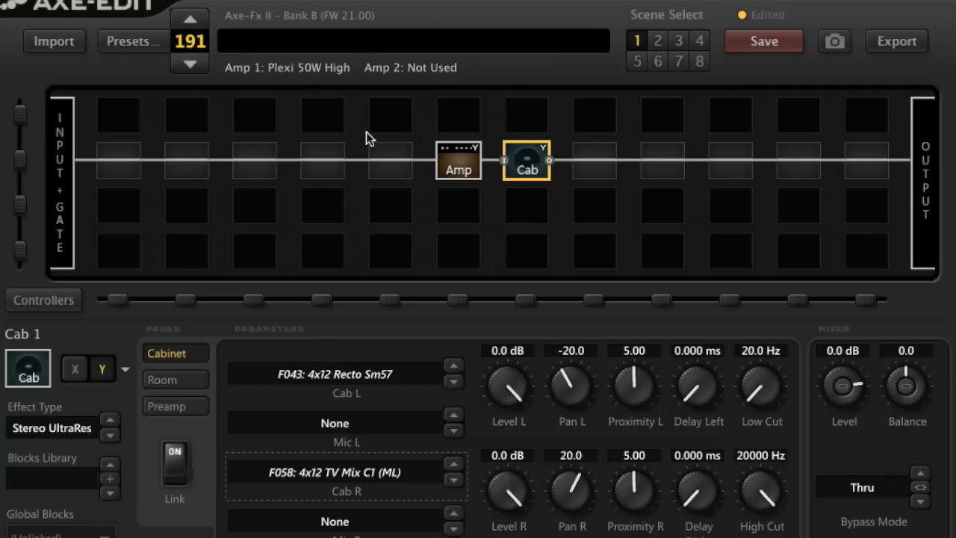
mouse_move(361, 382)
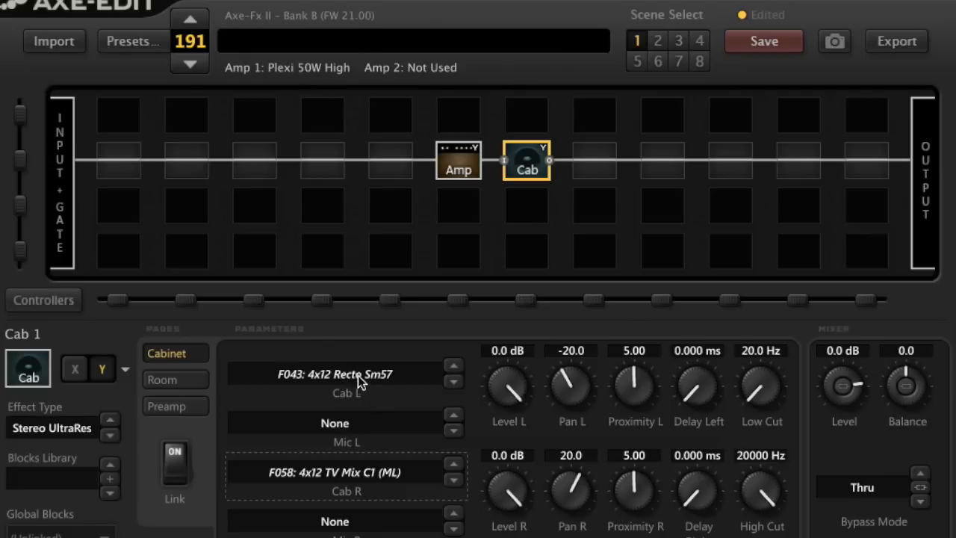
mouse_move(347, 388)
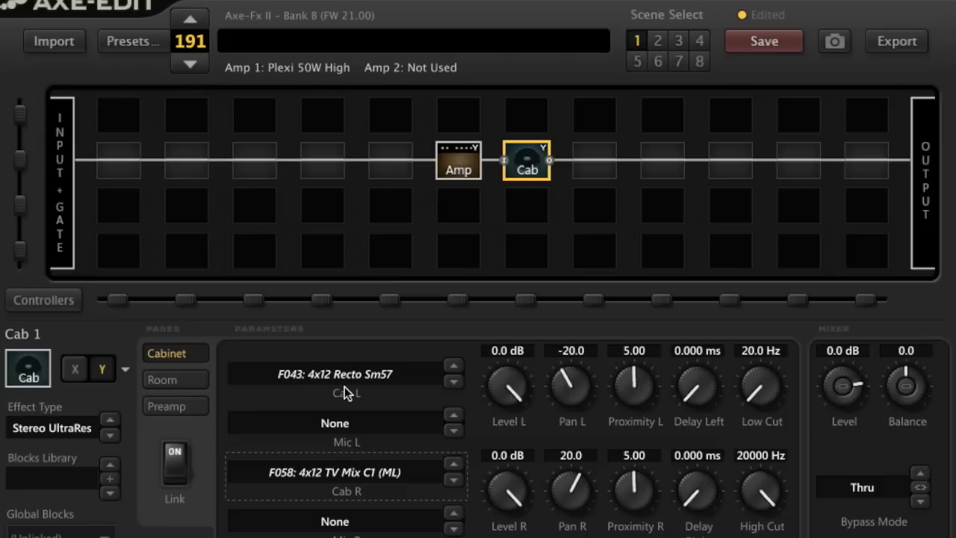
mouse_move(375, 388)
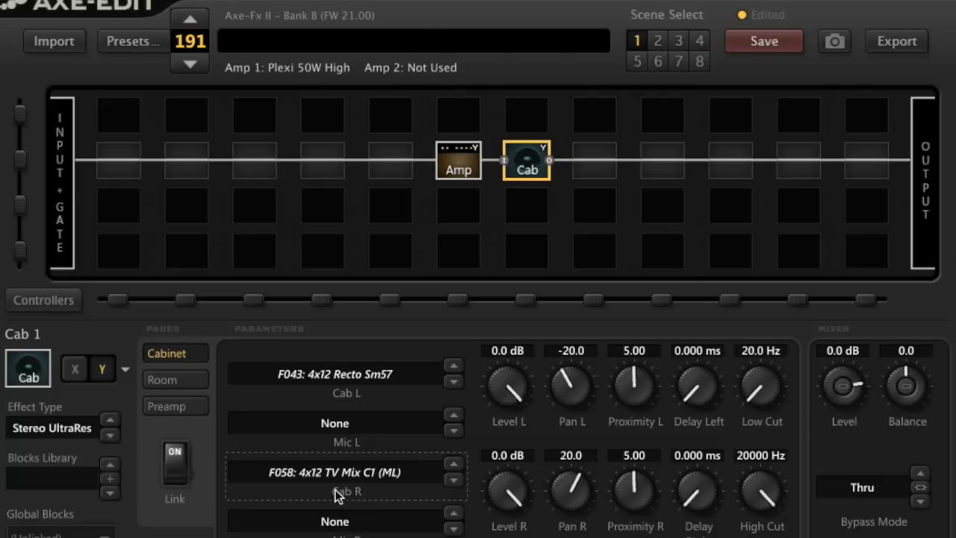
mouse_move(365, 486)
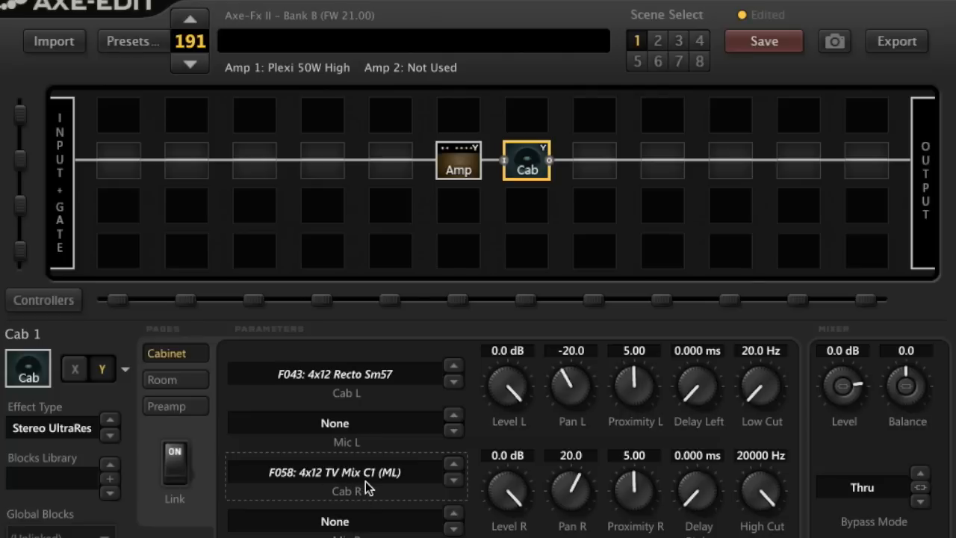
mouse_move(417, 493)
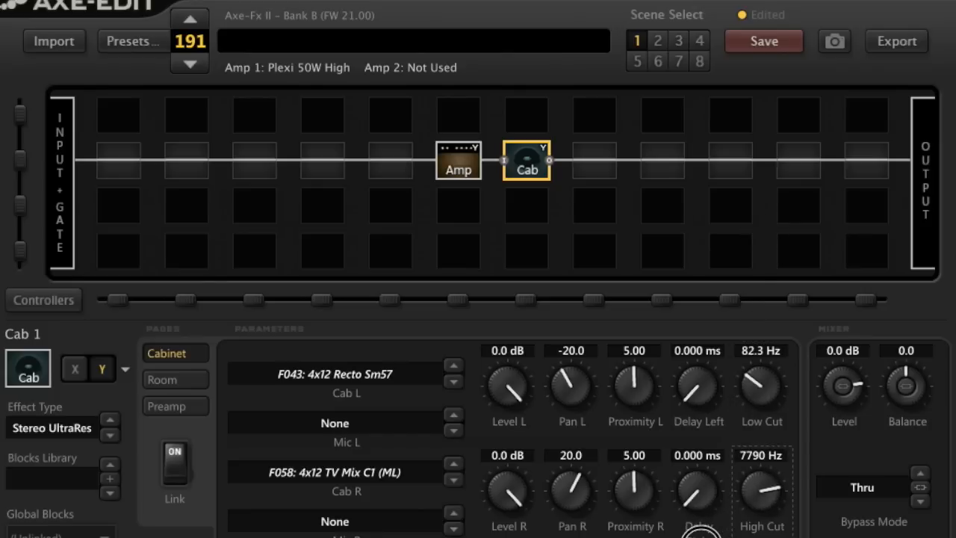
Set the cab's High Cut to 6987 Hz and Delay Left to 0.024 ms
drag(762, 490, 761, 508)
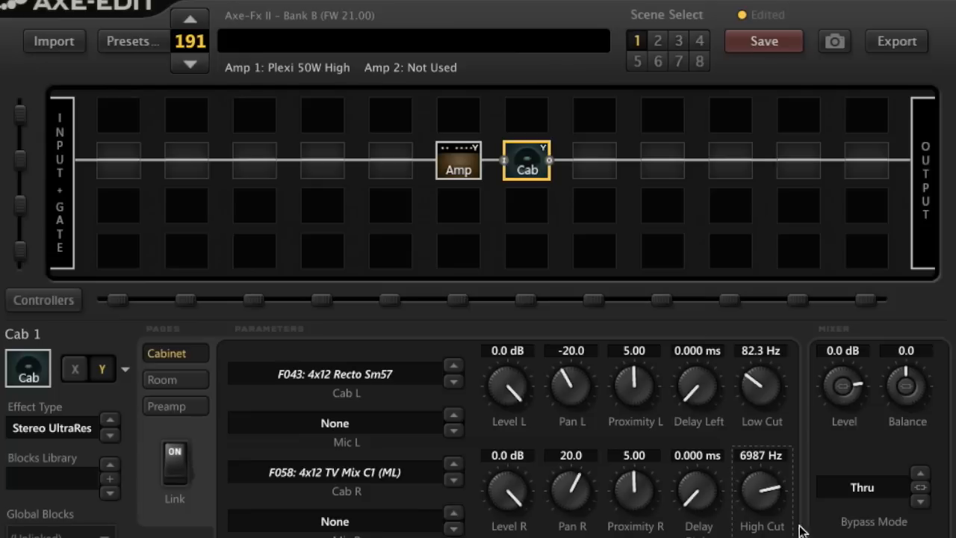
mouse_move(842, 395)
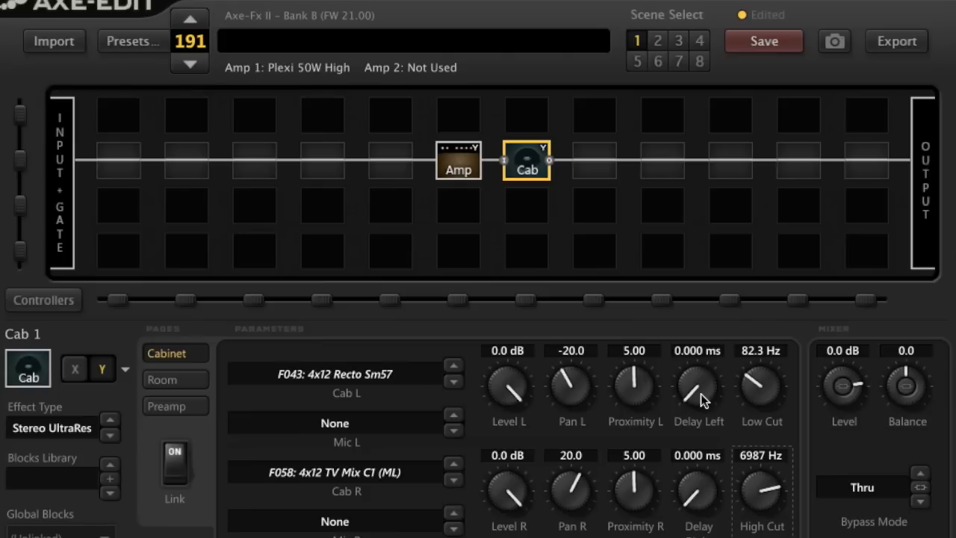
drag(699, 388, 700, 381)
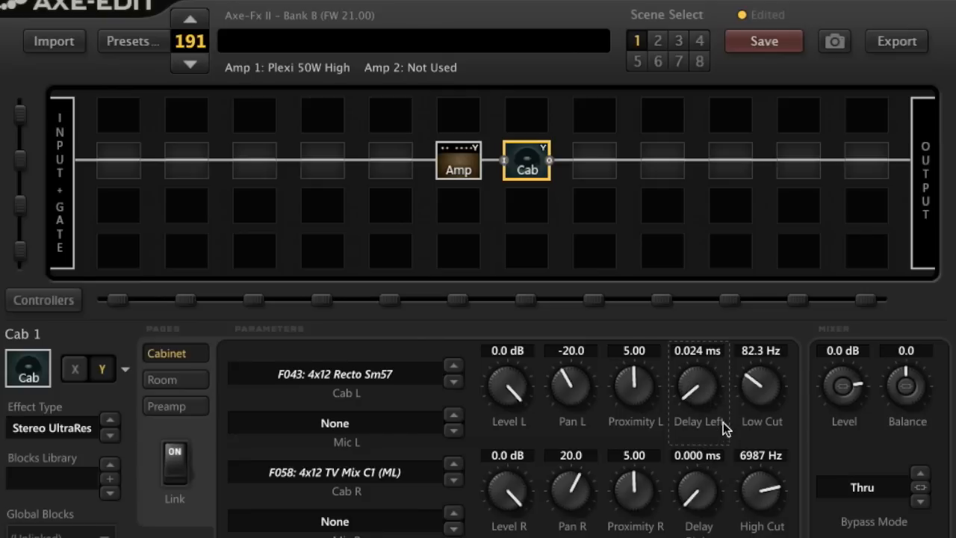
mouse_move(699, 426)
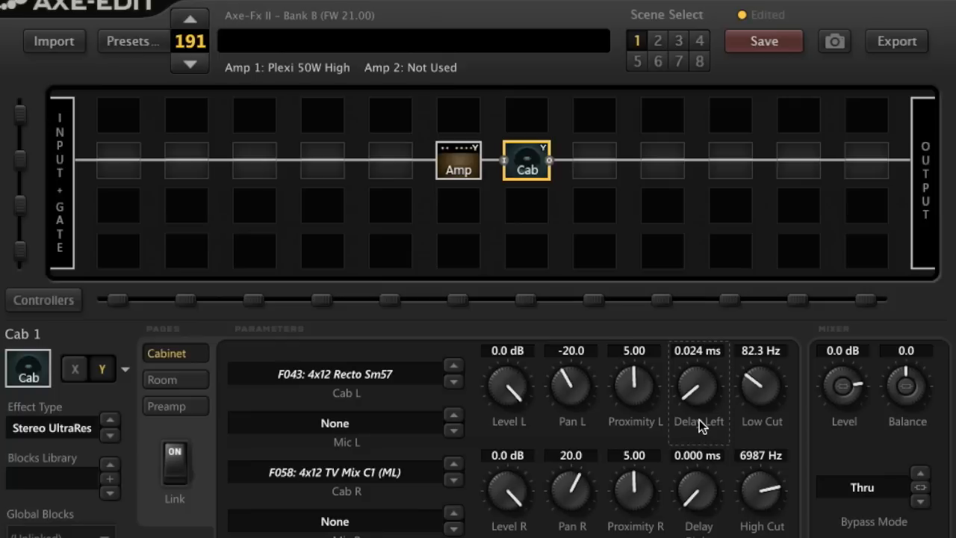
mouse_move(542, 163)
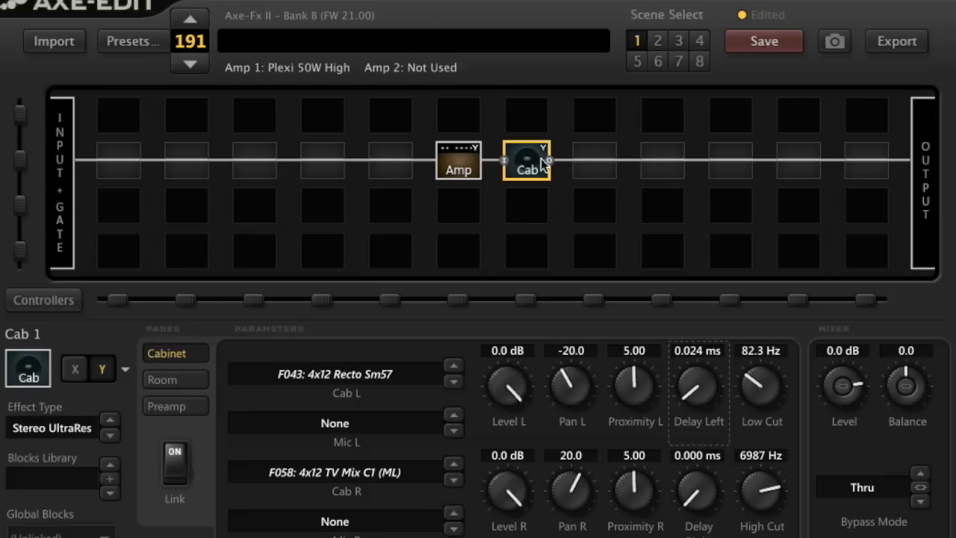
Review the cab's Room and Preamp pages unchanged, then return to the Cabinet page
click(161, 379)
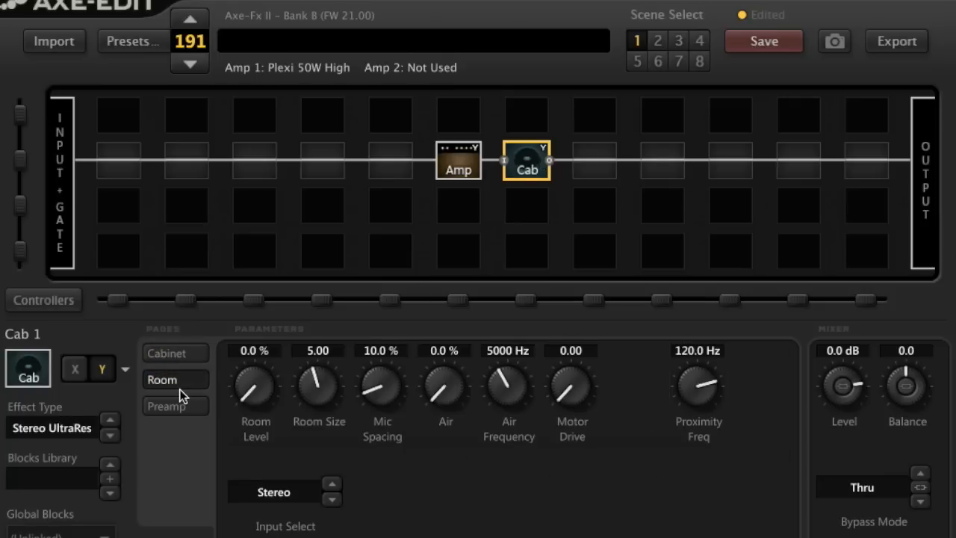
click(166, 406)
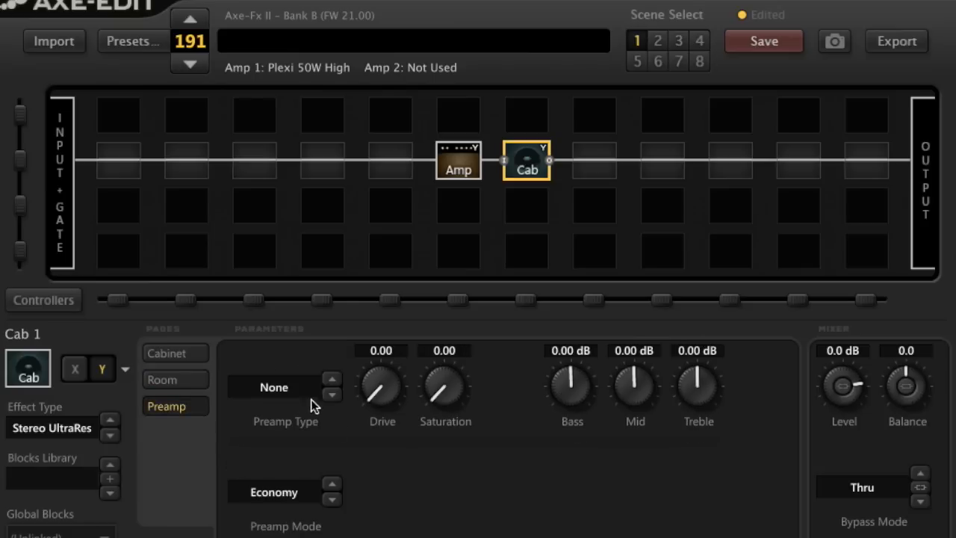
mouse_move(318, 439)
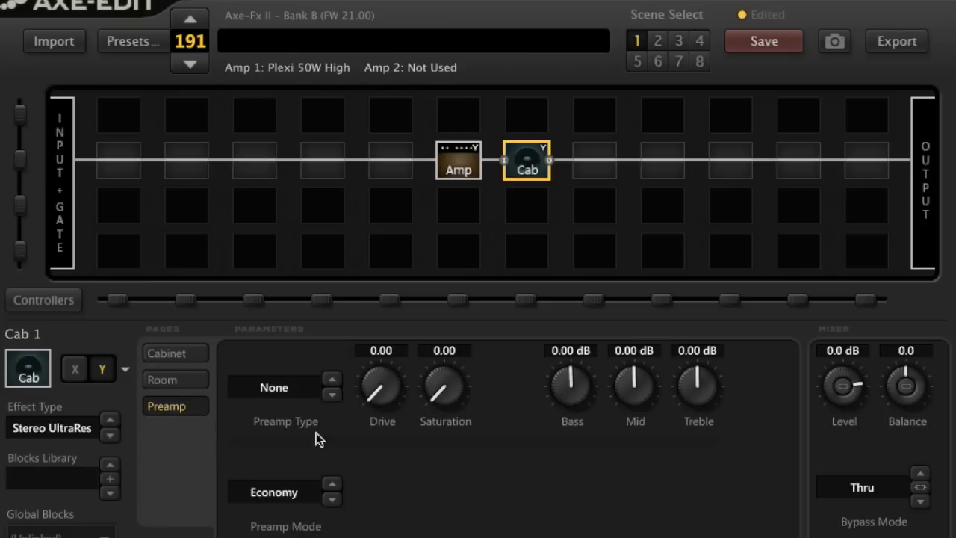
mouse_move(292, 451)
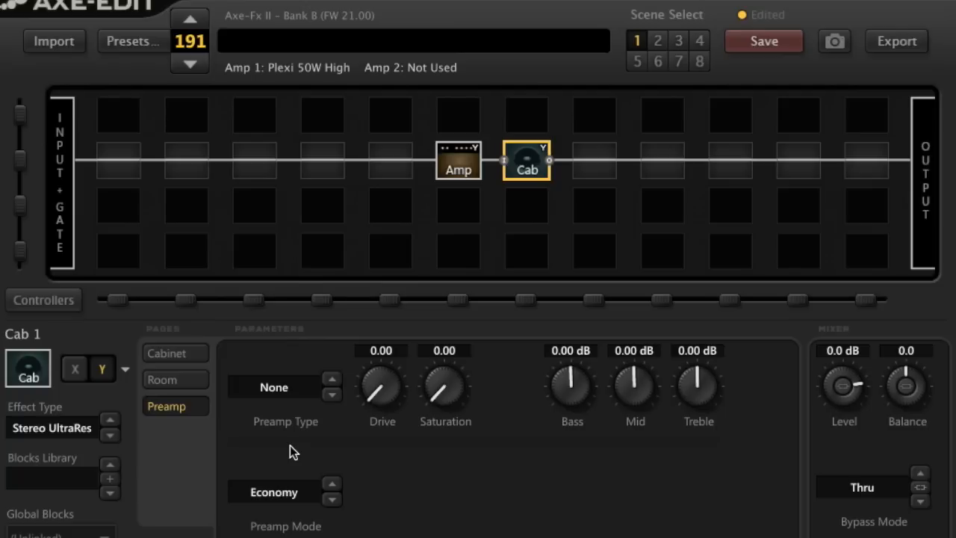
mouse_move(286, 415)
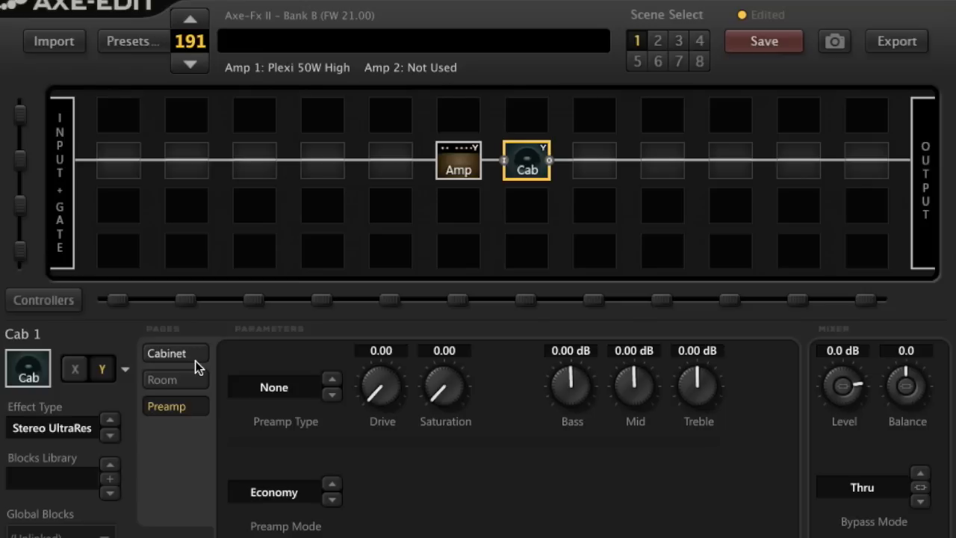
click(167, 353)
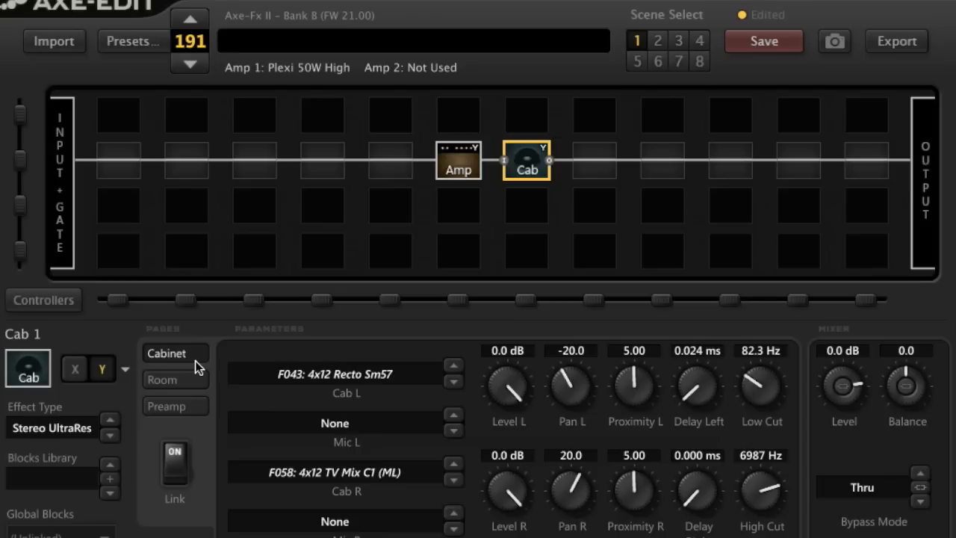
Set Amp 1's Input Drive 5.50, Bass 8.43, Mid 10.00, Treb 7.64 and Presence 7.64
click(457, 158)
text(5)
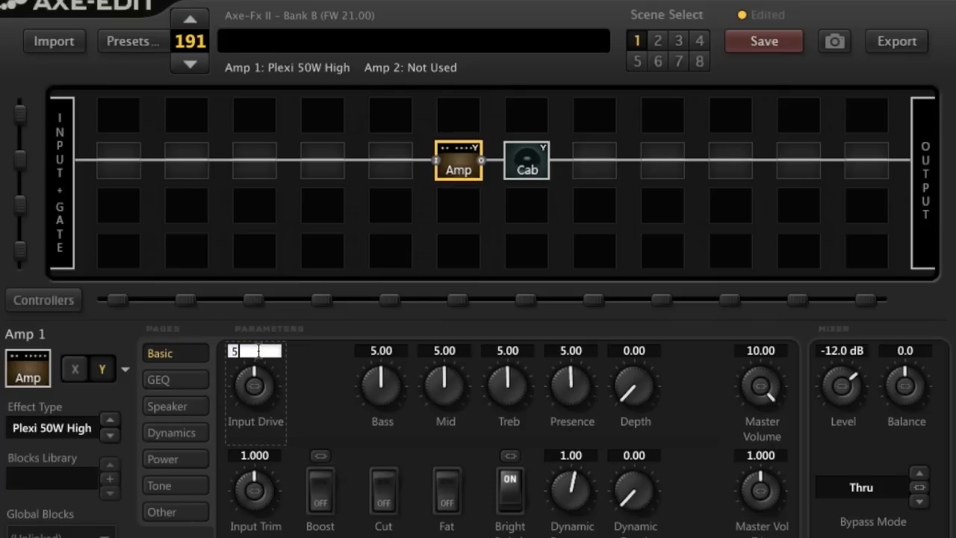
drag(254, 385, 257, 358)
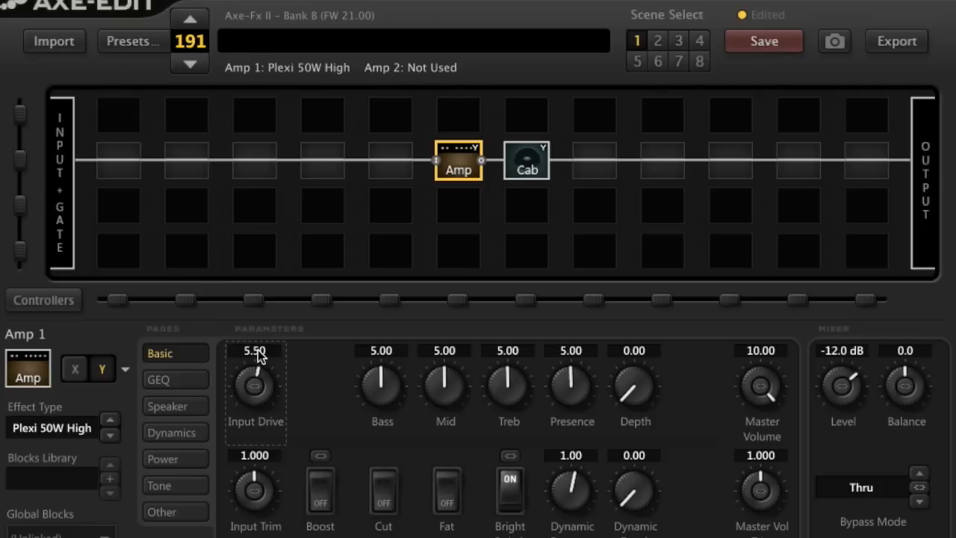
mouse_move(381, 403)
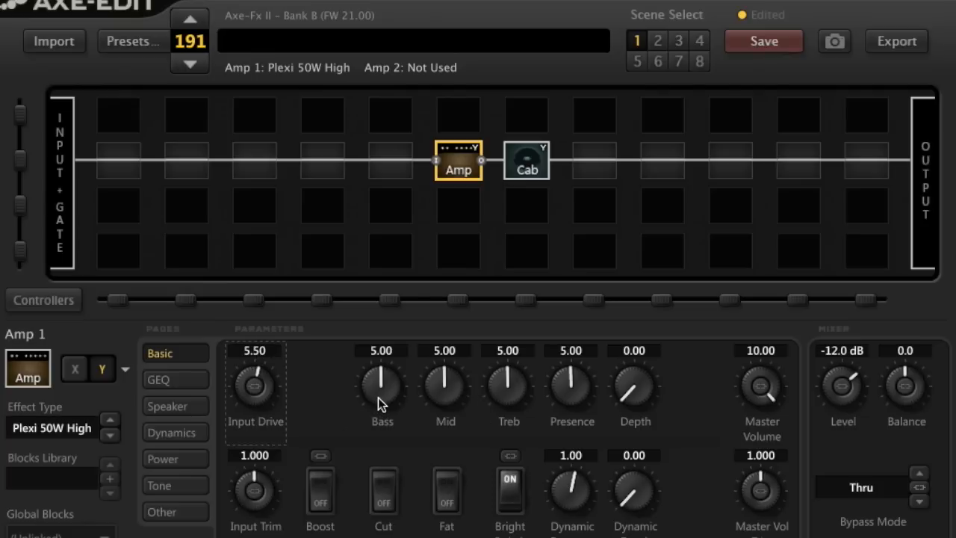
drag(383, 386, 382, 366)
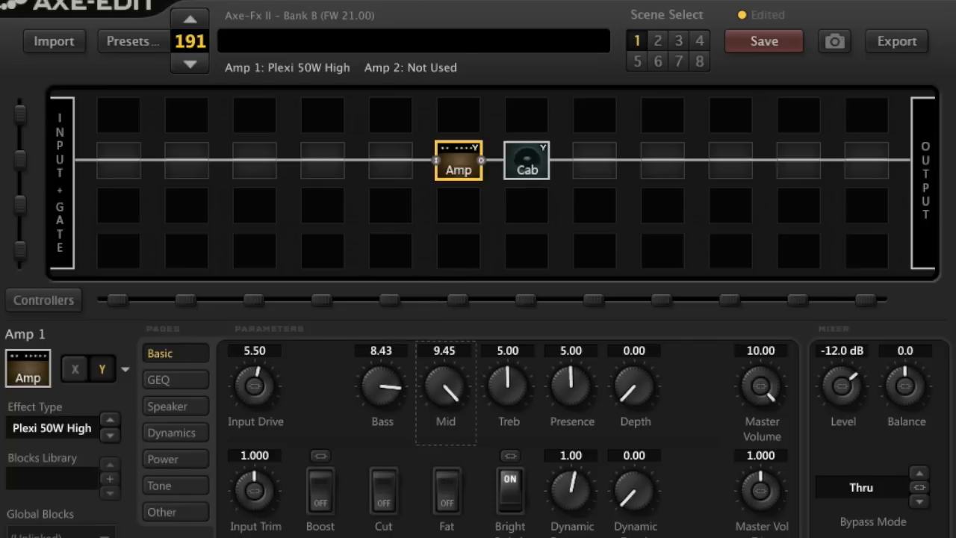
drag(445, 388, 445, 358)
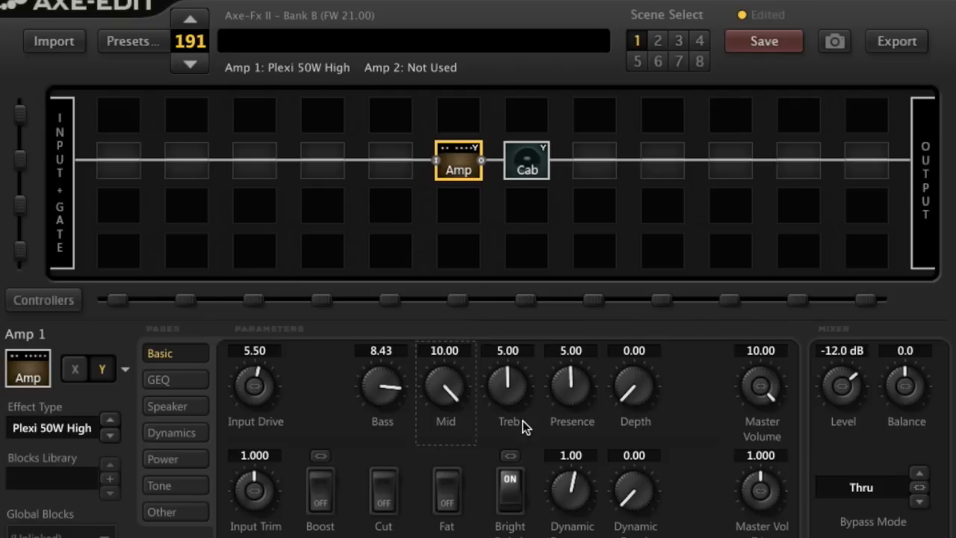
drag(508, 386, 520, 366)
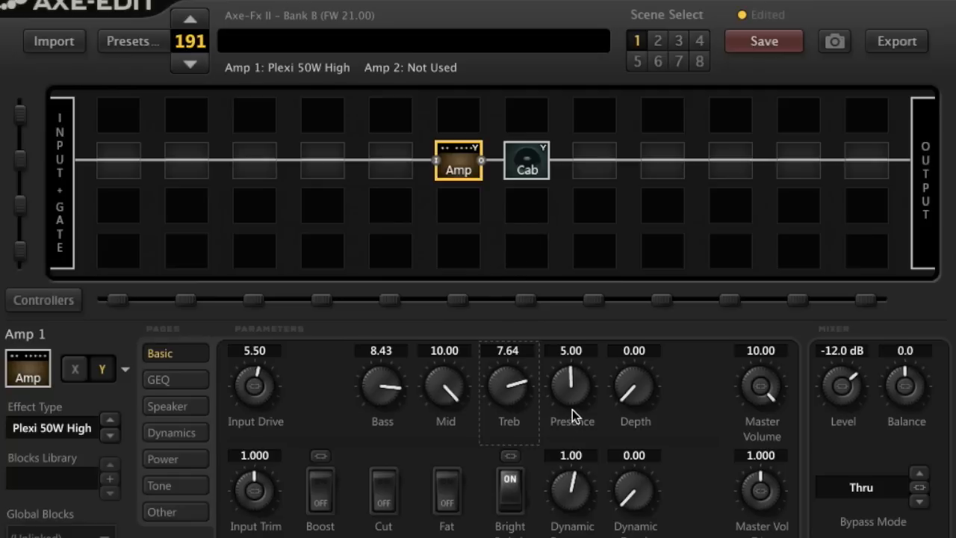
mouse_move(511, 363)
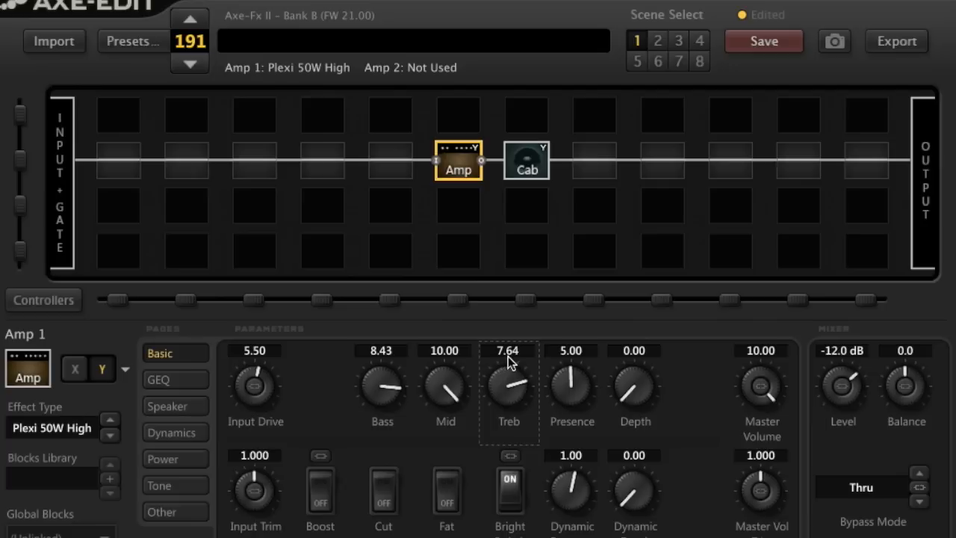
mouse_move(577, 404)
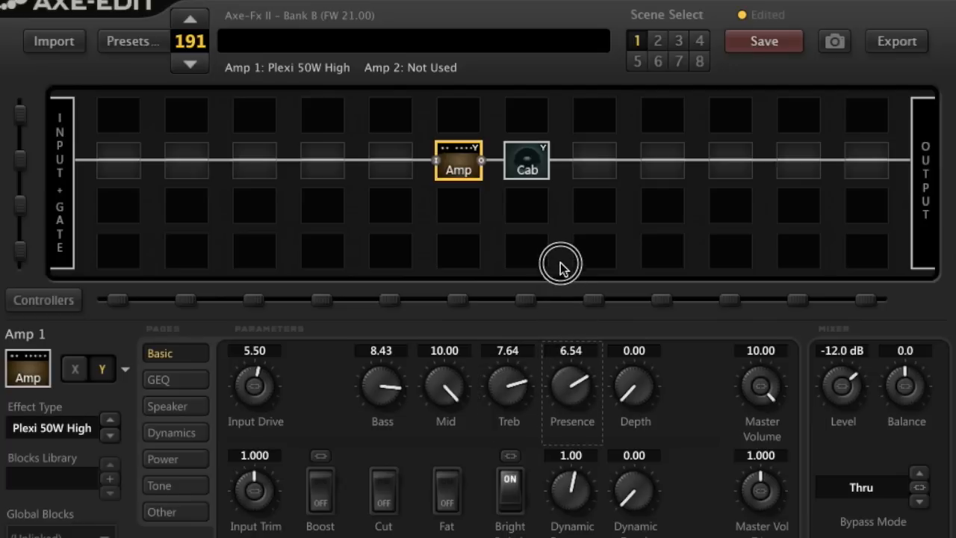
drag(571, 385, 571, 366)
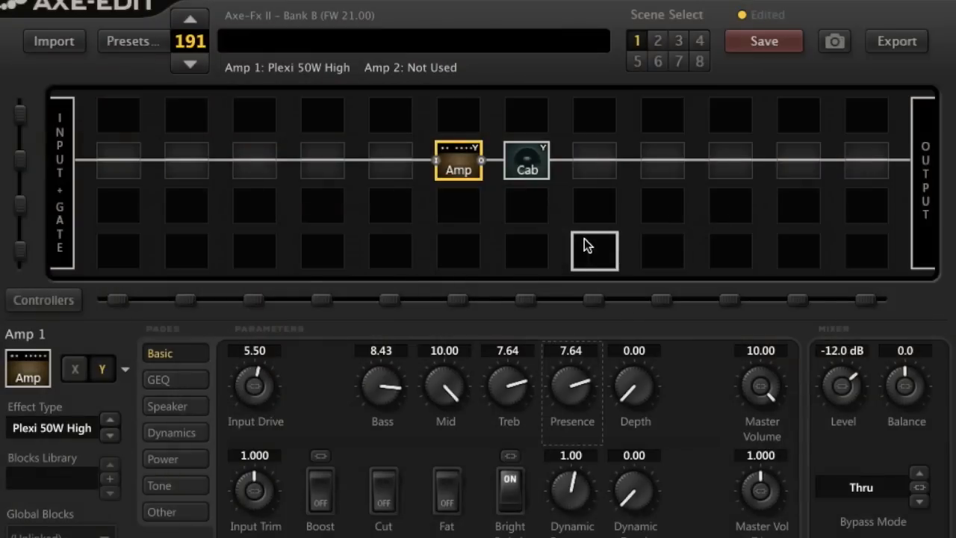
mouse_move(409, 382)
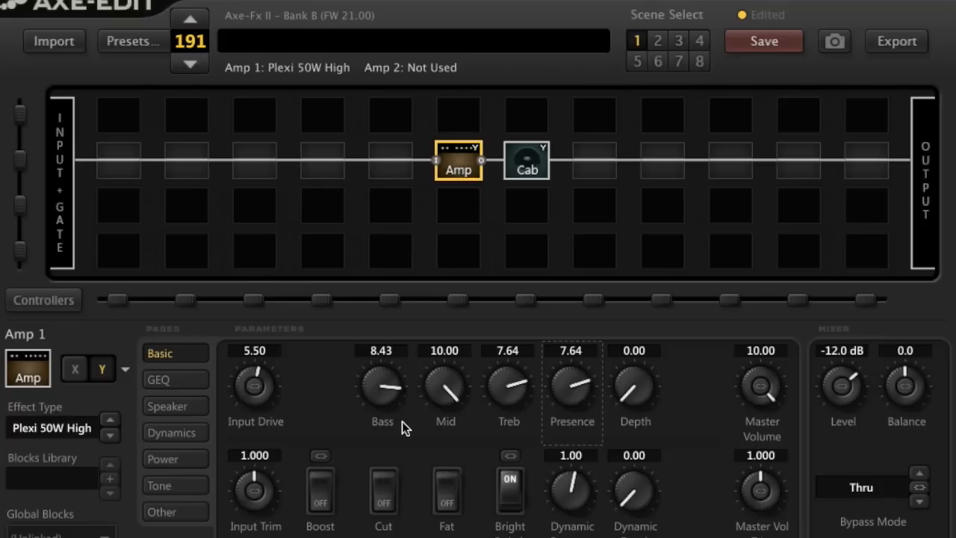
mouse_move(396, 406)
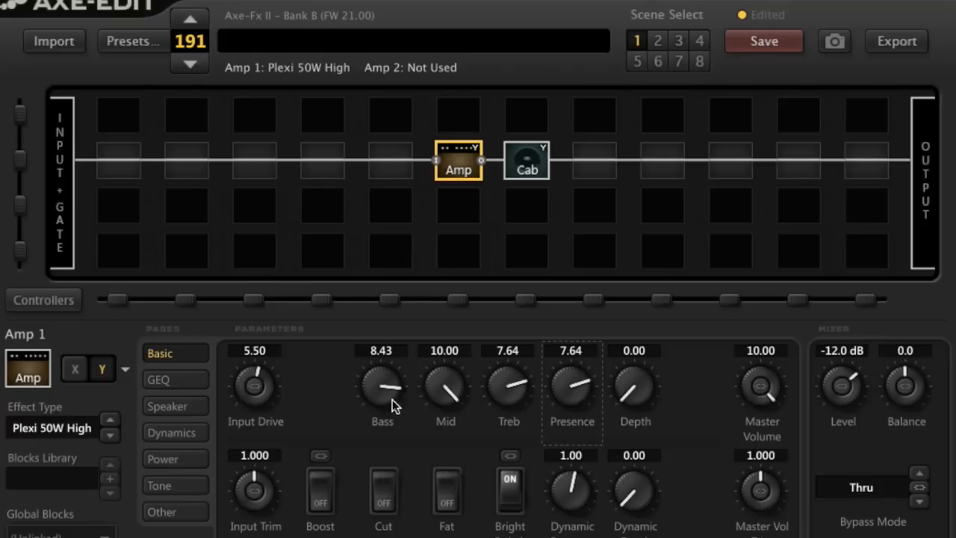
mouse_move(386, 401)
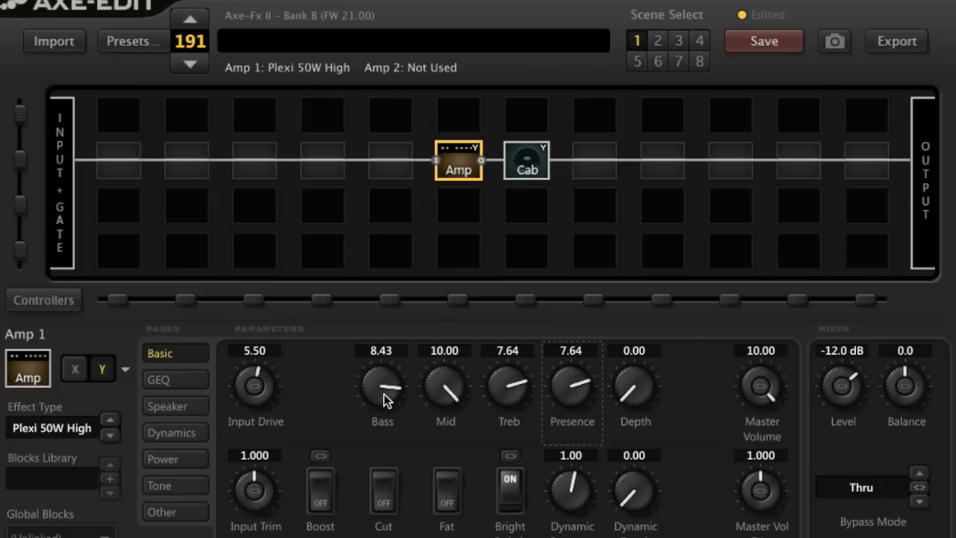
mouse_move(544, 383)
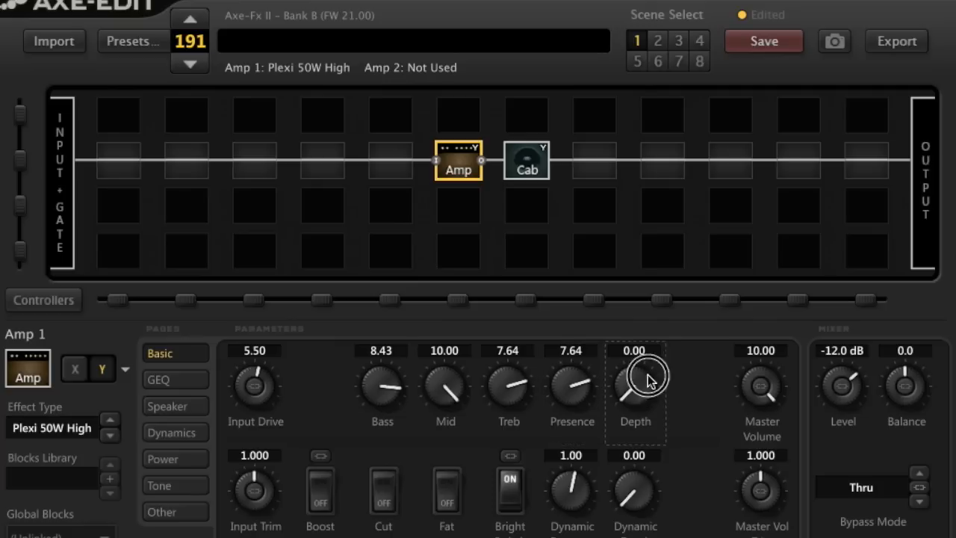
Raise Depth to 3.70, set the second Dynamic knob to 4.65 and reset the first to 0.00
drag(636, 376, 660, 313)
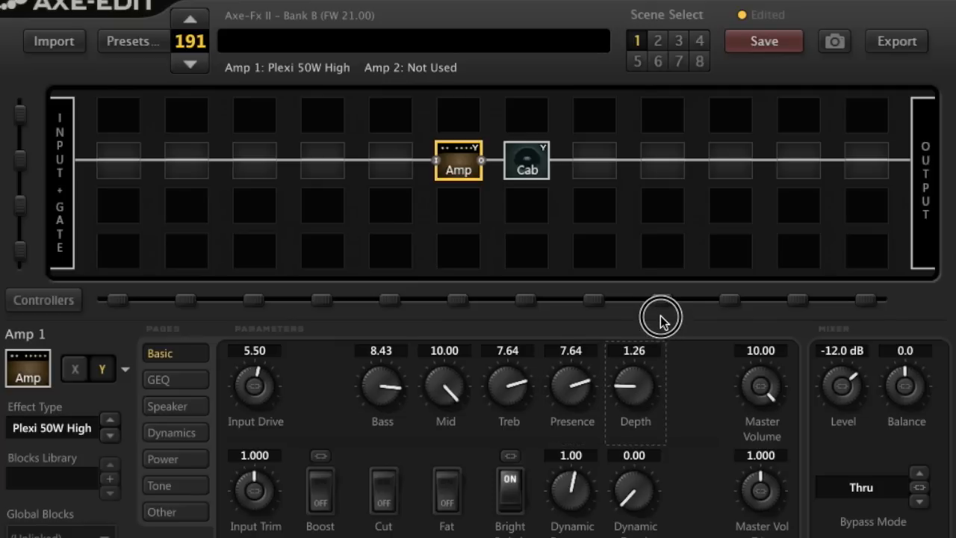
drag(636, 386, 669, 224)
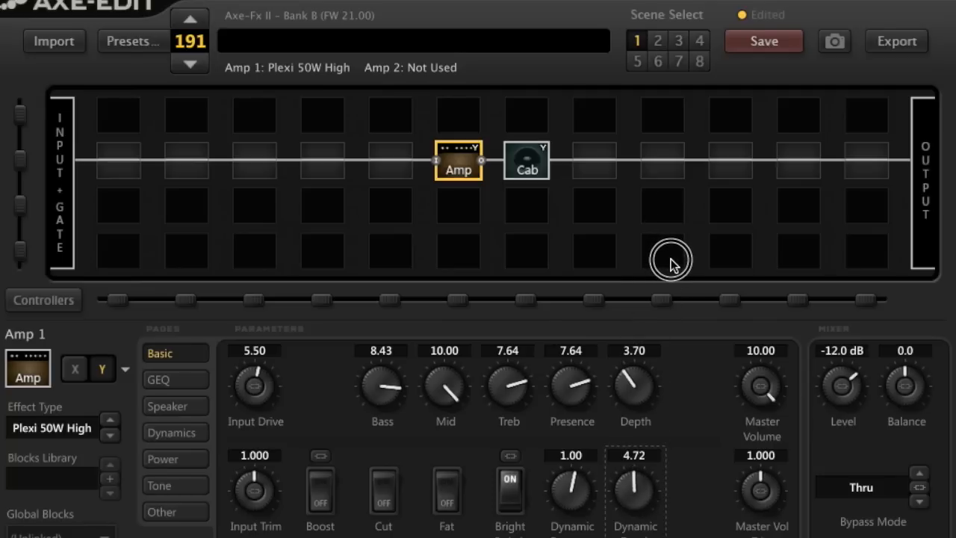
mouse_move(669, 272)
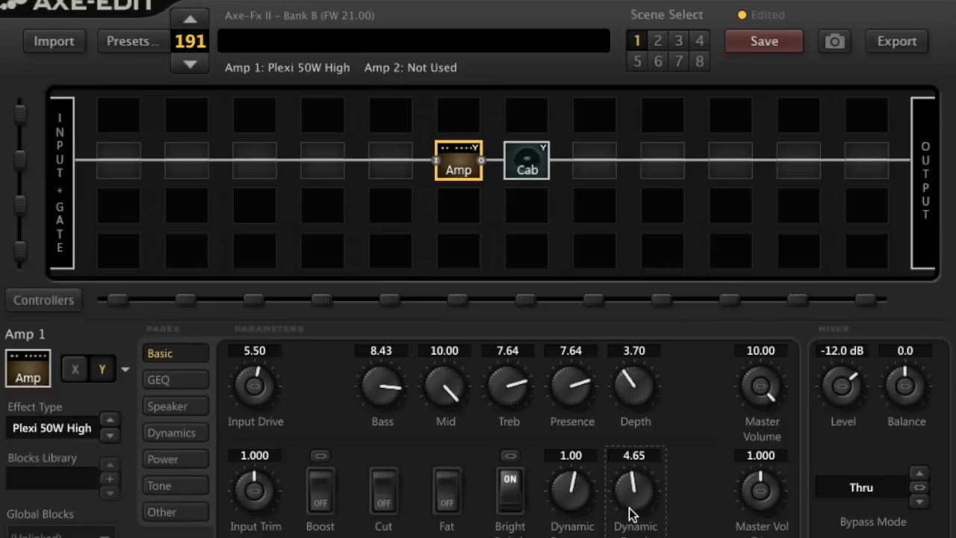
mouse_move(654, 466)
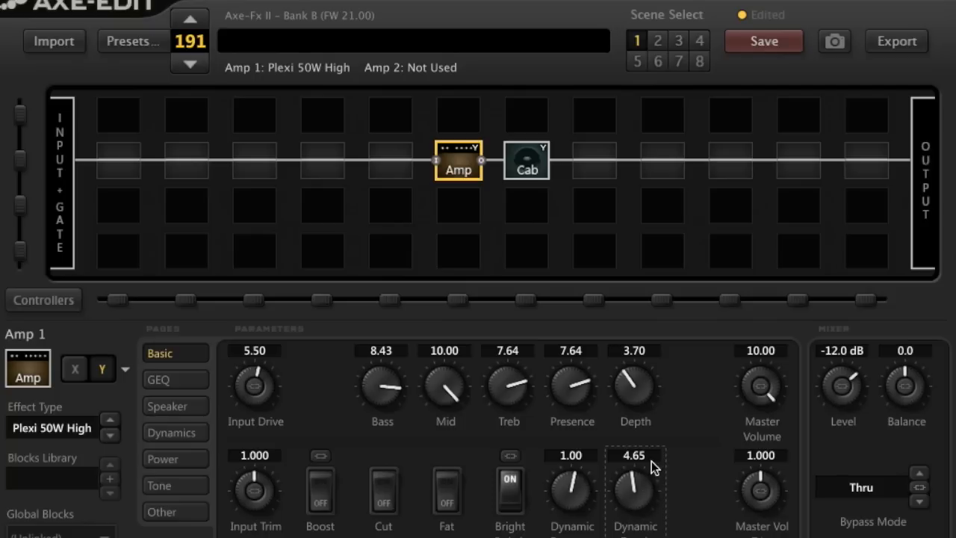
mouse_move(634, 465)
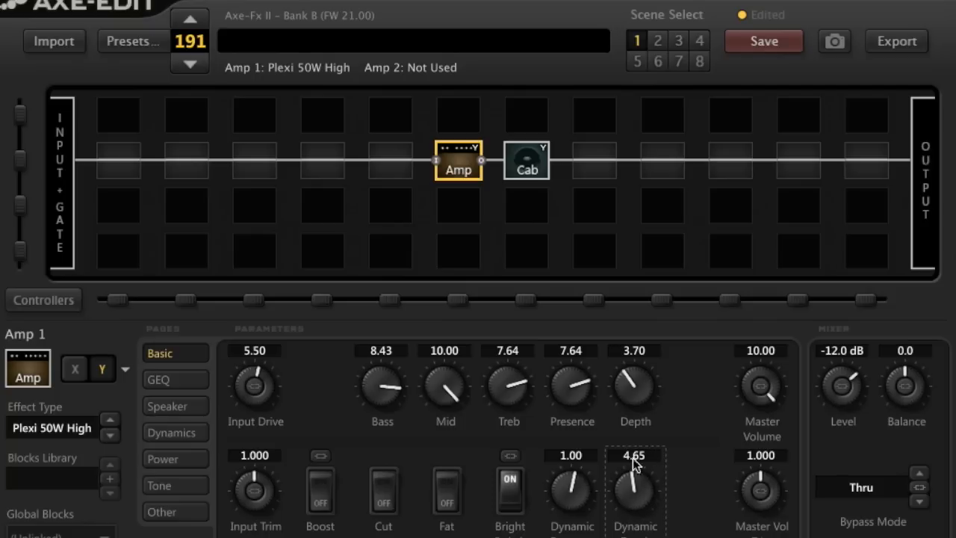
double_click(571, 454)
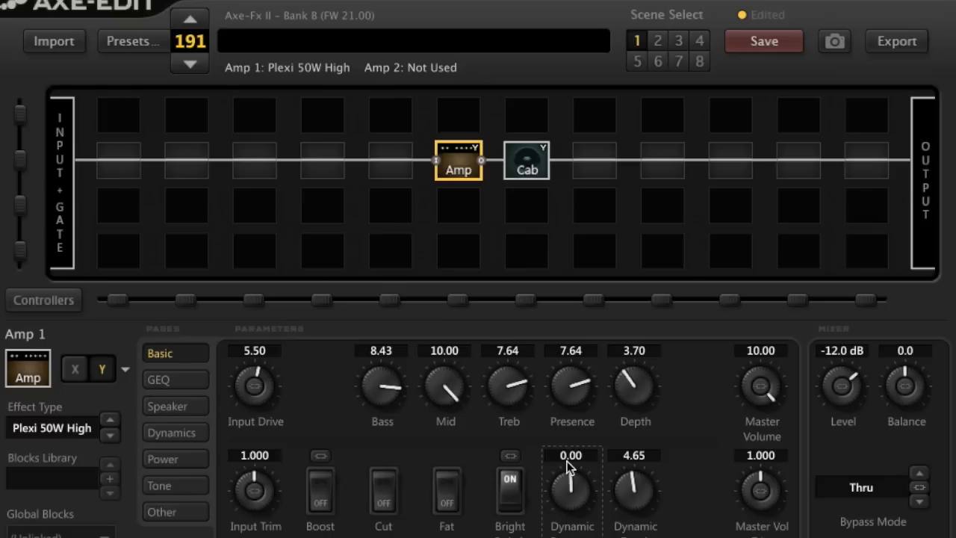
mouse_move(842, 386)
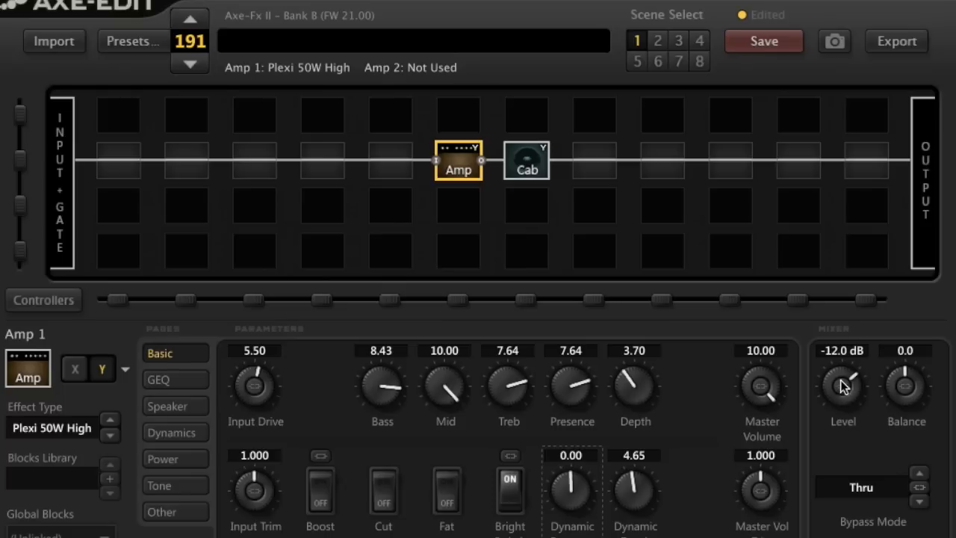
Raise the amp's Mixer Level from -12.0 dB to -5.2 dB
drag(842, 389, 854, 326)
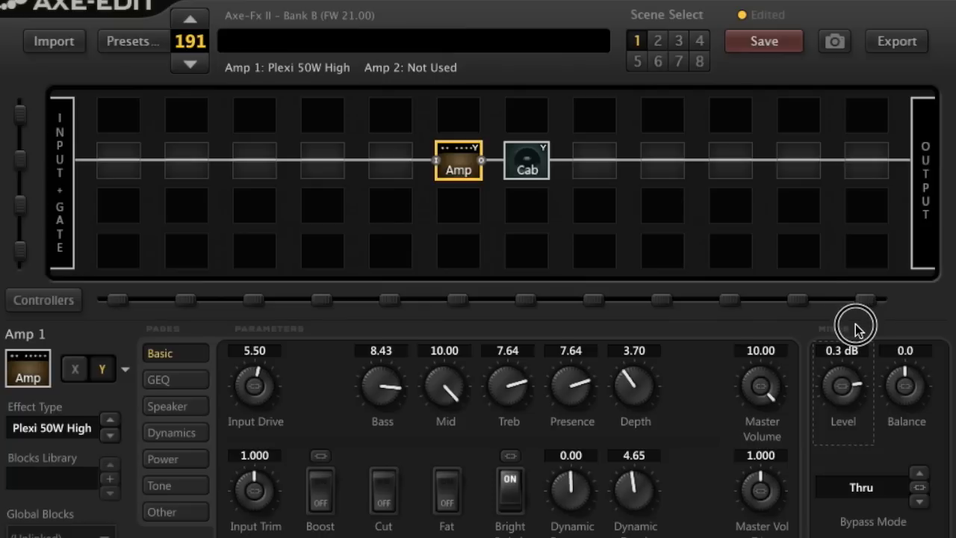
drag(857, 321, 857, 347)
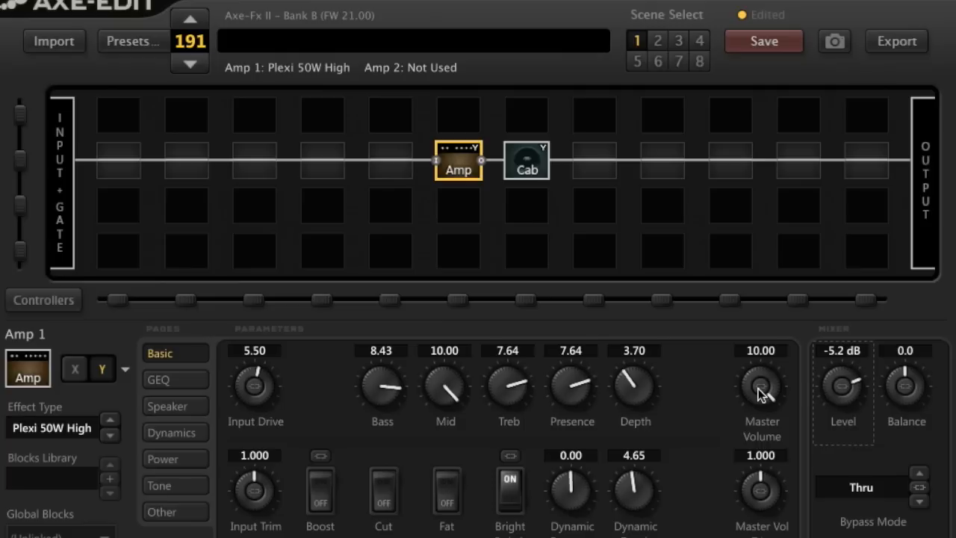
mouse_move(459, 209)
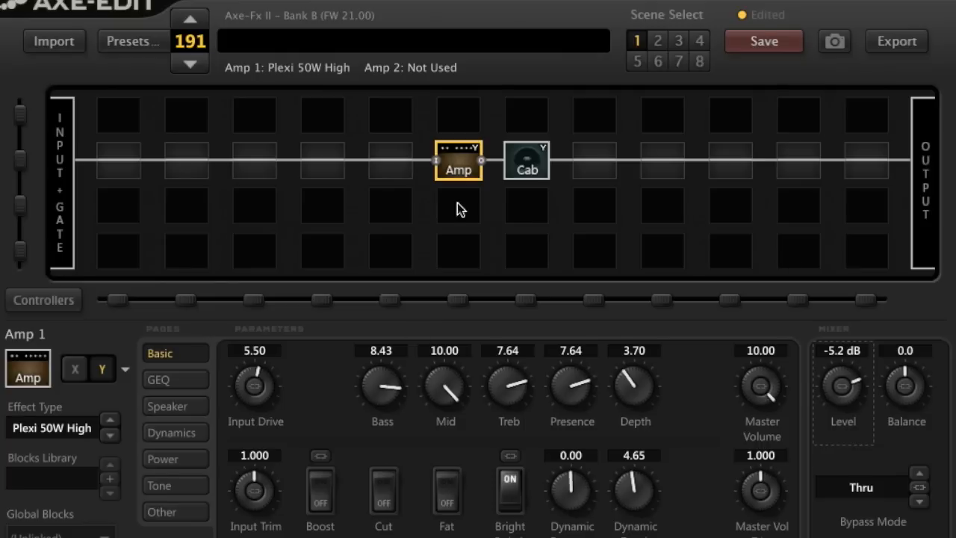
On the amp's GEQ page keep 5 Band Passive, set EQ Location to Post Power Amp and begin lowering Low
click(158, 379)
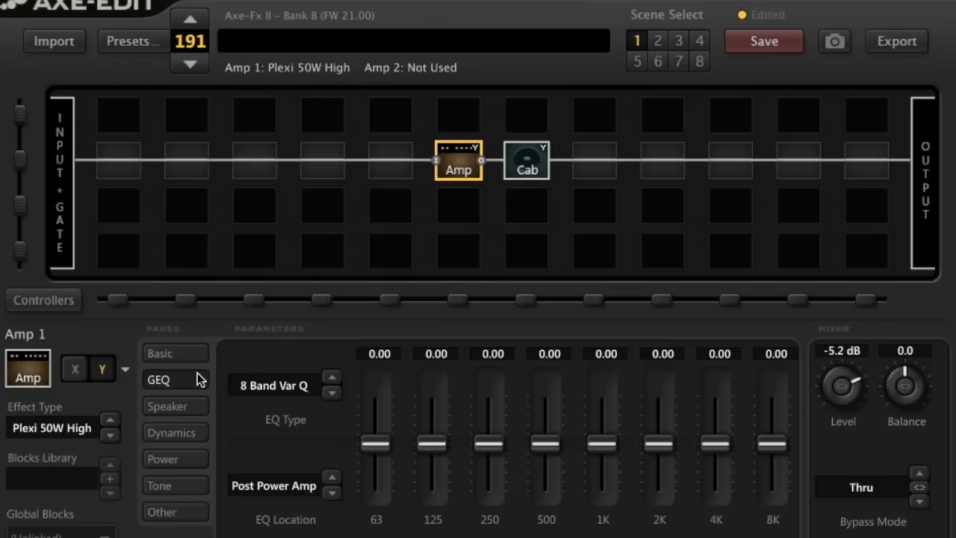
click(286, 385)
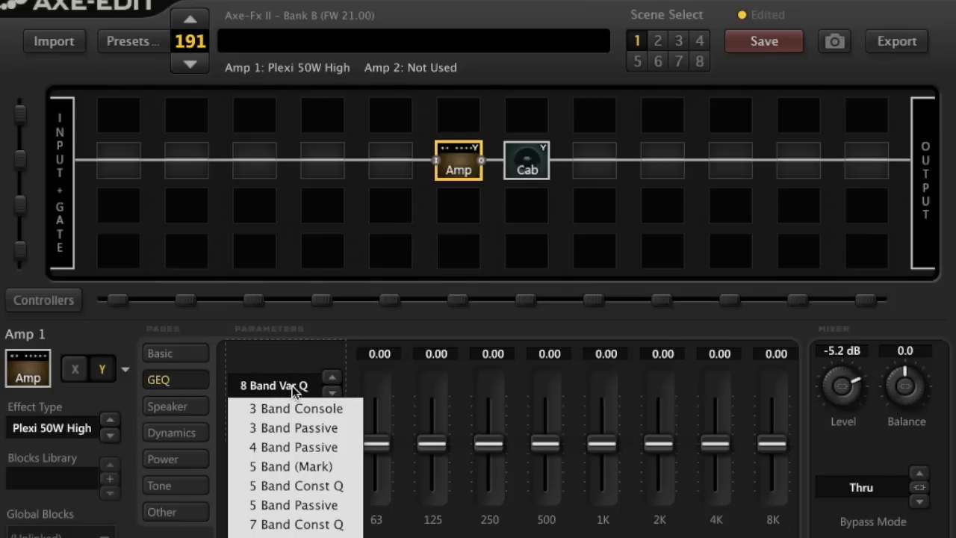
mouse_move(297, 485)
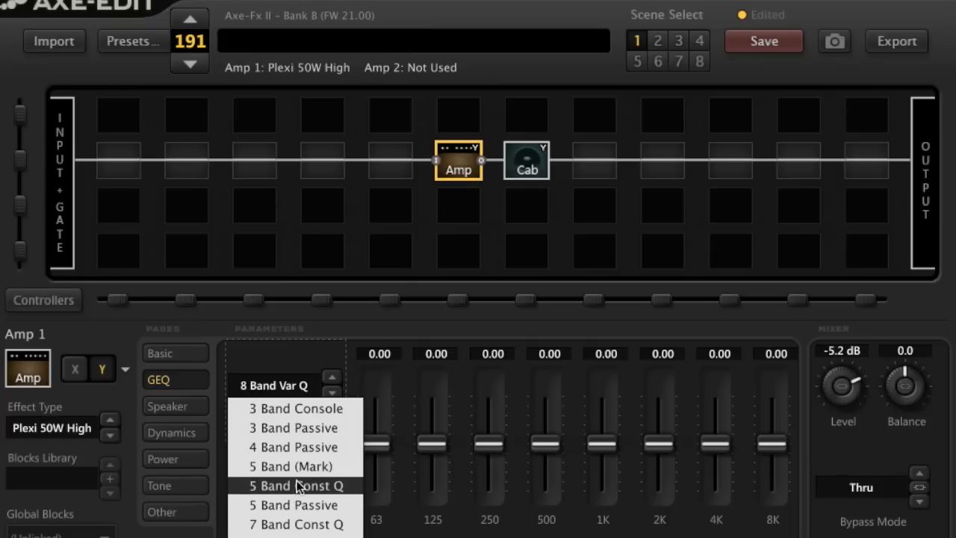
click(295, 486)
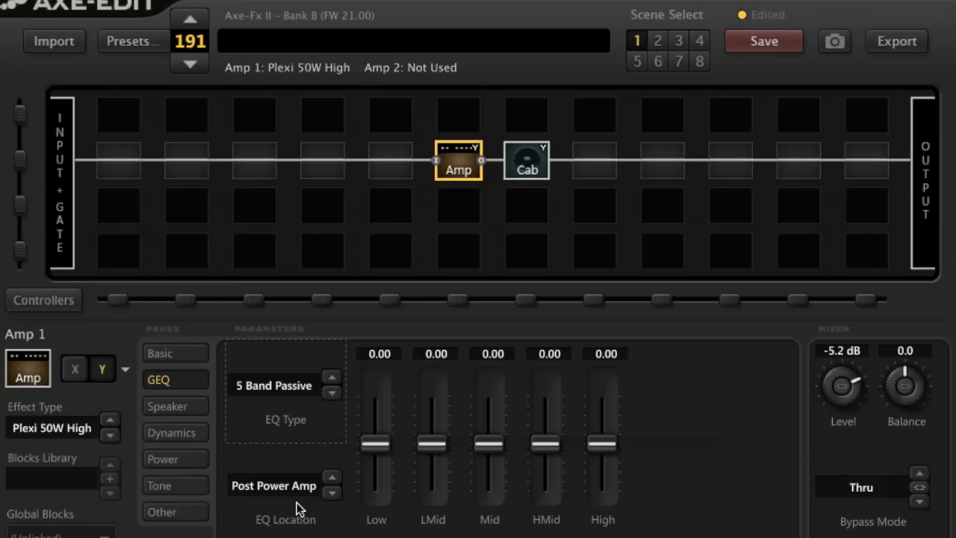
drag(376, 445, 376, 474)
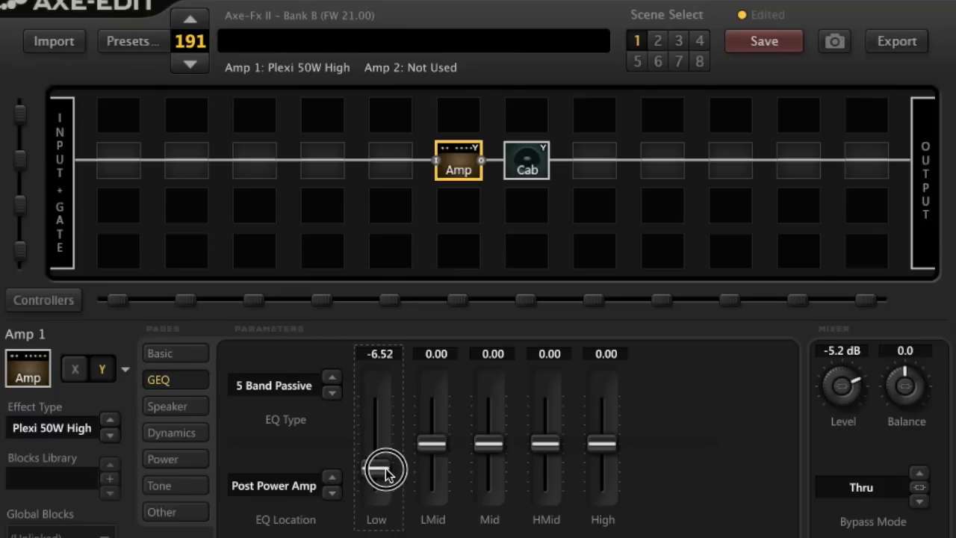
Cut the Low band to -6.90 and enter -8.22 for the LMid band
drag(386, 469, 385, 476)
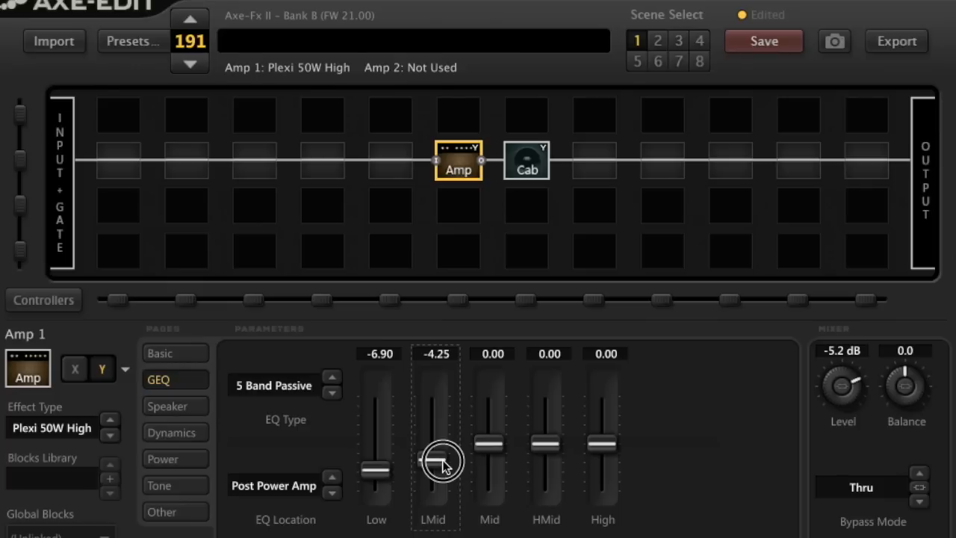
drag(442, 459, 442, 477)
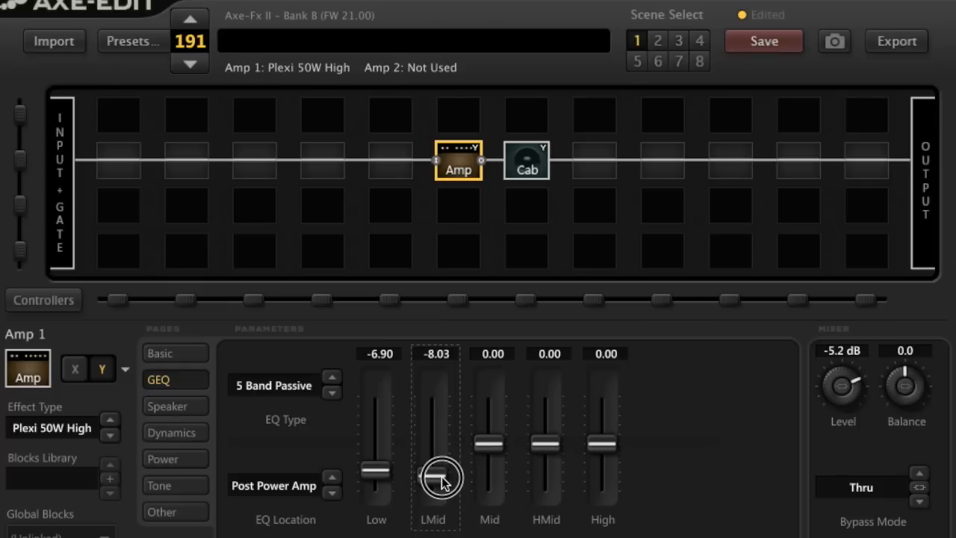
drag(439, 478, 439, 481)
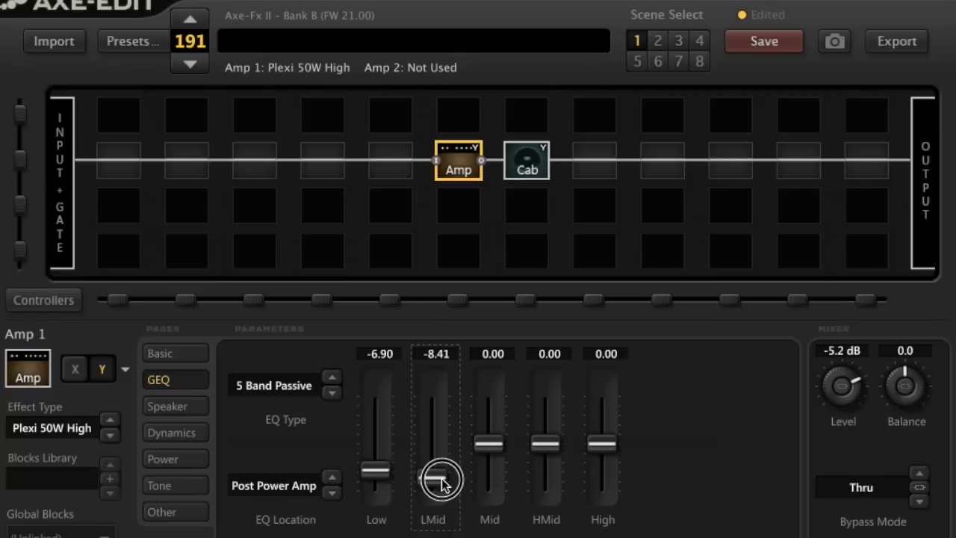
drag(441, 478, 441, 481)
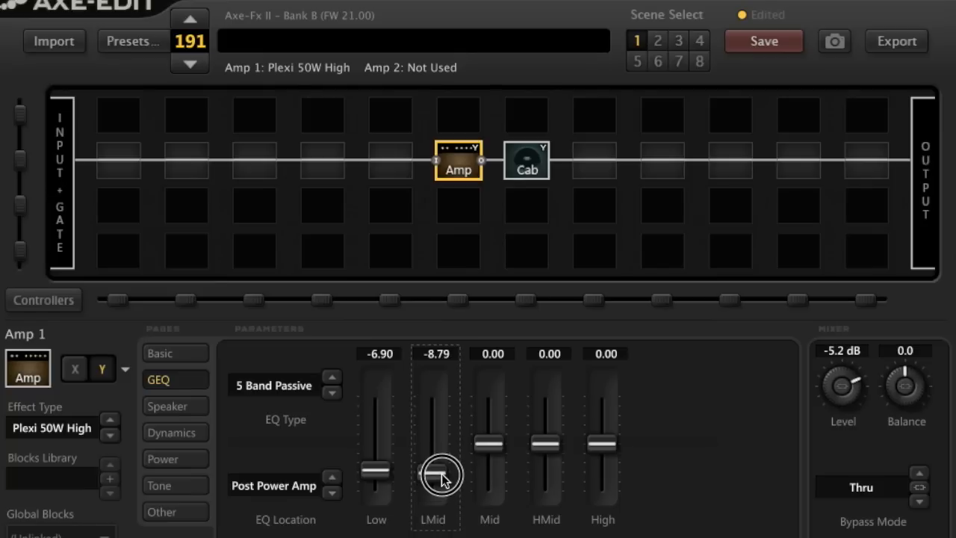
drag(440, 475, 440, 470)
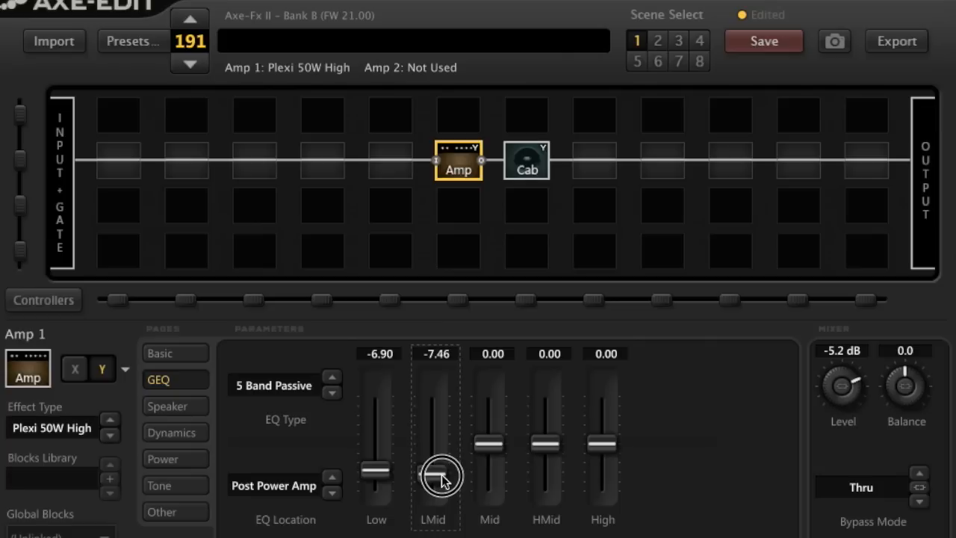
drag(441, 475, 441, 486)
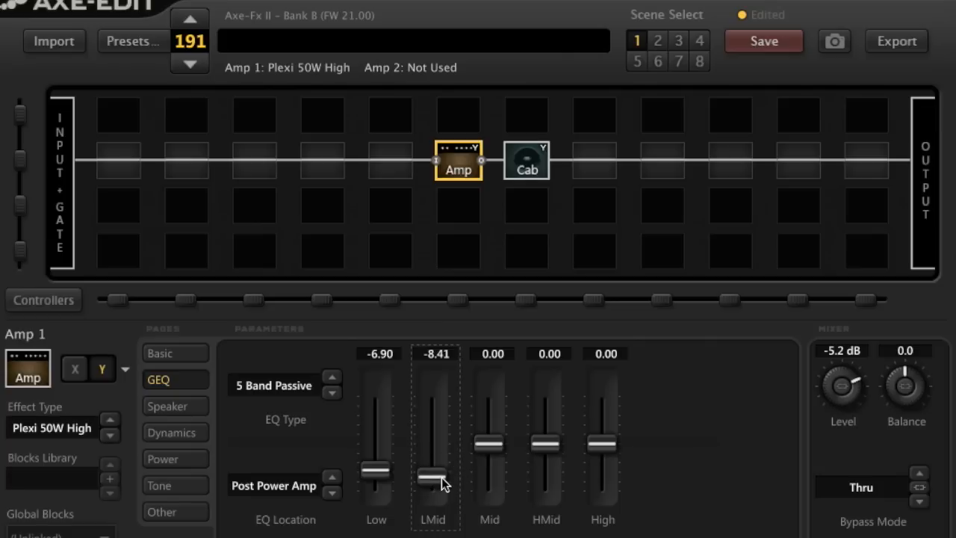
double_click(433, 353)
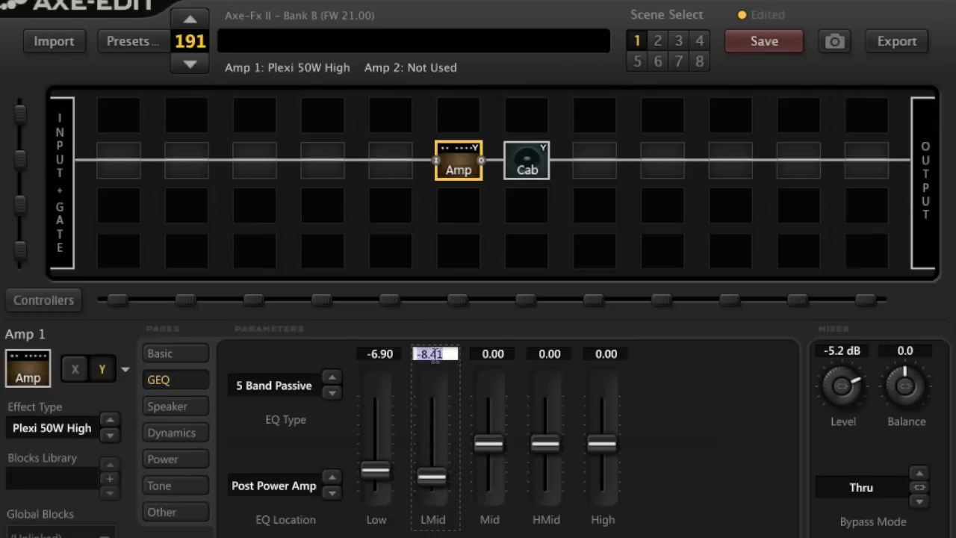
text(8.)
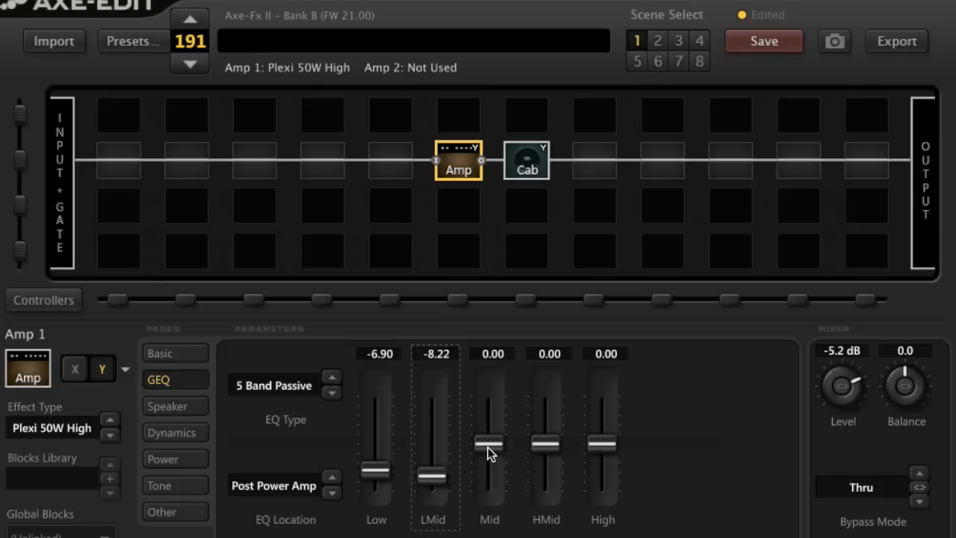
Cut Mid to -4.63, HMid to -3.69 and High to -5.57, then raise amp Level to -3.6 dB
drag(490, 441, 490, 457)
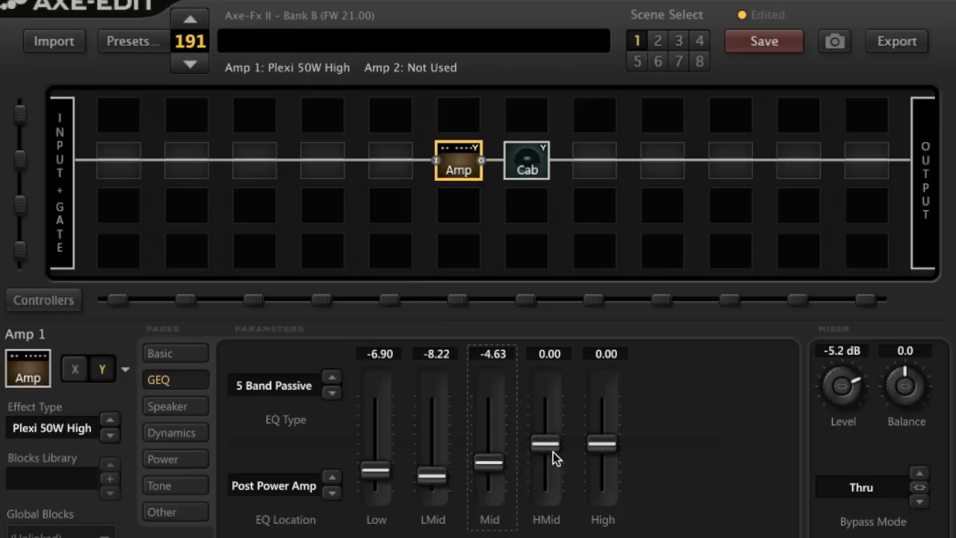
click(547, 448)
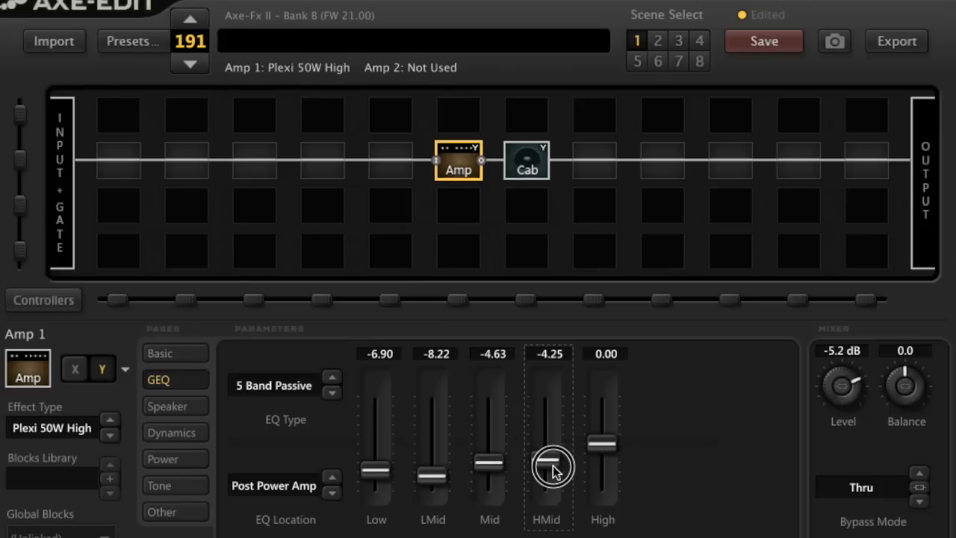
drag(547, 466, 546, 462)
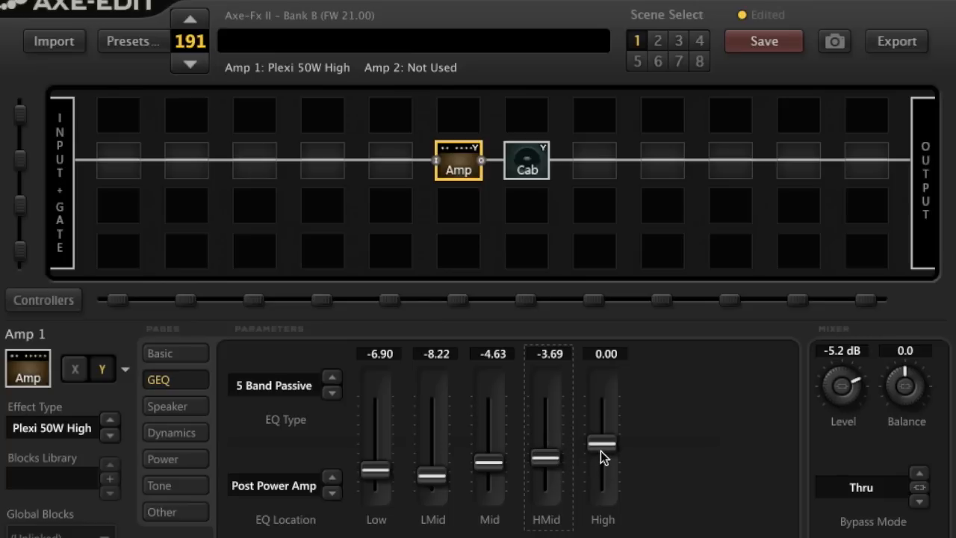
drag(604, 448, 604, 463)
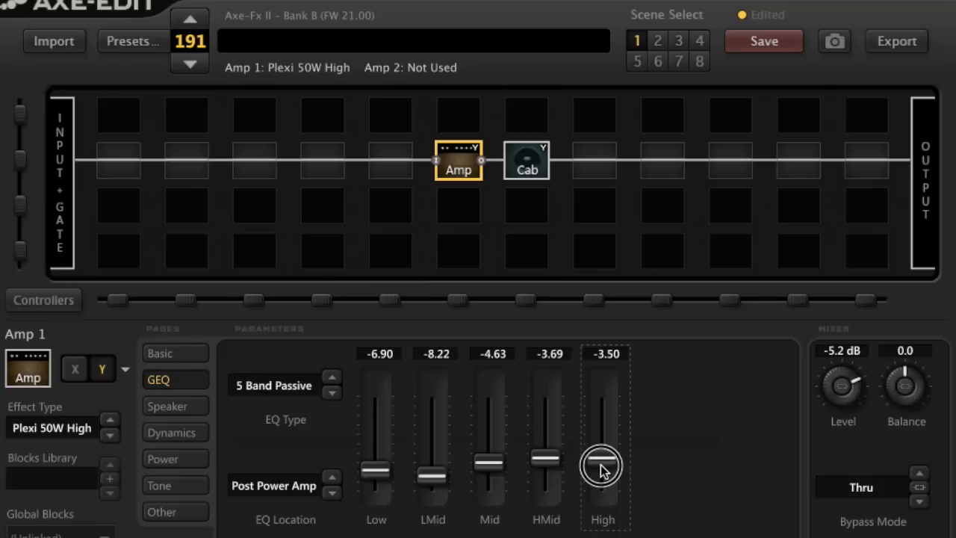
drag(603, 463, 603, 472)
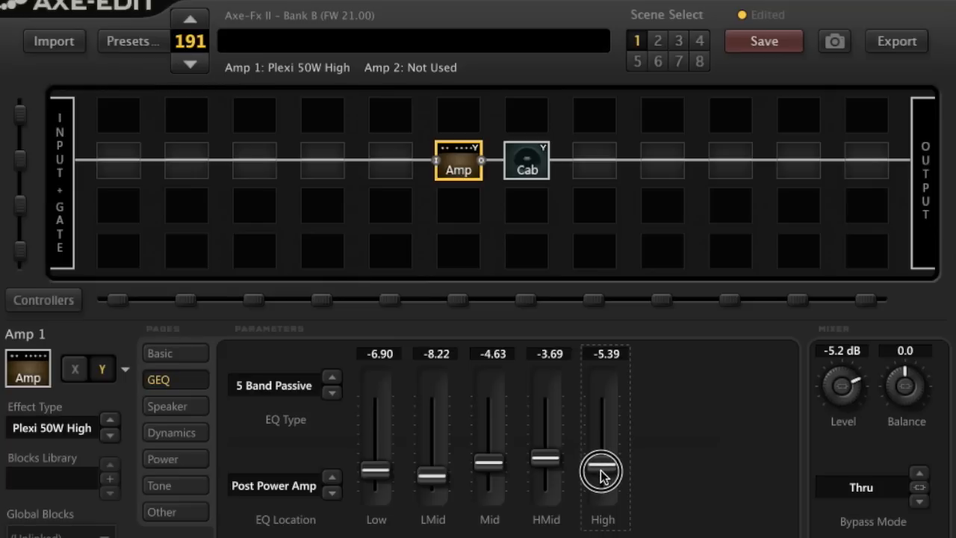
drag(602, 472, 602, 478)
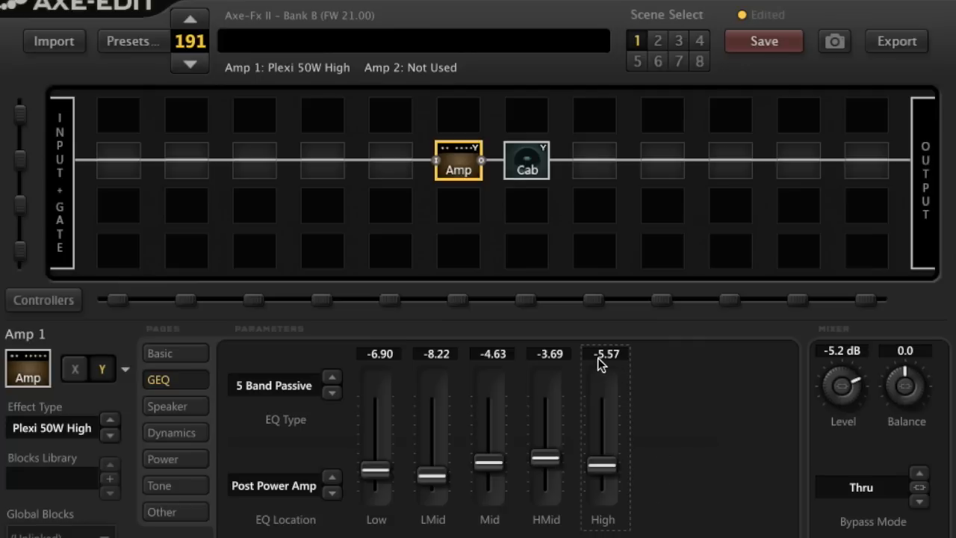
mouse_move(376, 481)
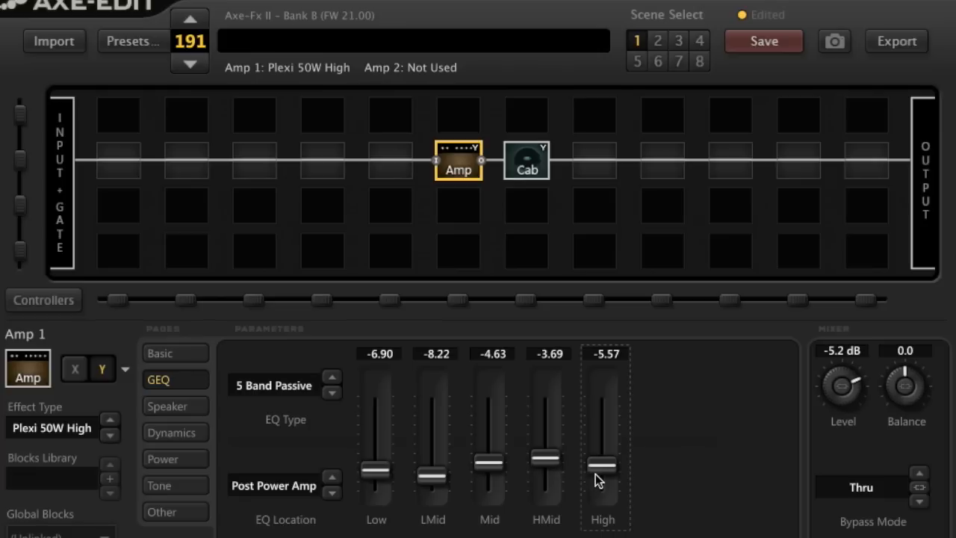
mouse_move(425, 489)
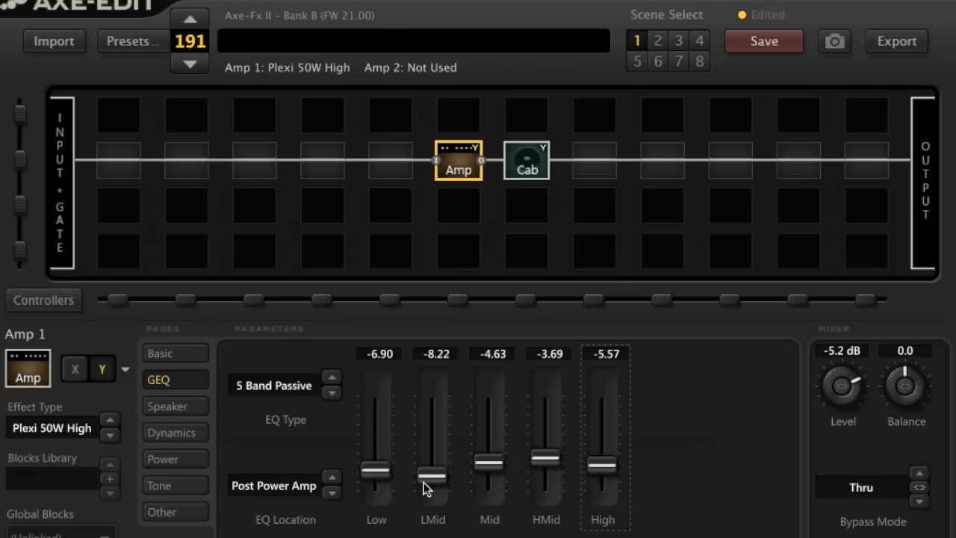
mouse_move(508, 461)
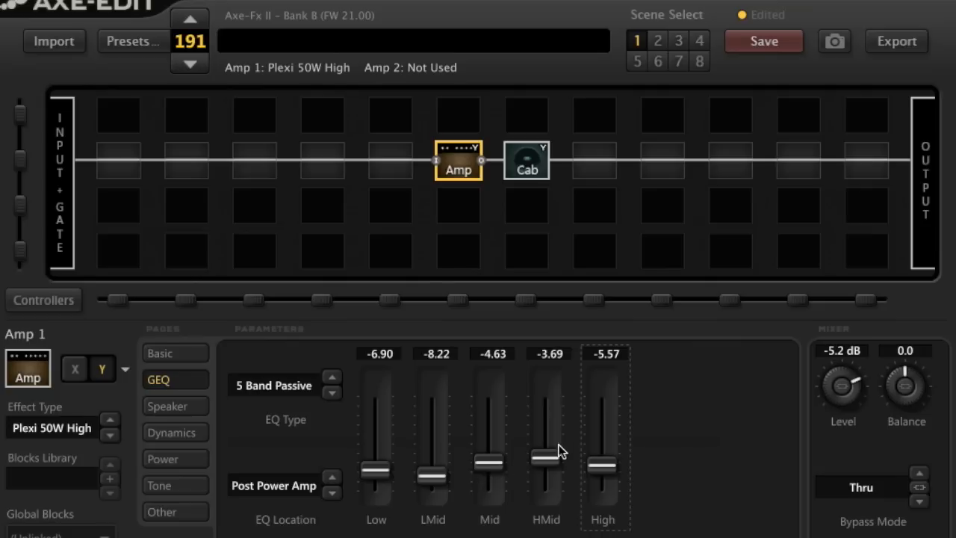
mouse_move(540, 466)
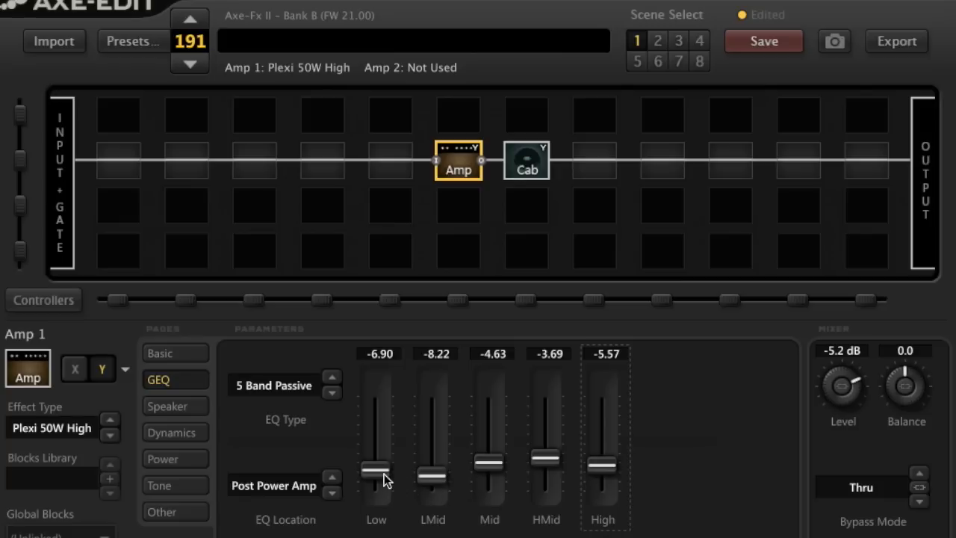
mouse_move(465, 476)
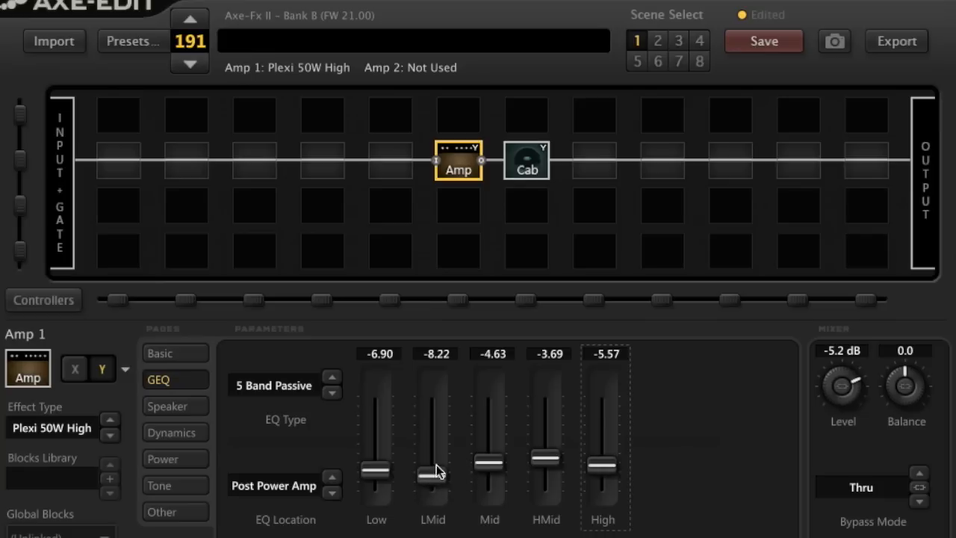
mouse_move(448, 474)
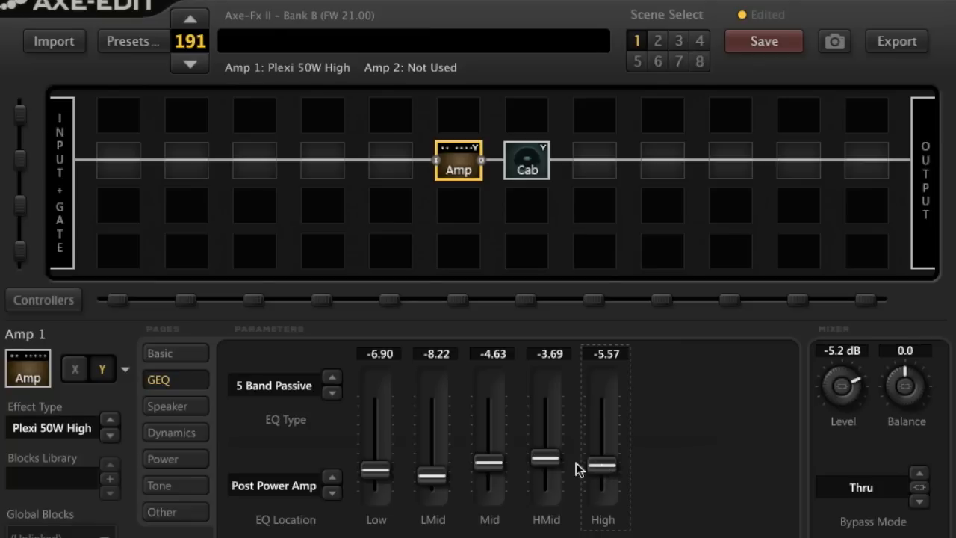
mouse_move(554, 468)
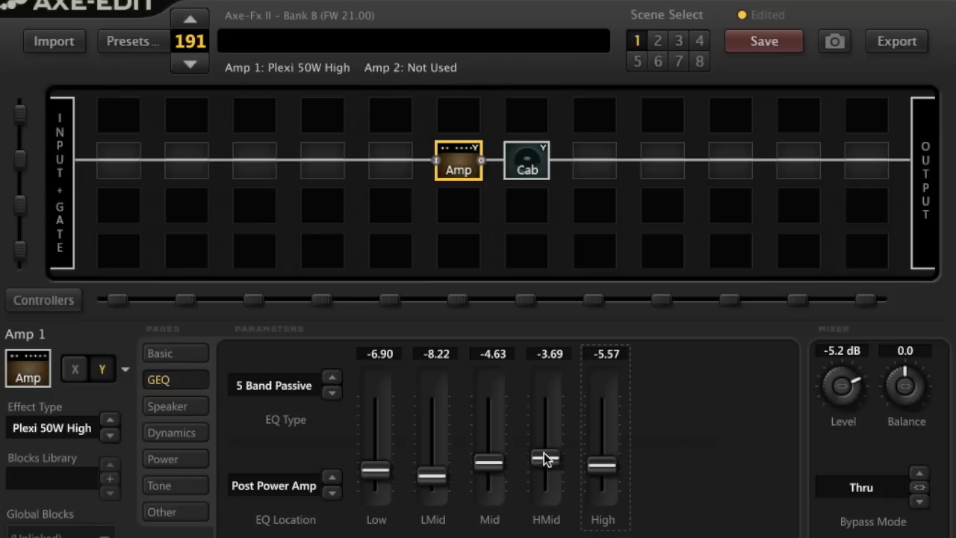
mouse_move(543, 463)
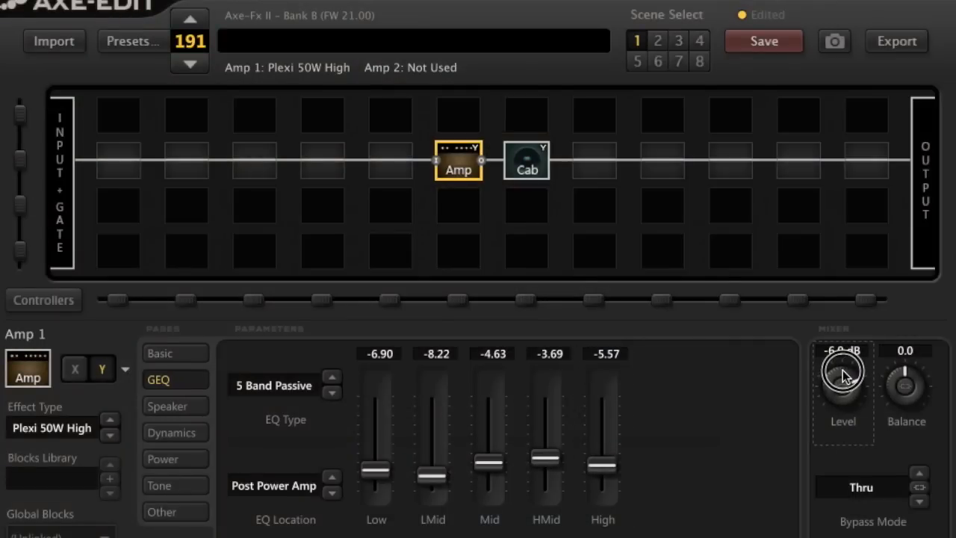
drag(843, 374, 842, 359)
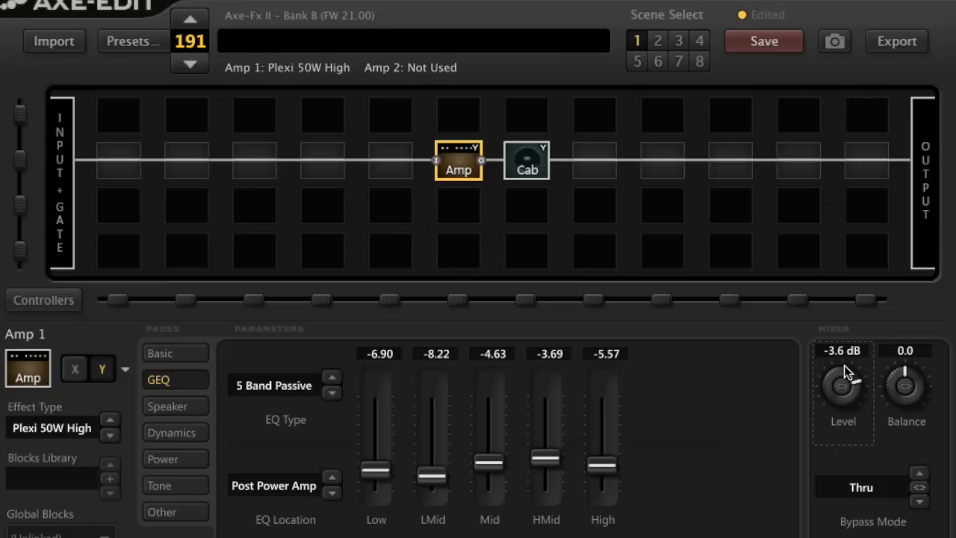
mouse_move(167, 406)
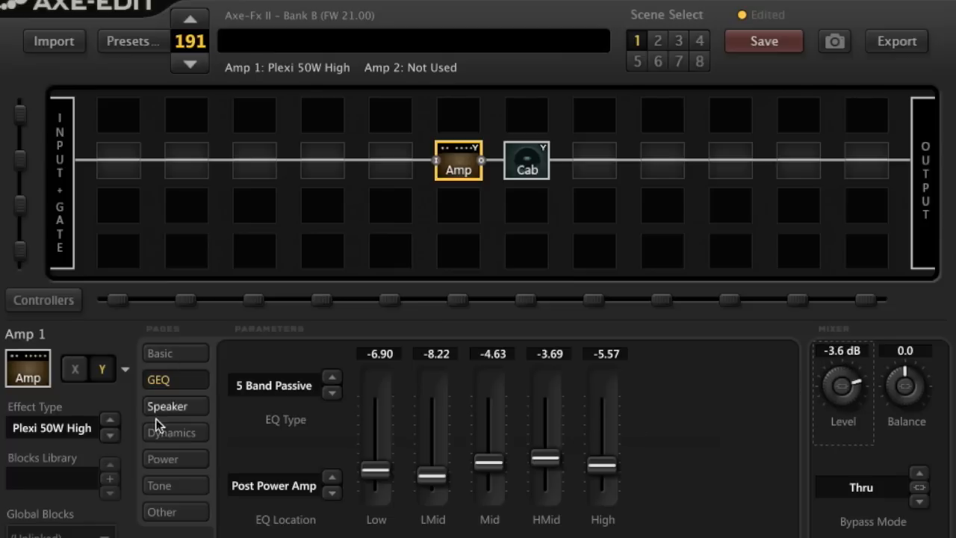
Show Amp 1's speaker settings (low resonance 114.0 Hz, high frequency 1200 Hz)
click(168, 406)
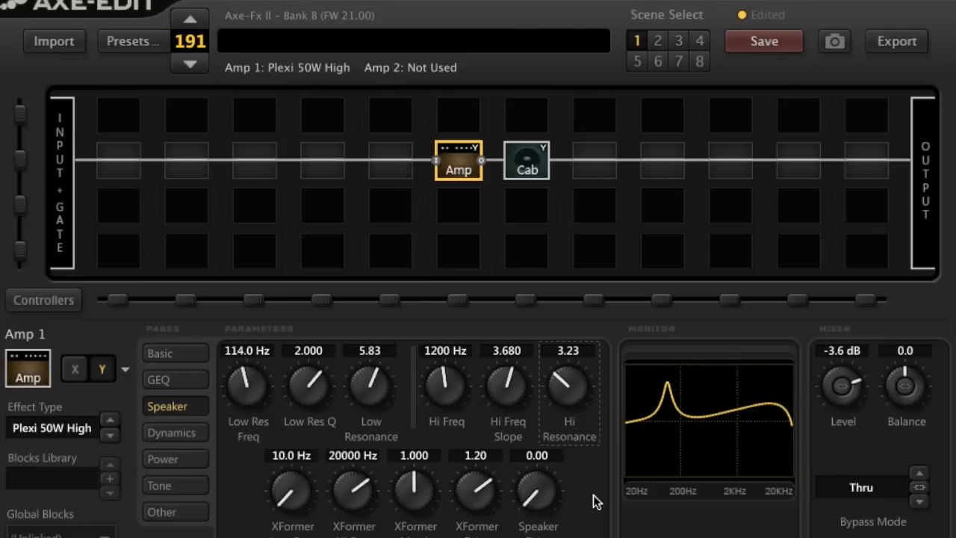
mouse_move(570, 395)
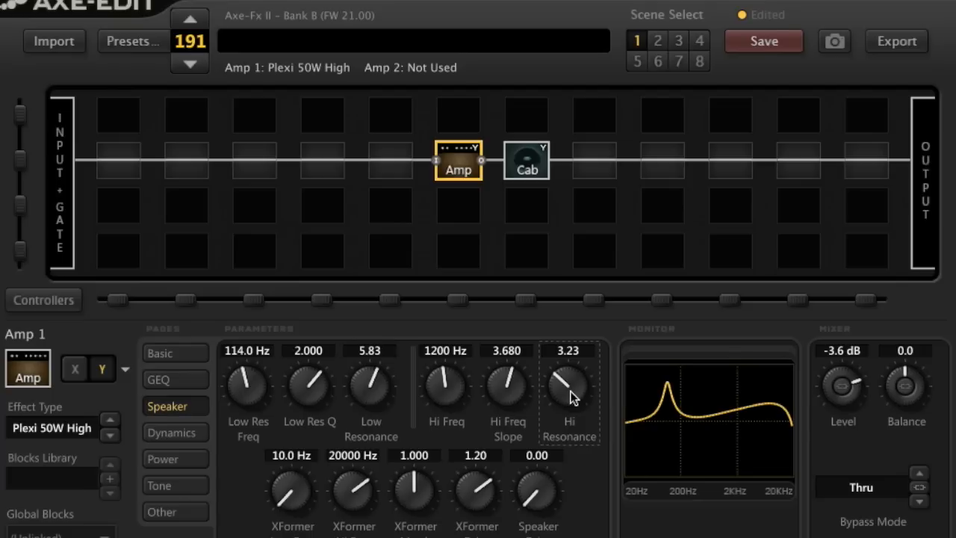
mouse_move(173, 433)
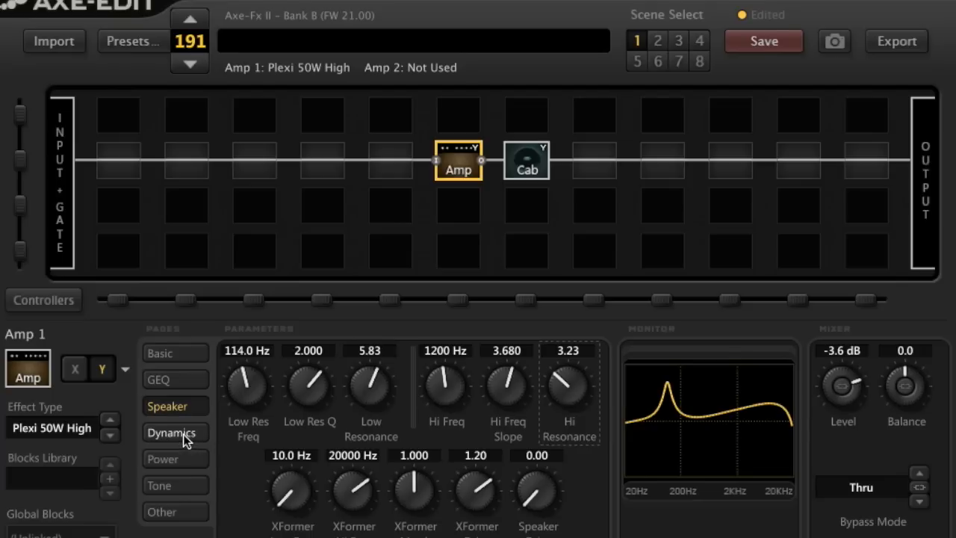
On Amp 1's Dynamics settings, lower CF Comp from 74.0% to 37.0%
click(173, 433)
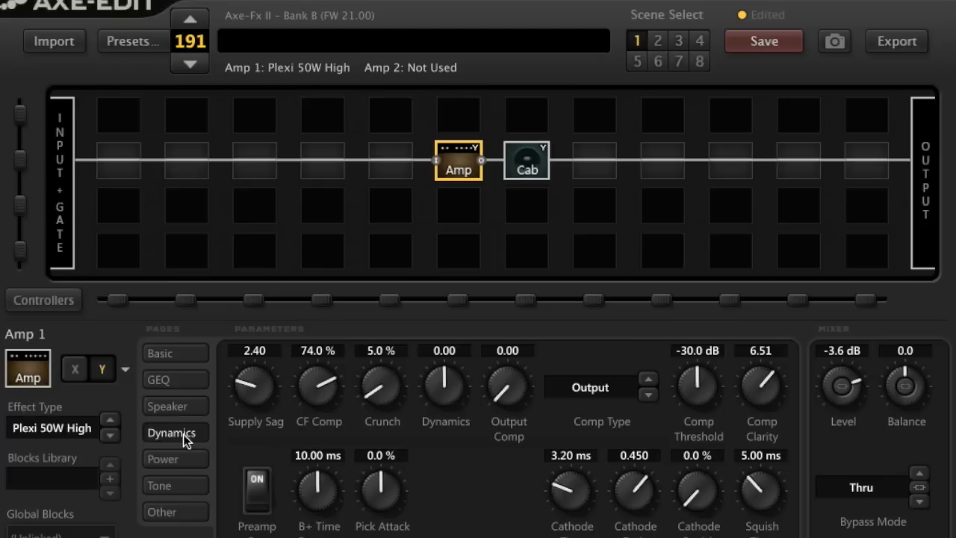
drag(320, 386, 319, 403)
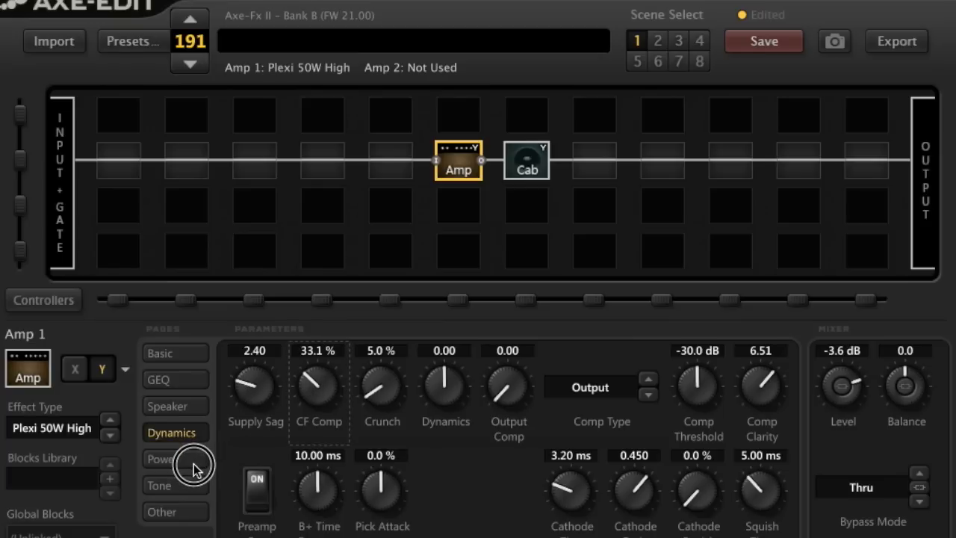
drag(319, 385, 319, 376)
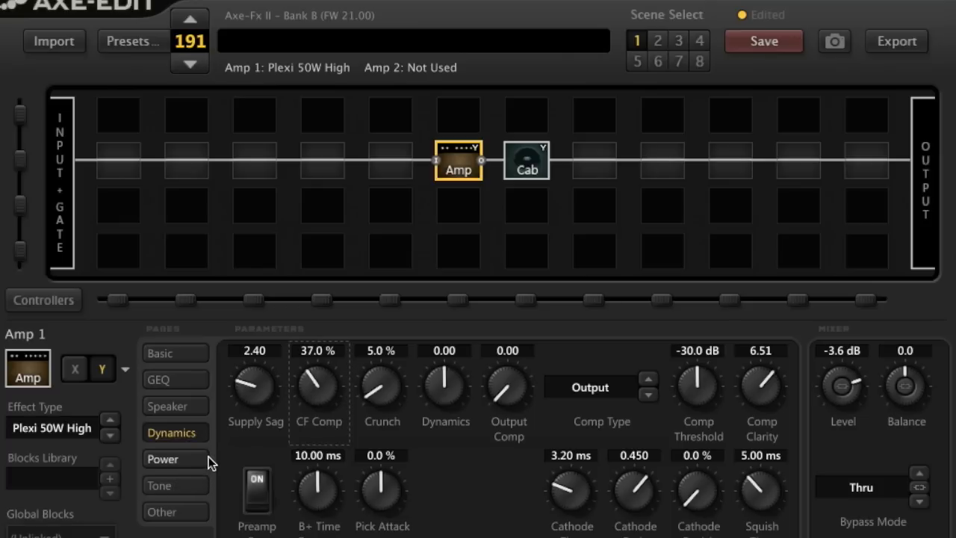
mouse_move(282, 412)
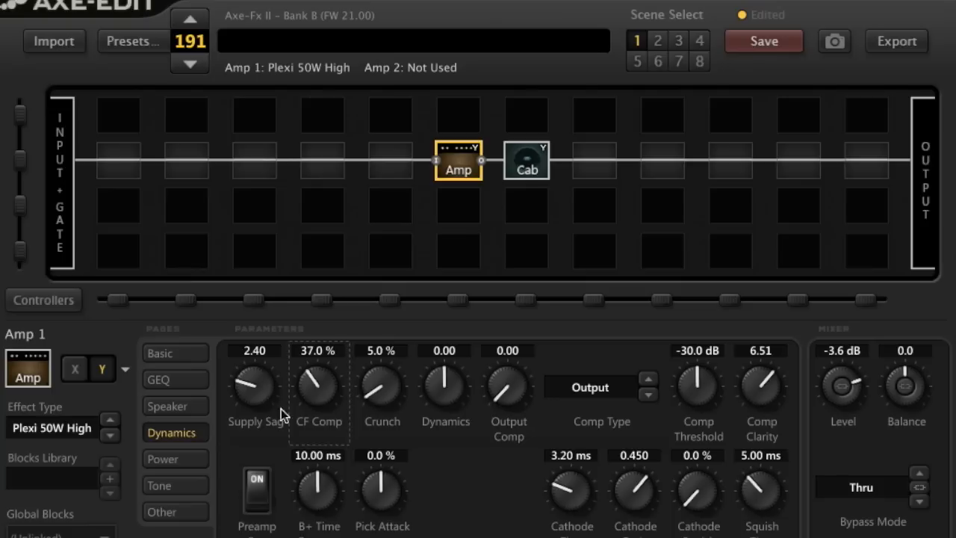
mouse_move(361, 406)
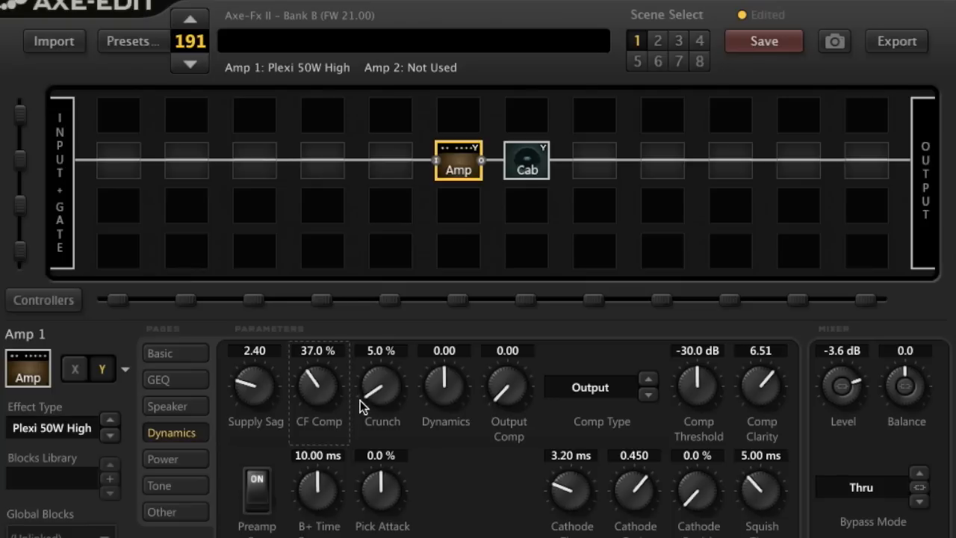
mouse_move(394, 397)
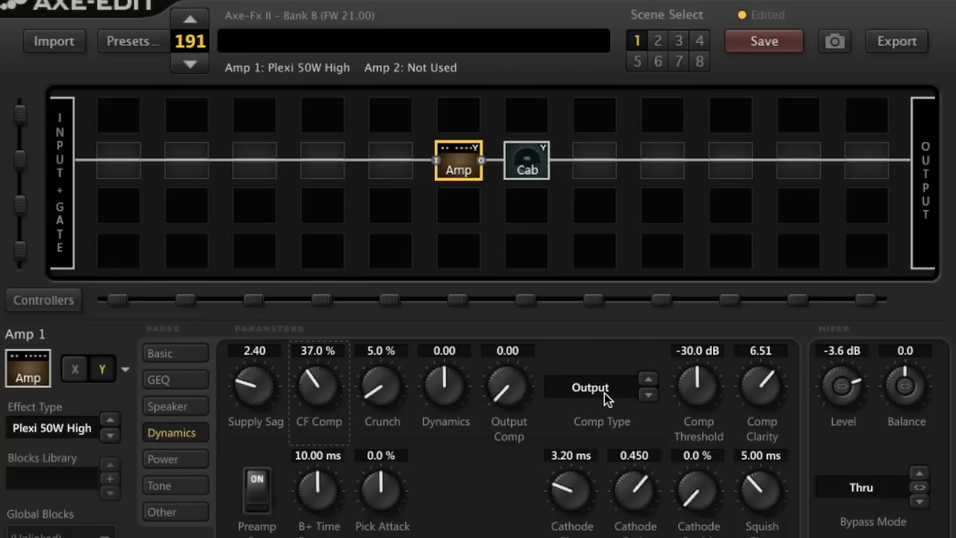
mouse_move(610, 401)
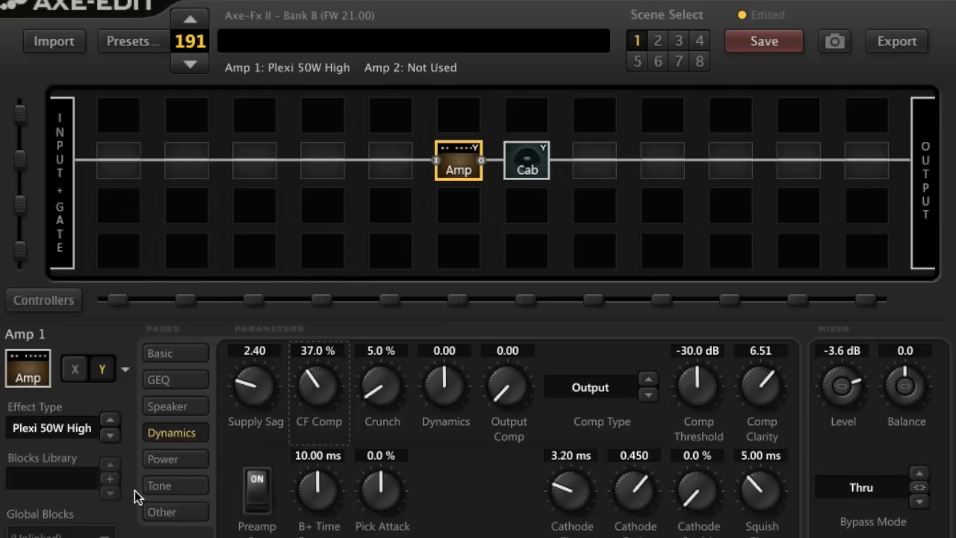
mouse_move(163, 459)
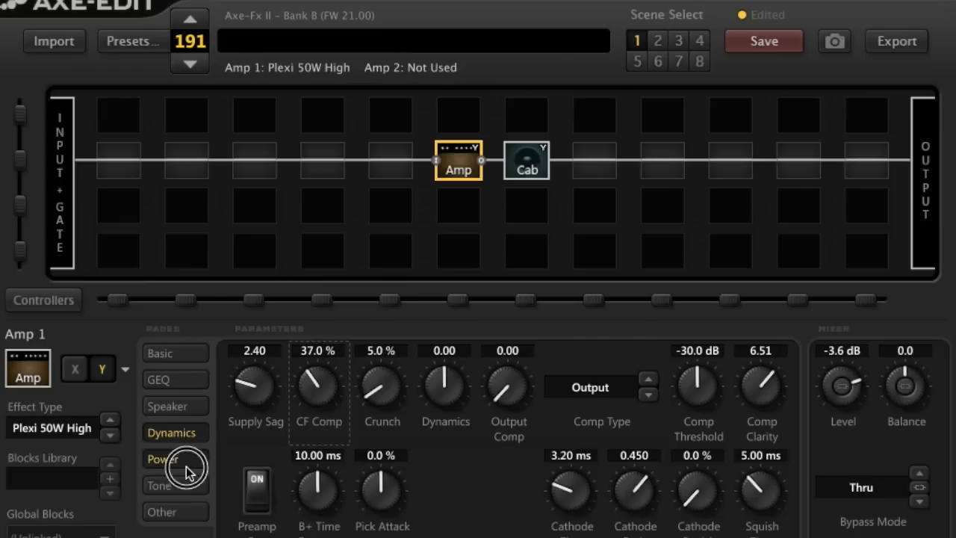
On Amp 1's Power settings, set Pwr Amp Hardness to 5 (Hard) and MV Location to Post-PI
click(163, 458)
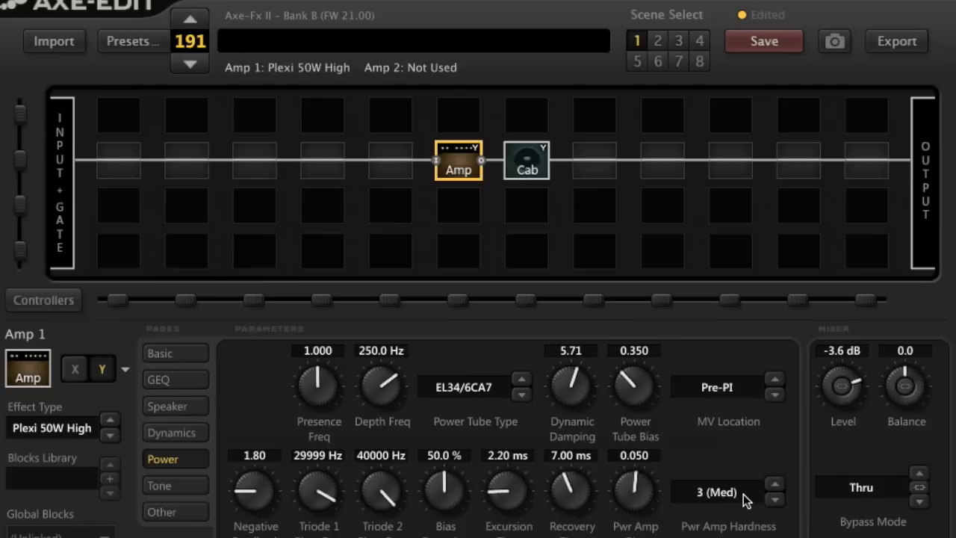
click(774, 482)
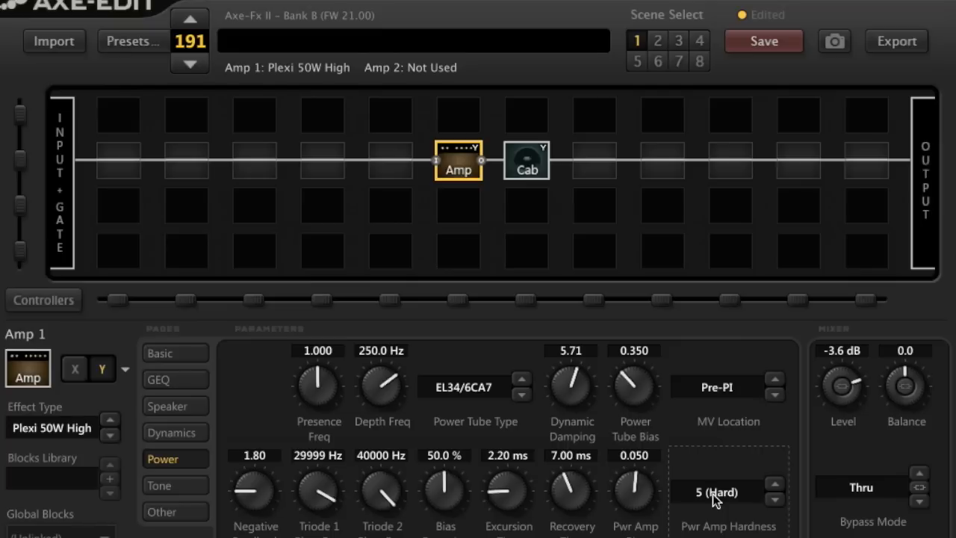
mouse_move(734, 397)
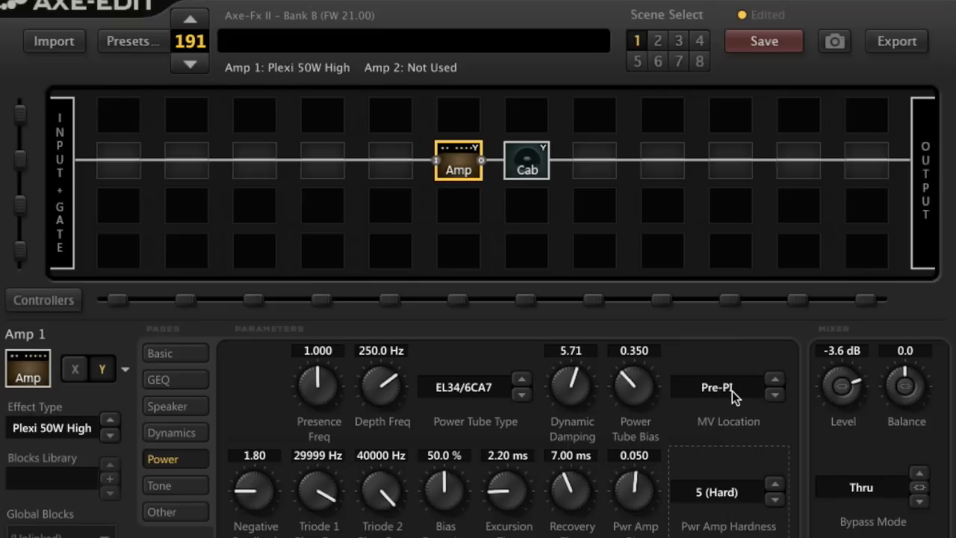
click(773, 381)
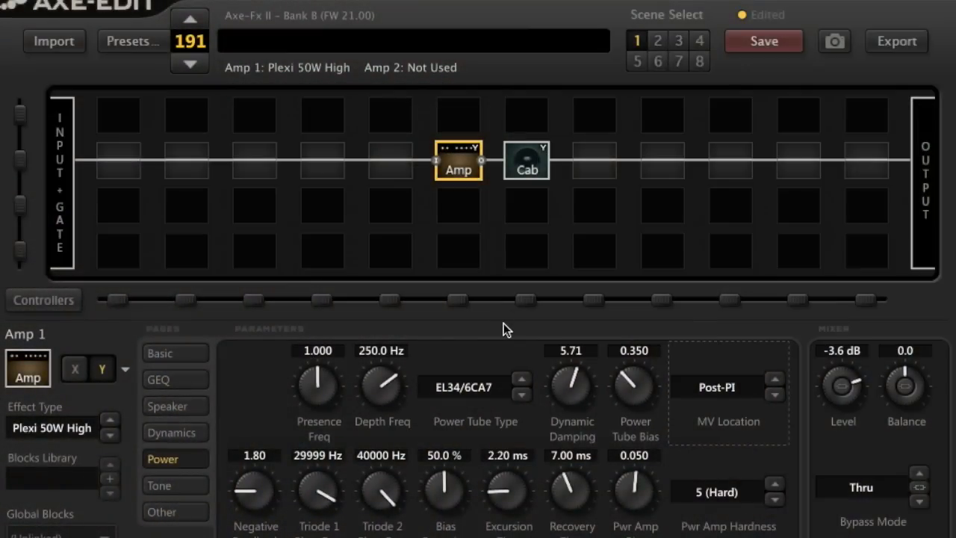
mouse_move(421, 396)
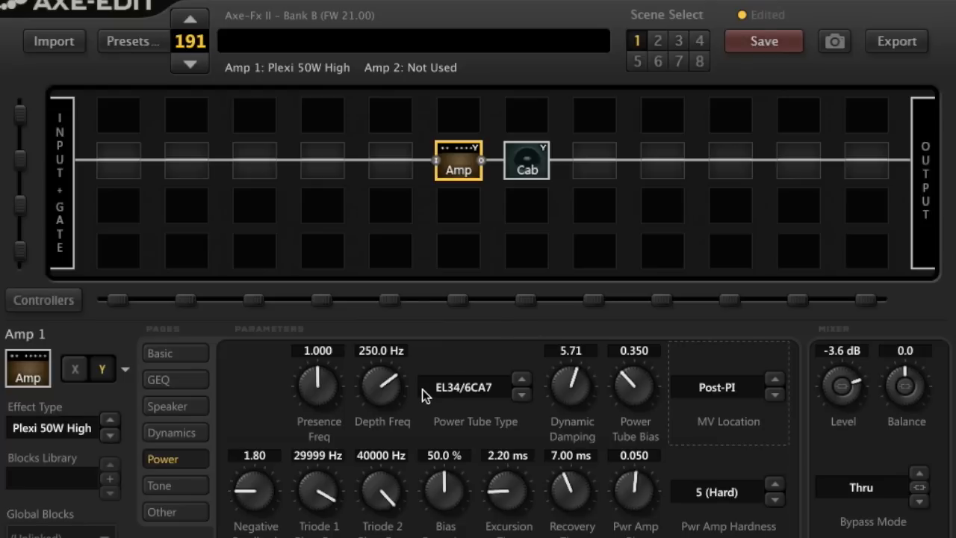
On Amp 1's Tone settings, raise Low Cut Freq from 403.9 Hz to 502.1 Hz
click(159, 484)
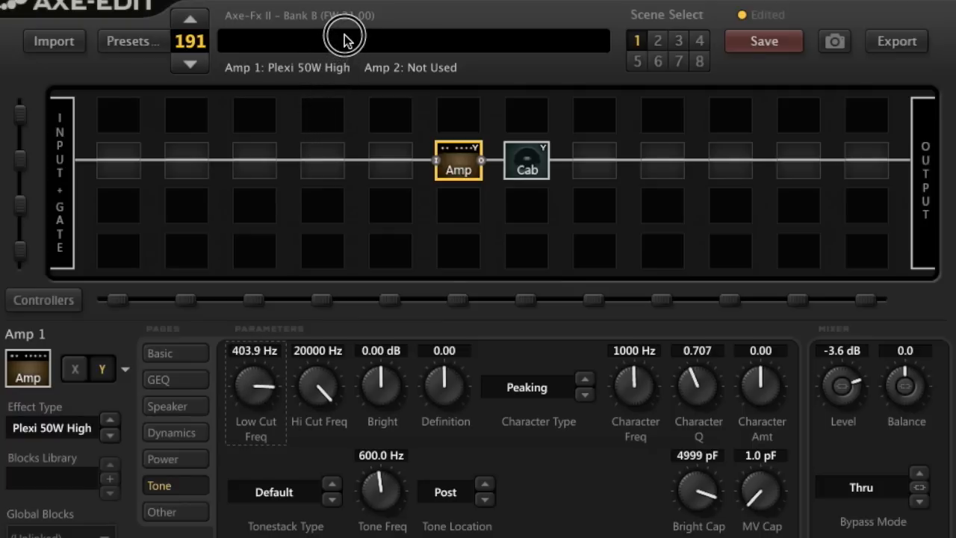
drag(255, 387, 257, 376)
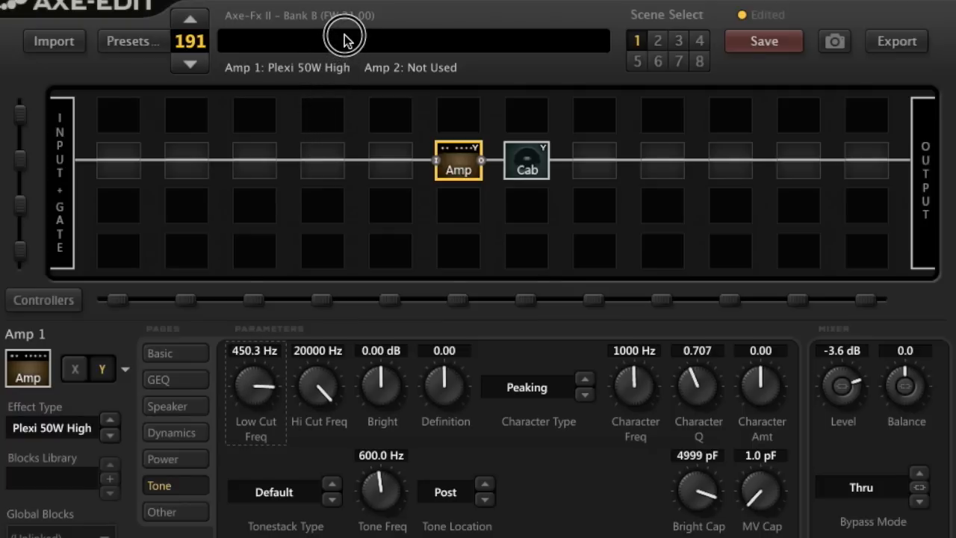
drag(255, 388, 256, 376)
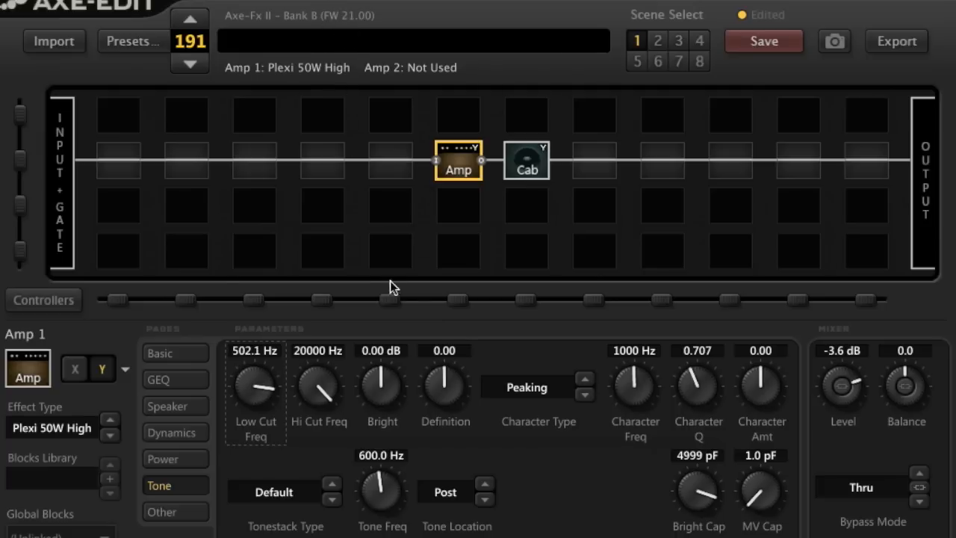
mouse_move(346, 403)
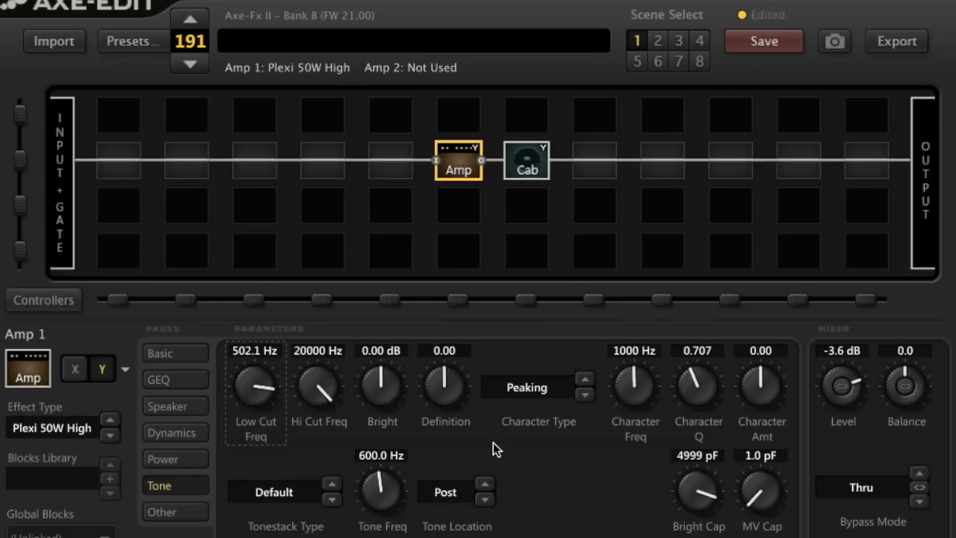
mouse_move(271, 360)
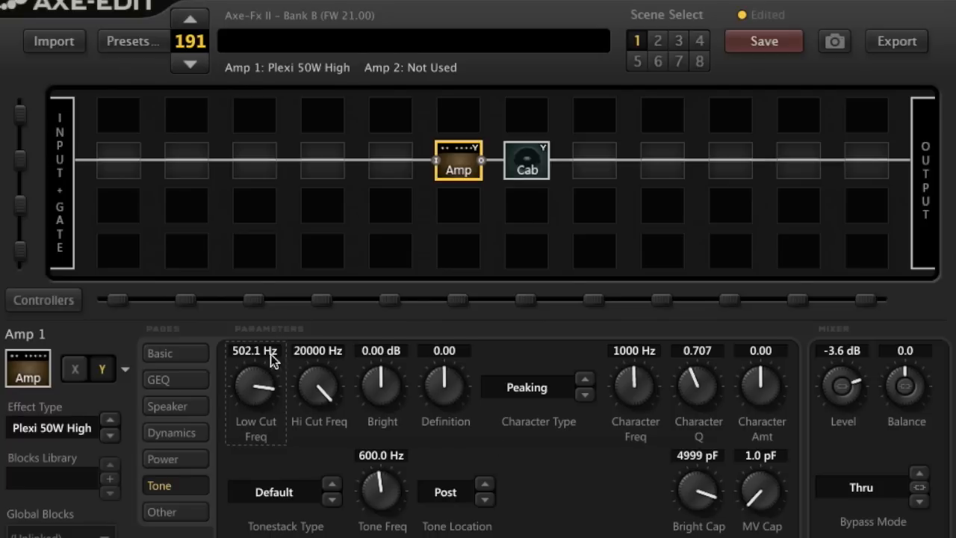
mouse_move(627, 493)
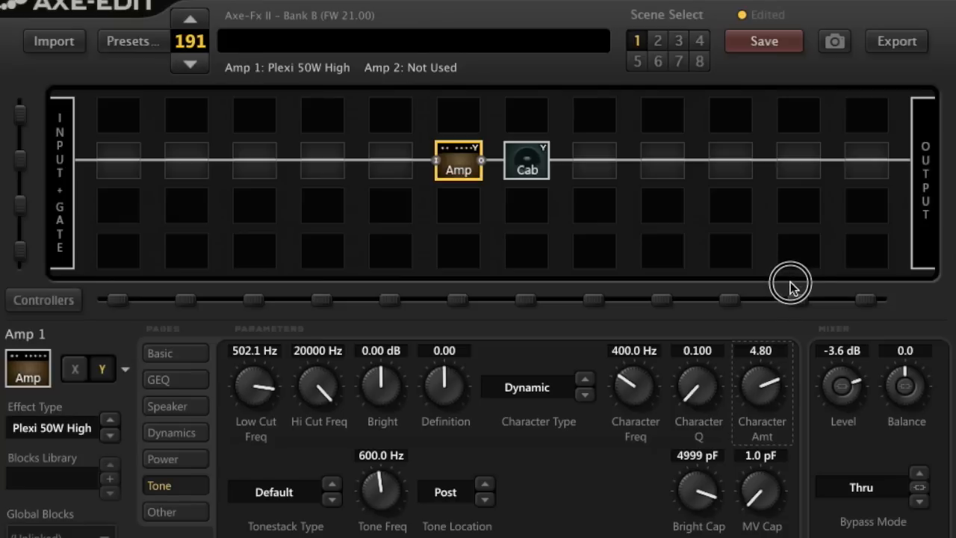
mouse_move(784, 340)
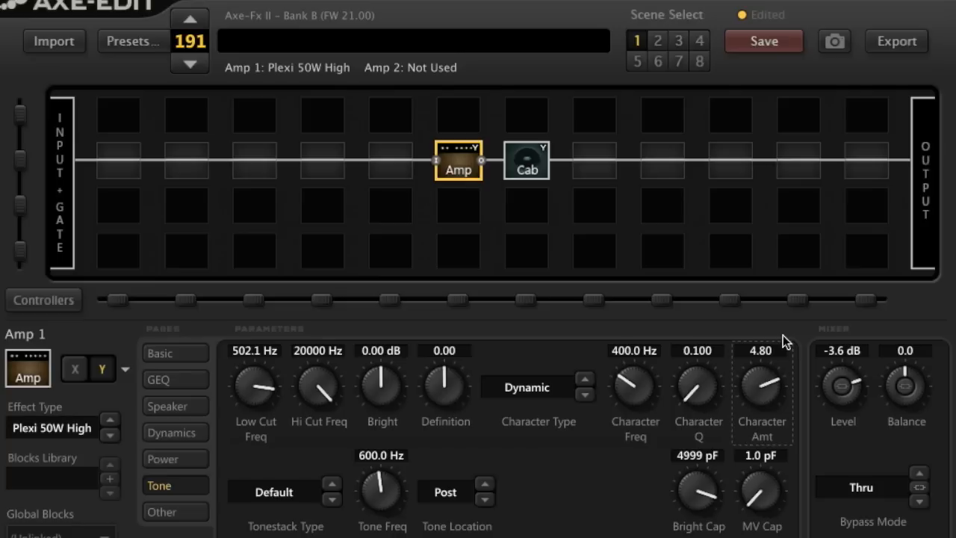
mouse_move(670, 433)
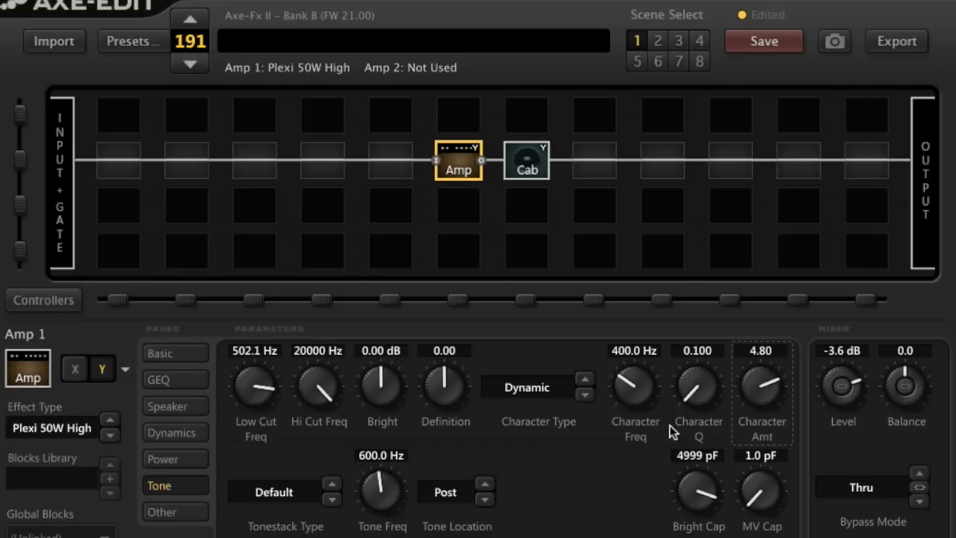
mouse_move(744, 385)
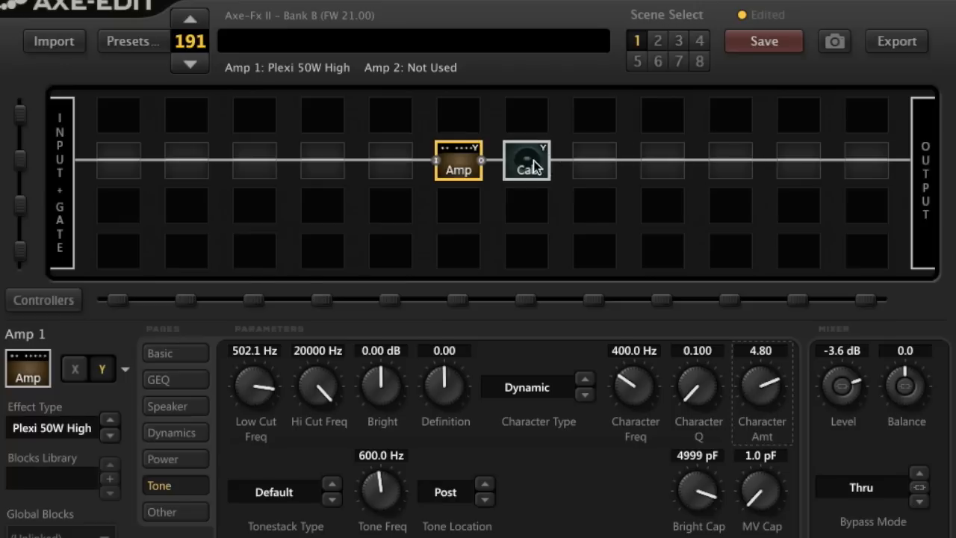
Show Cab 1's cabinet settings pairing 4x12 Recto Sm57 left with TV Mix C1 right
click(525, 160)
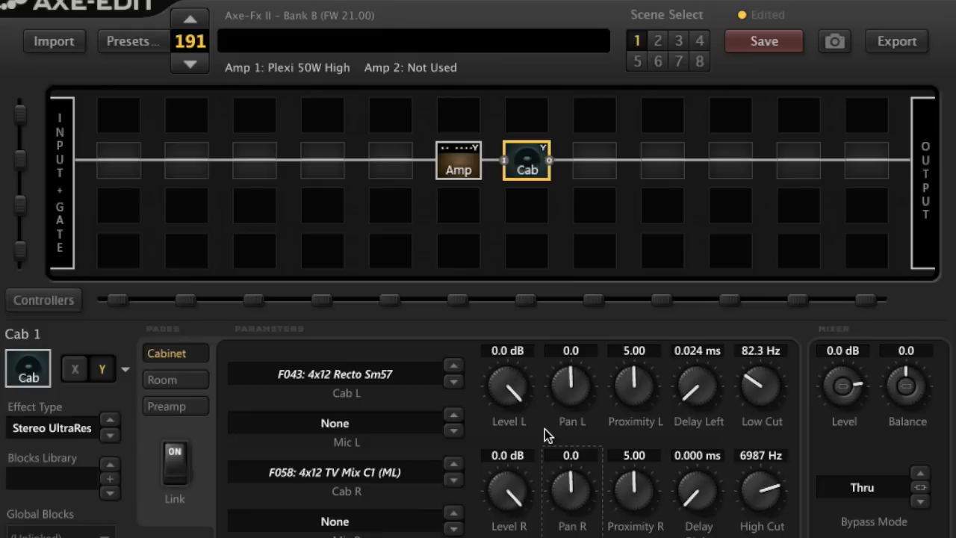
mouse_move(923, 304)
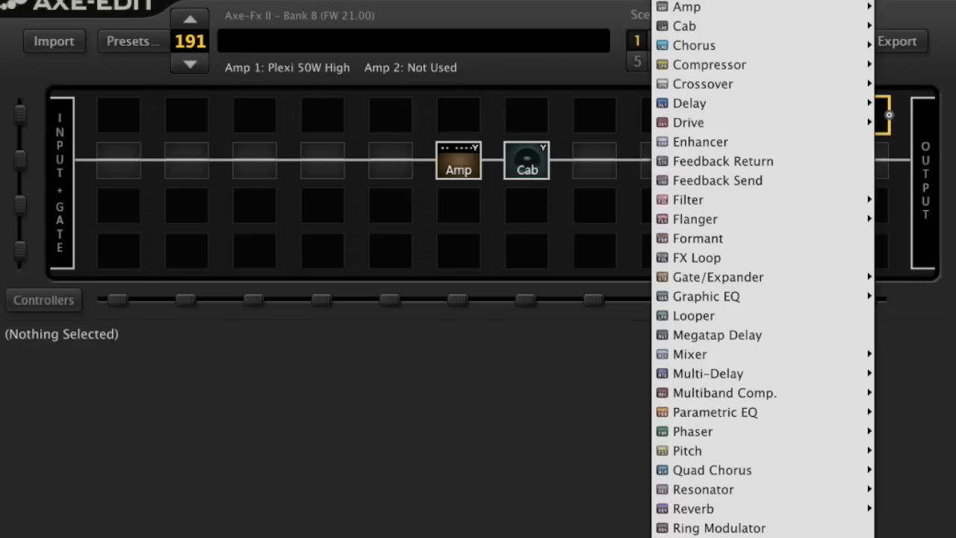
mouse_move(693, 507)
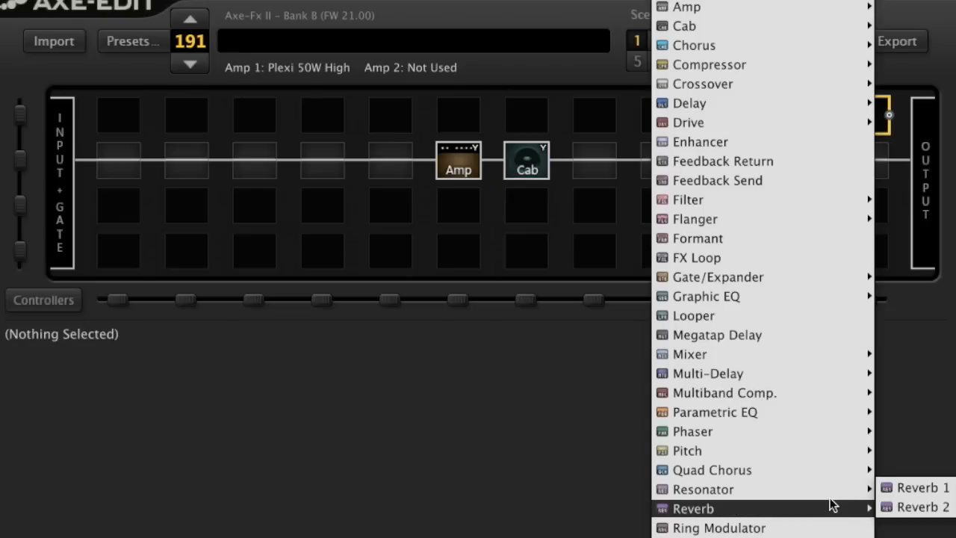
Insert Reverb 1 into the grid on a parallel row just before the output
click(926, 487)
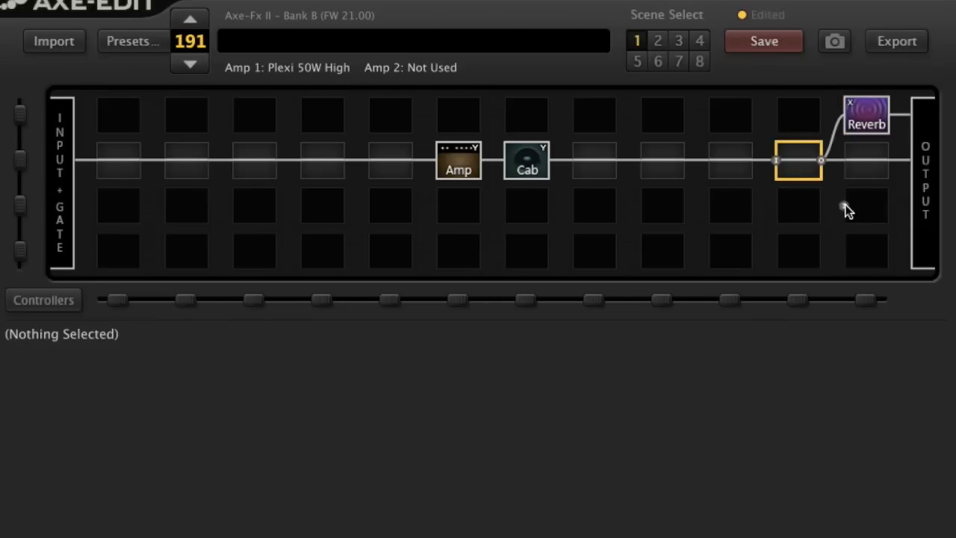
mouse_move(866, 162)
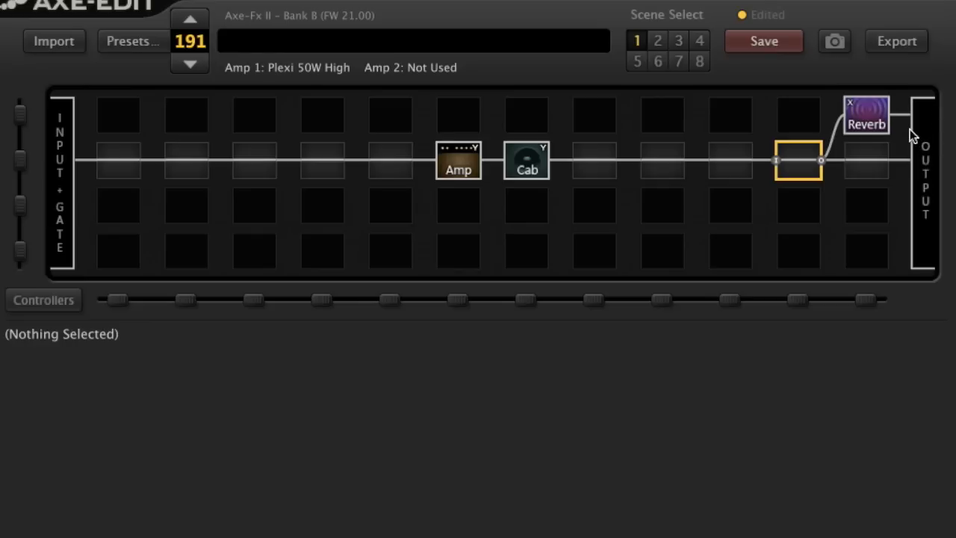
Set Reverb 1's Effect Type to Large Plate (time 2.40 s, size 40.0, stereo 90%)
click(866, 115)
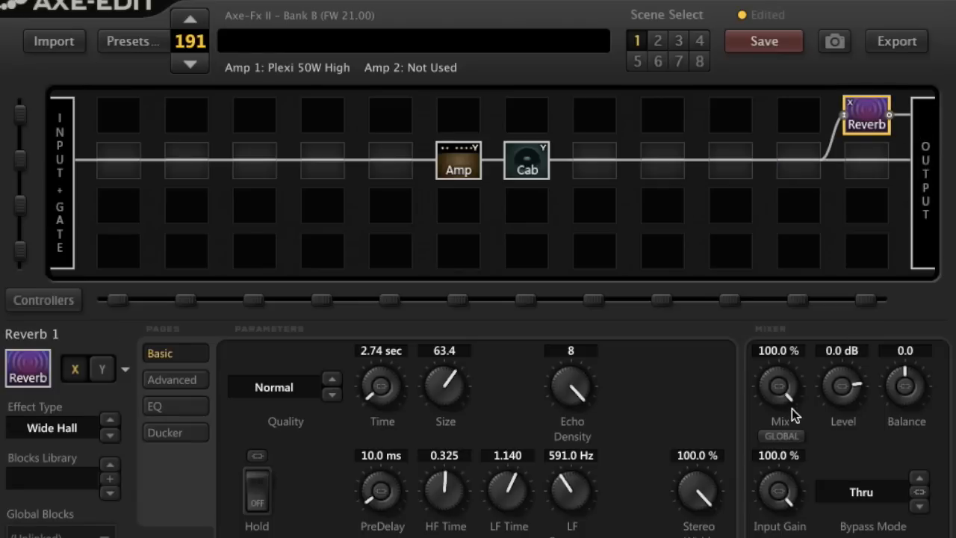
mouse_move(784, 445)
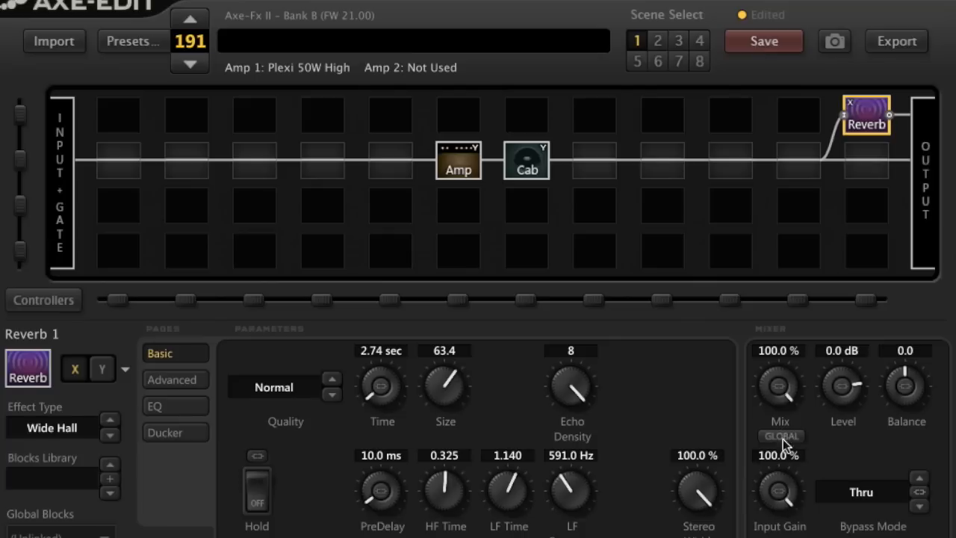
mouse_move(776, 493)
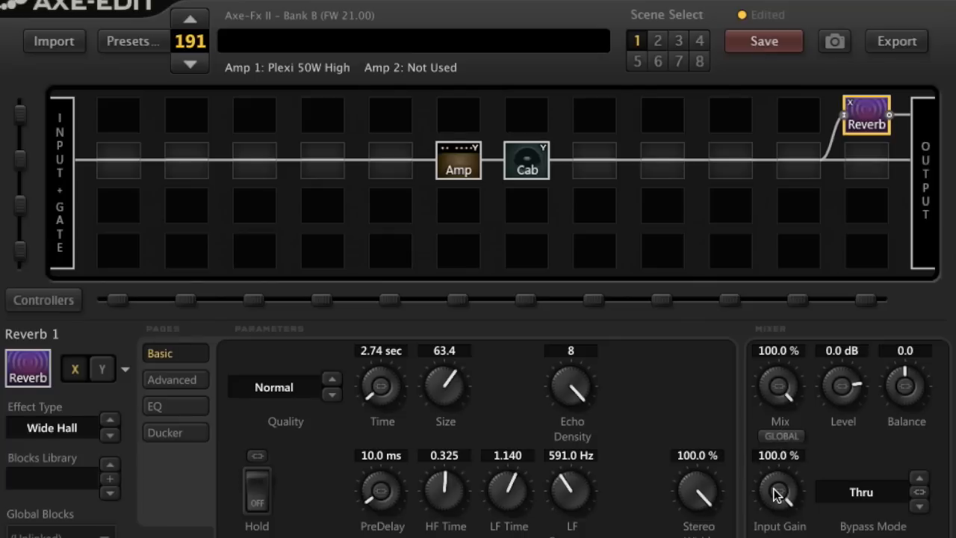
click(52, 427)
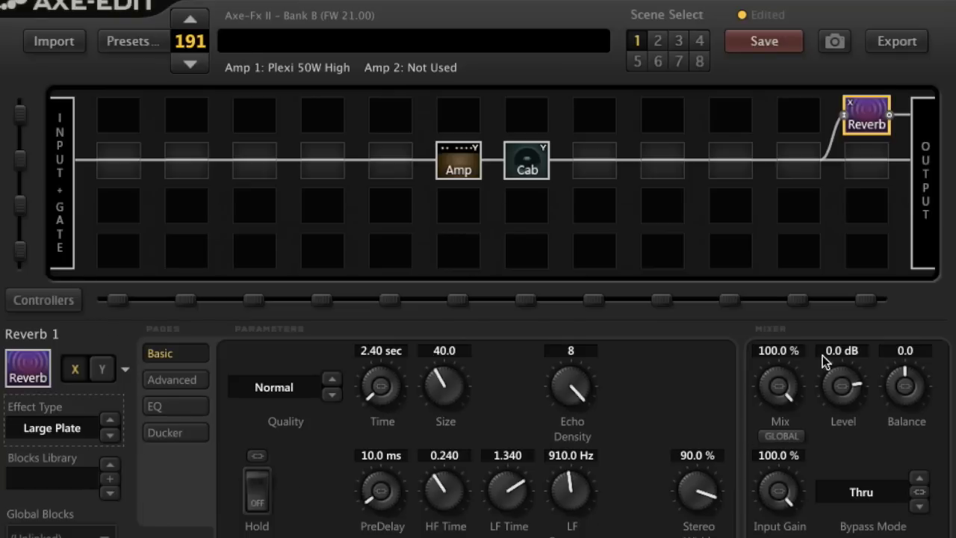
mouse_move(788, 468)
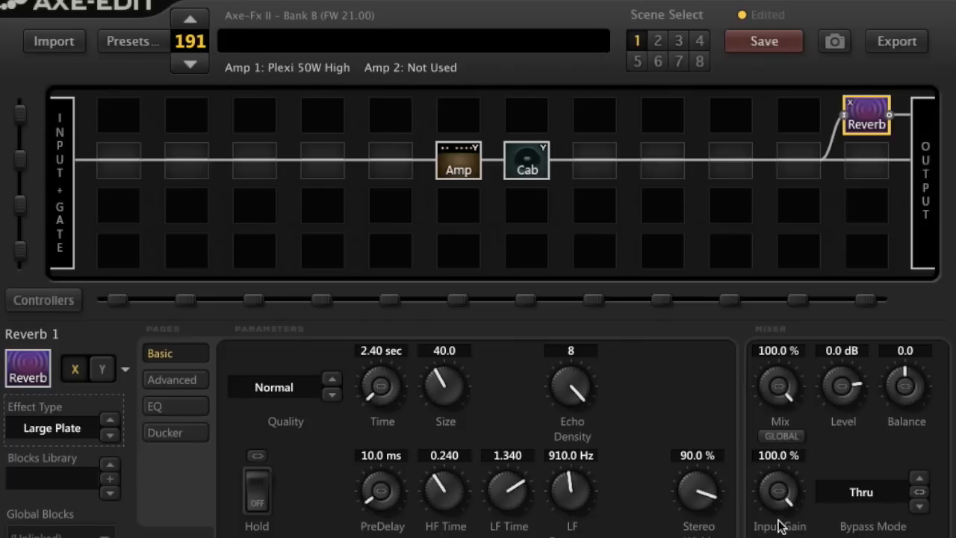
On the reverb EQ settings, raise High Cut from 4199 Hz to 20000 Hz
click(156, 406)
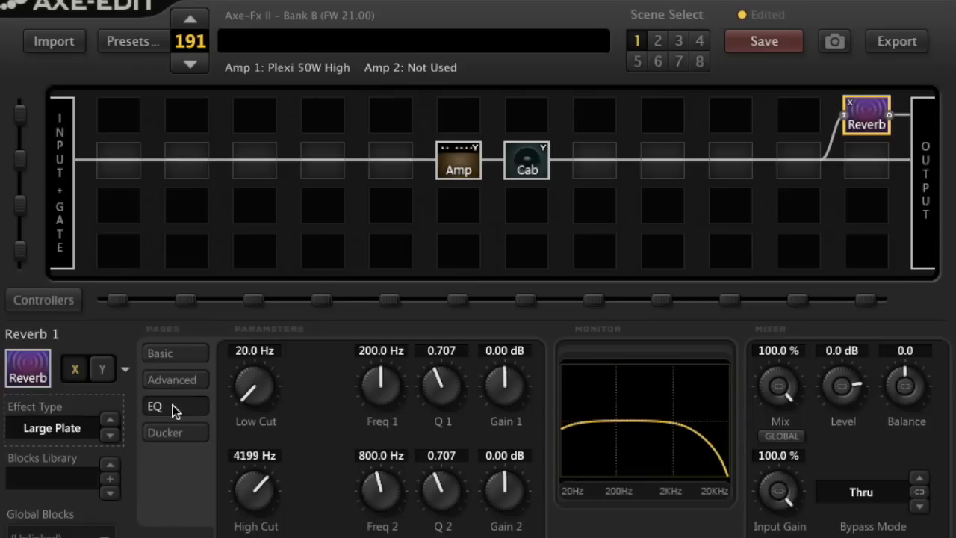
click(156, 406)
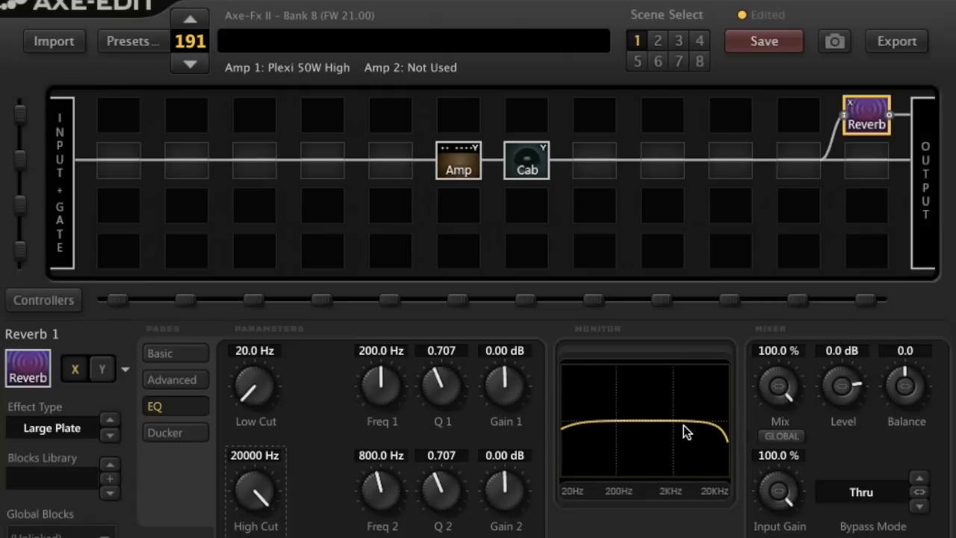
mouse_move(261, 499)
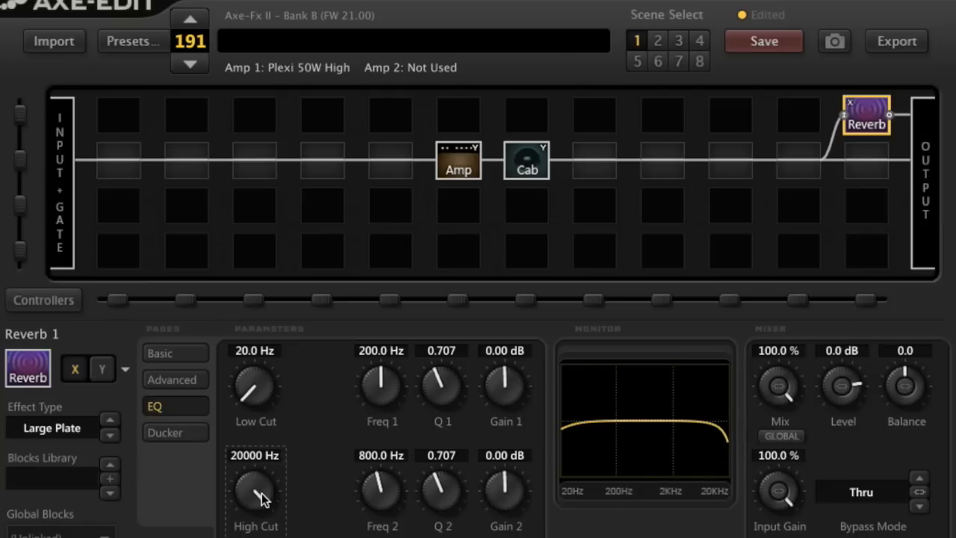
drag(255, 493, 261, 508)
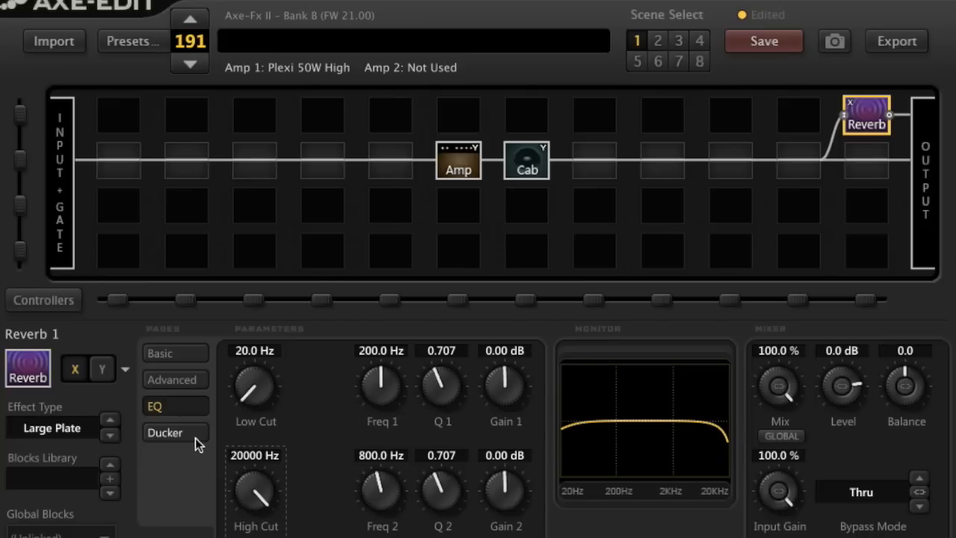
On the reverb Ducker settings, set Atten to 20.8 dB
click(164, 433)
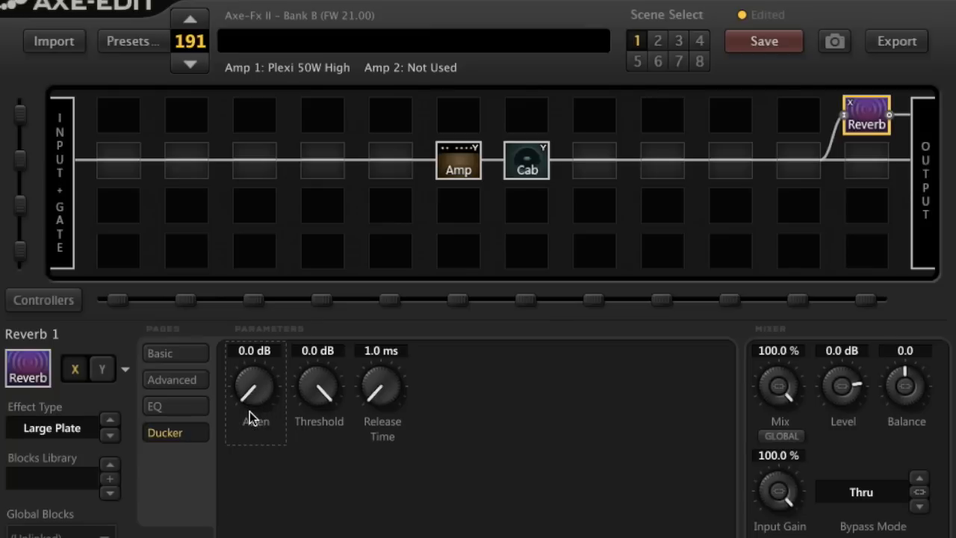
mouse_move(274, 370)
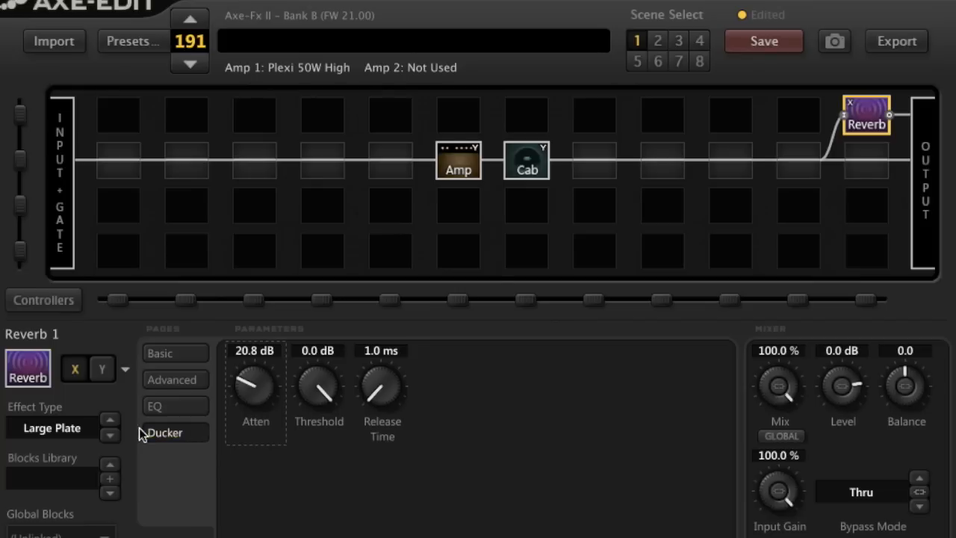
mouse_move(200, 445)
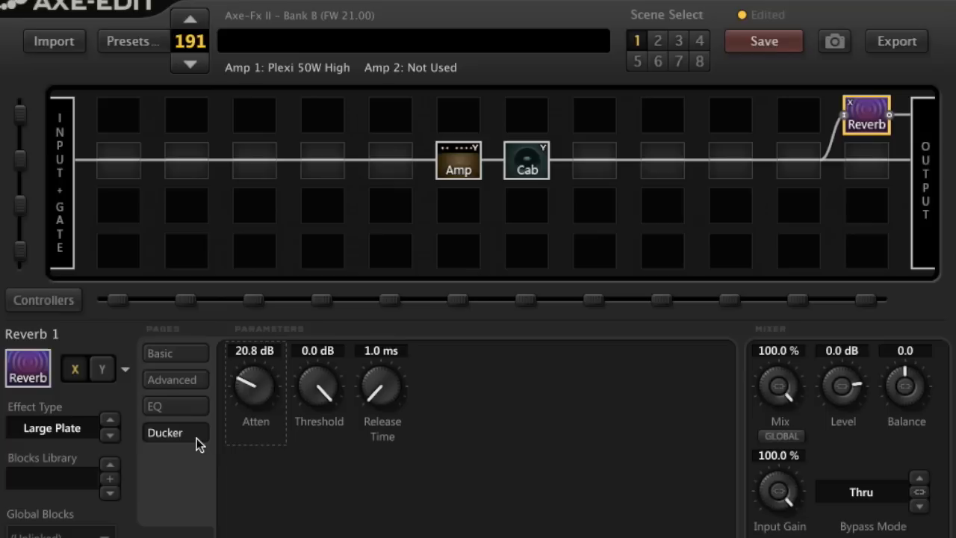
click(165, 433)
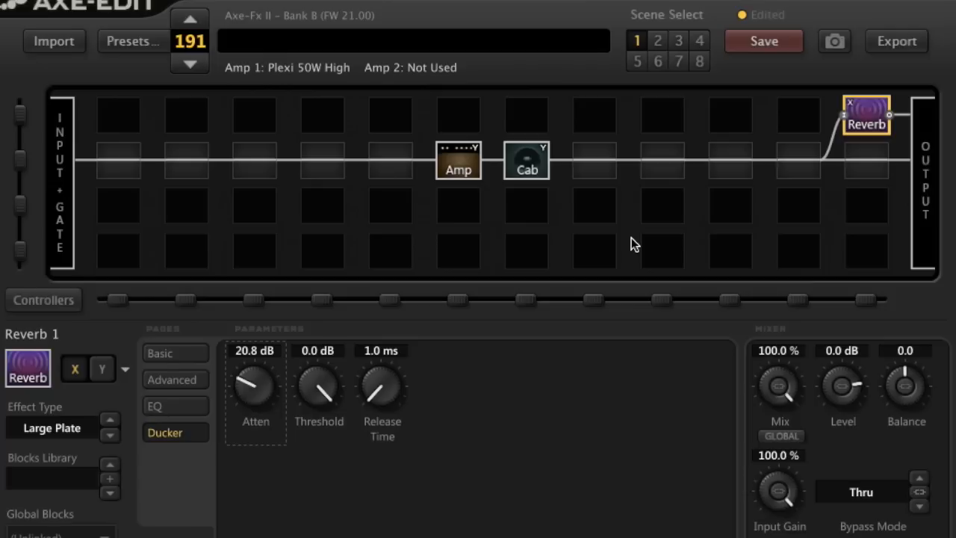
click(159, 352)
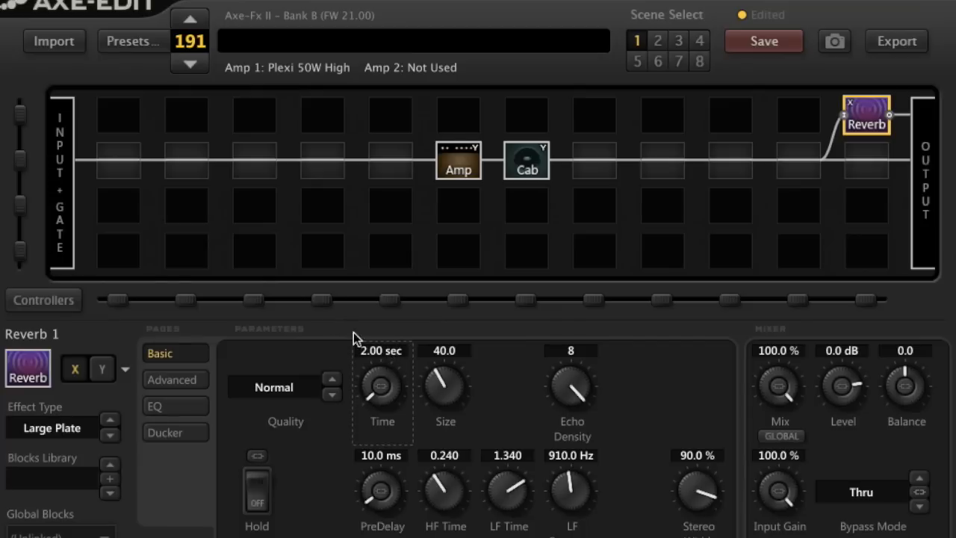
mouse_move(381, 381)
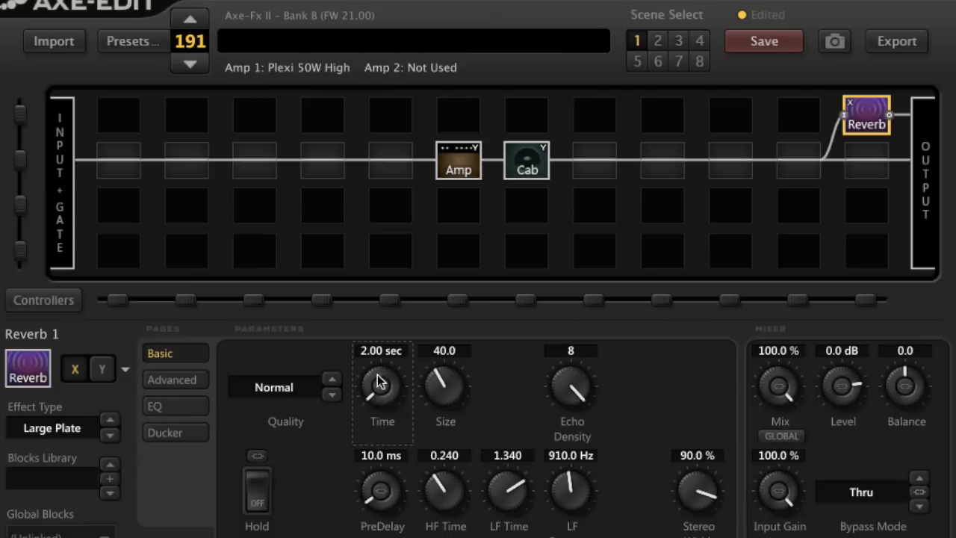
mouse_move(305, 345)
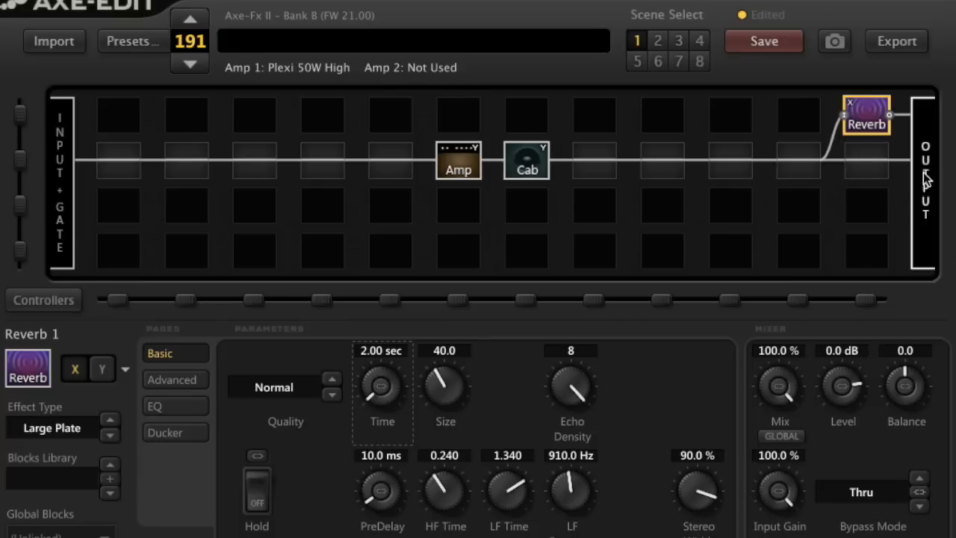
In the Output Mixer, set Balance 1 to 55.0 and Balance 2 to -55.0
click(924, 182)
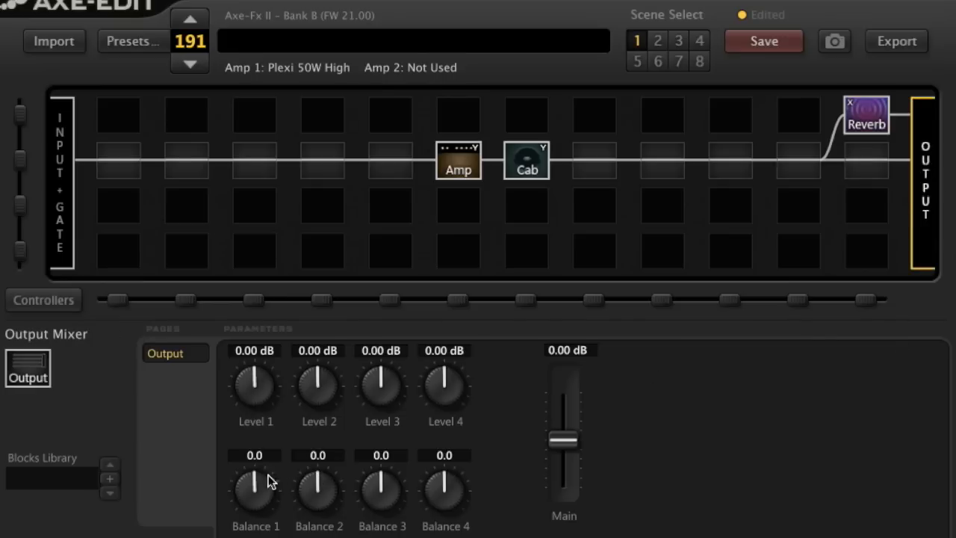
double_click(254, 454)
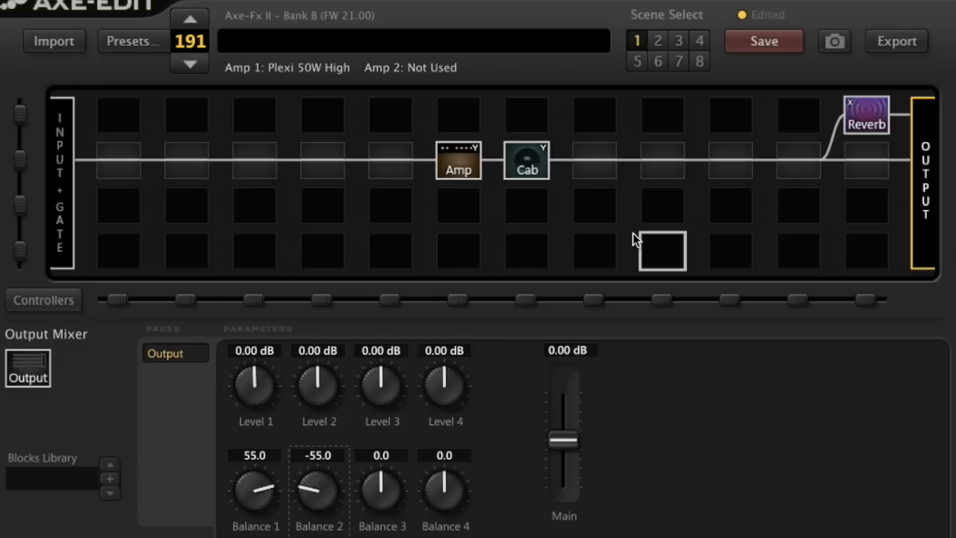
mouse_move(634, 239)
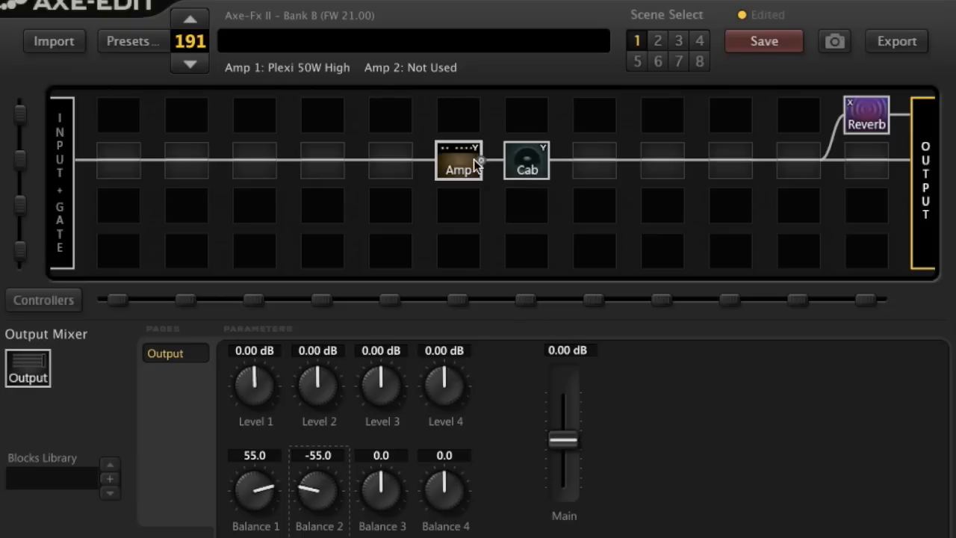
Try the Tape 50us cab preamp type, then boost the preamp treble to 4.63 dB
click(526, 161)
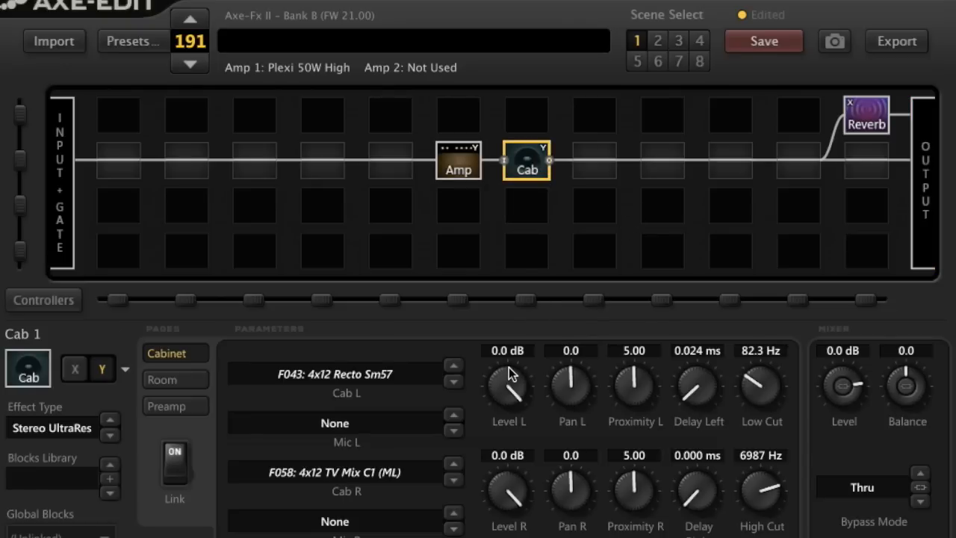
mouse_move(224, 487)
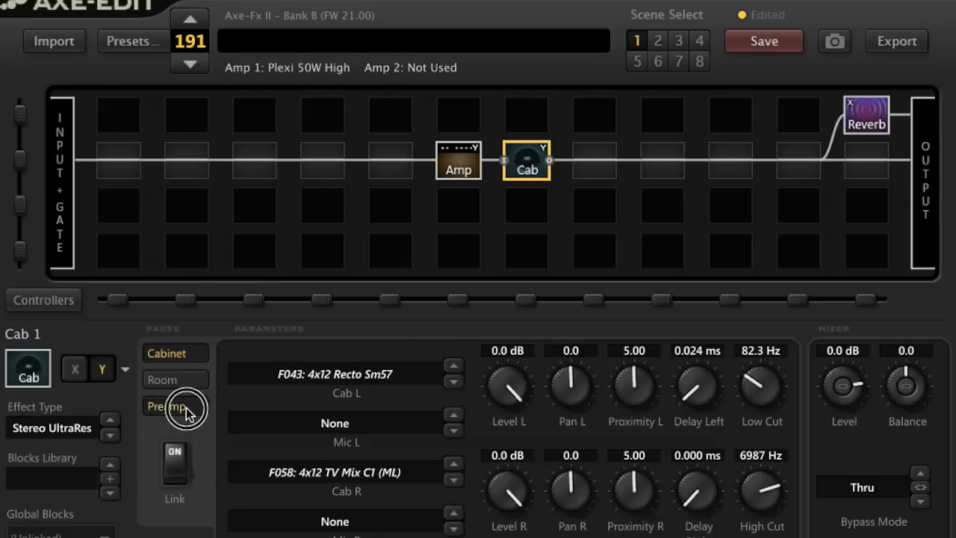
click(167, 406)
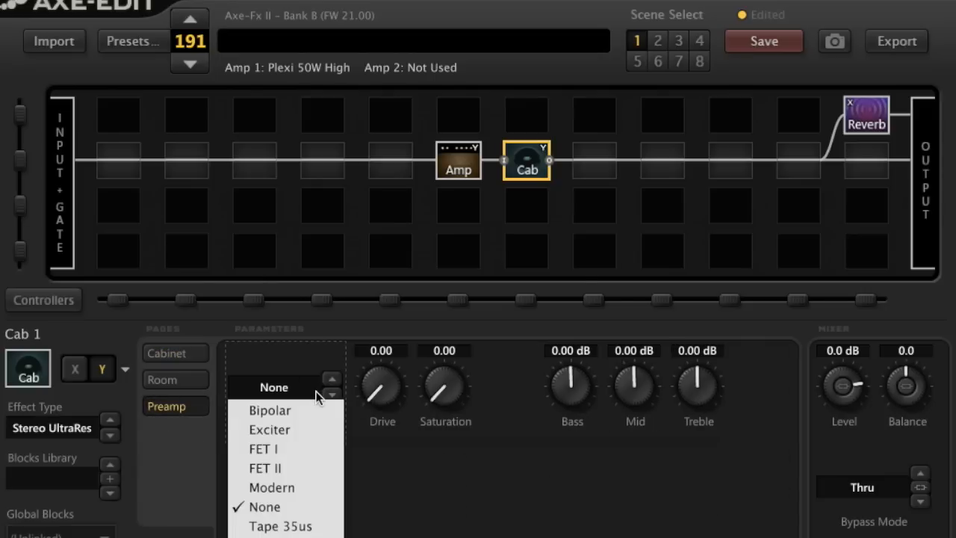
click(281, 525)
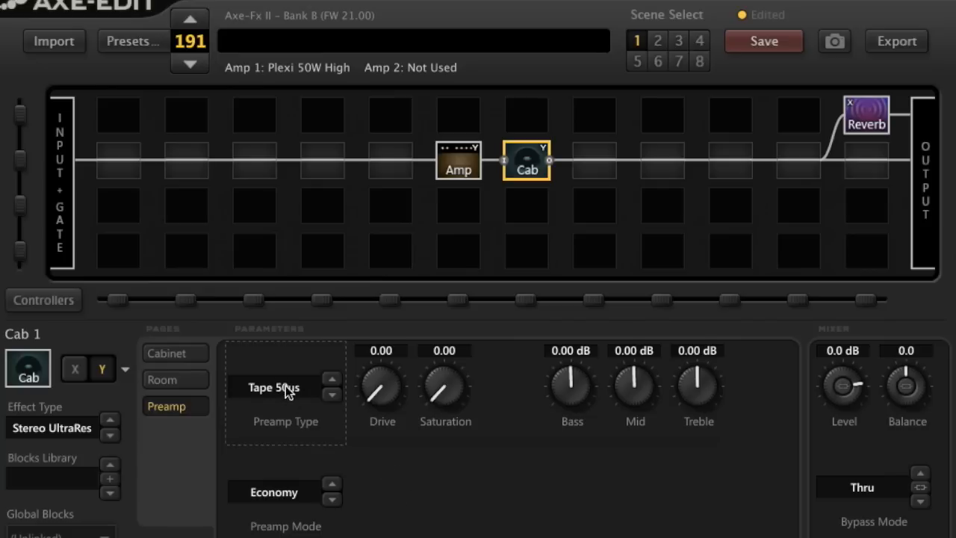
mouse_move(761, 400)
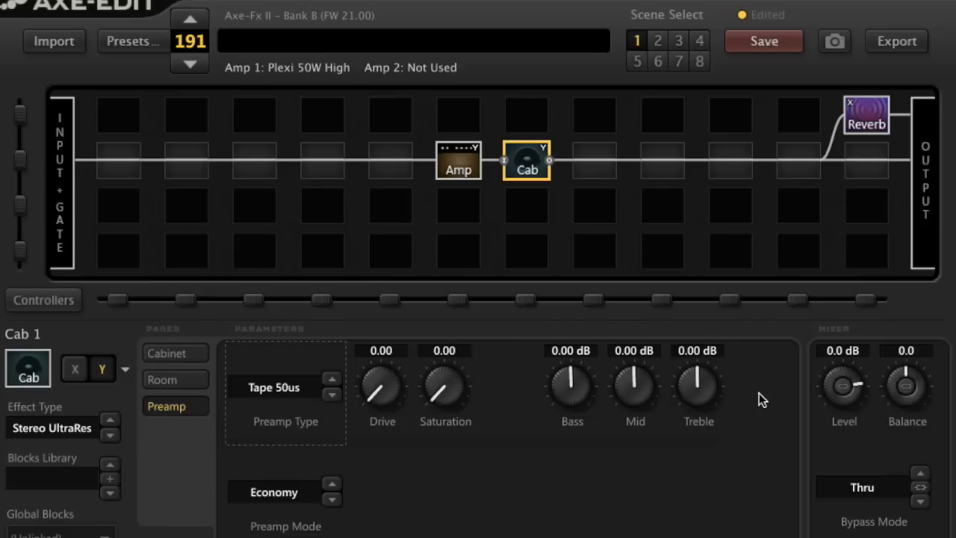
drag(699, 387, 709, 358)
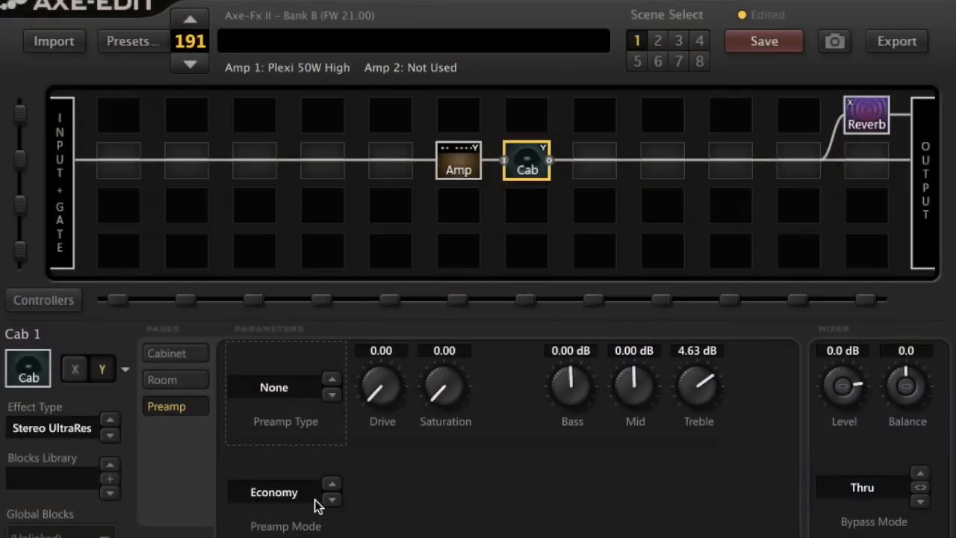
click(285, 386)
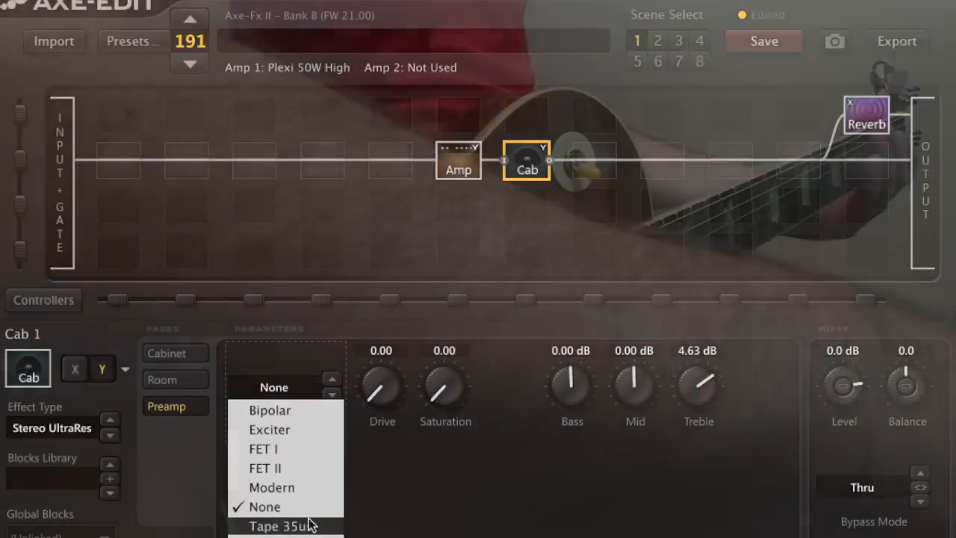
click(286, 526)
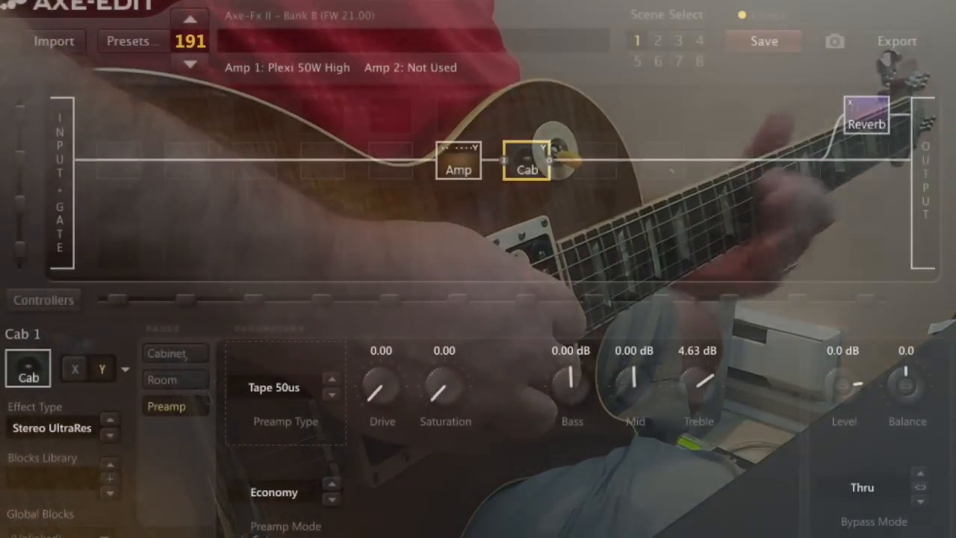
click(274, 387)
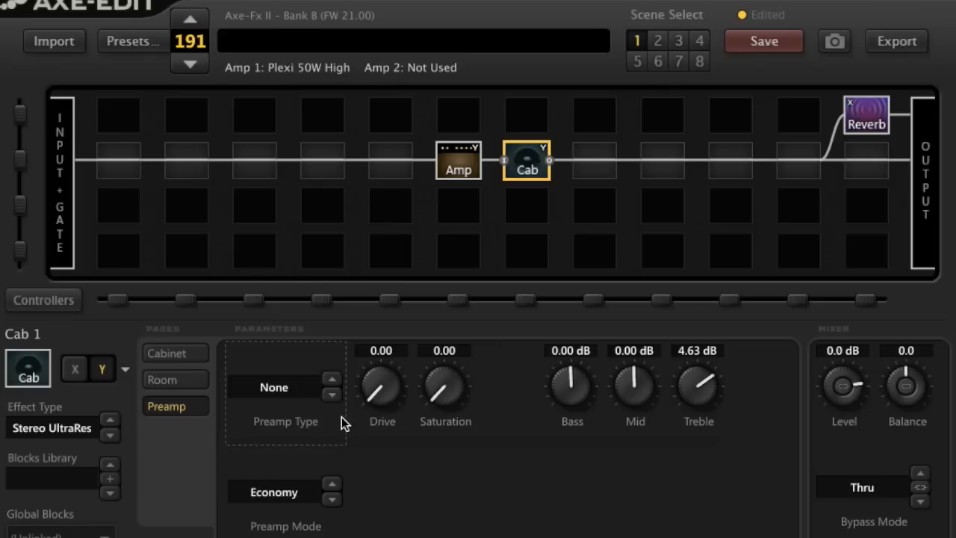
mouse_move(480, 496)
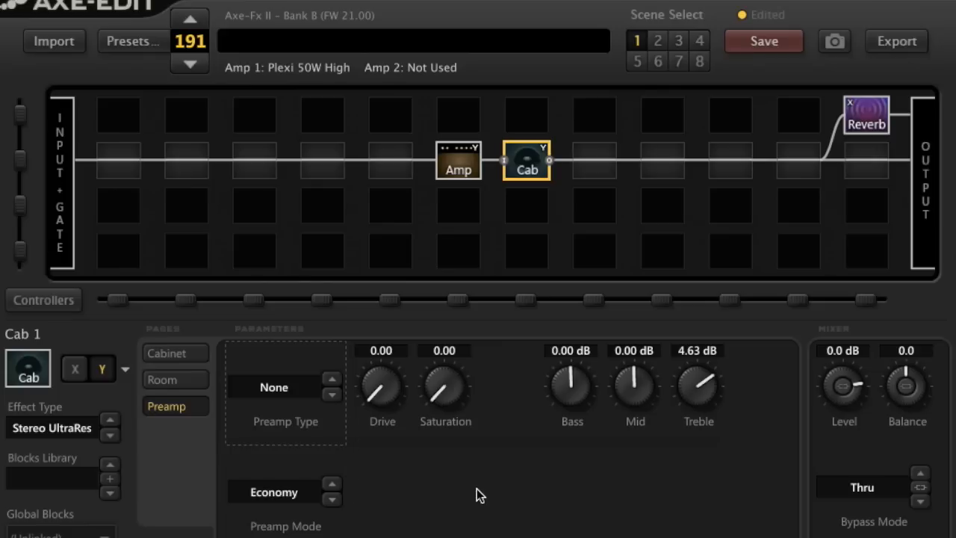